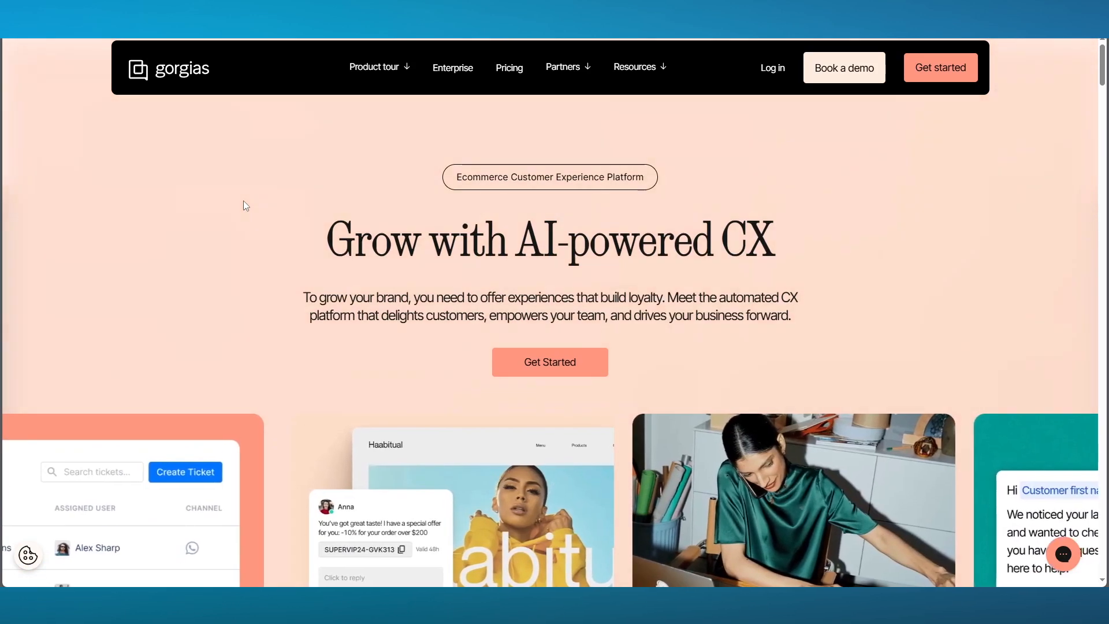
# - Browse down the Gorgias homepage before starting sign-up
pyautogui.scroll(-3)
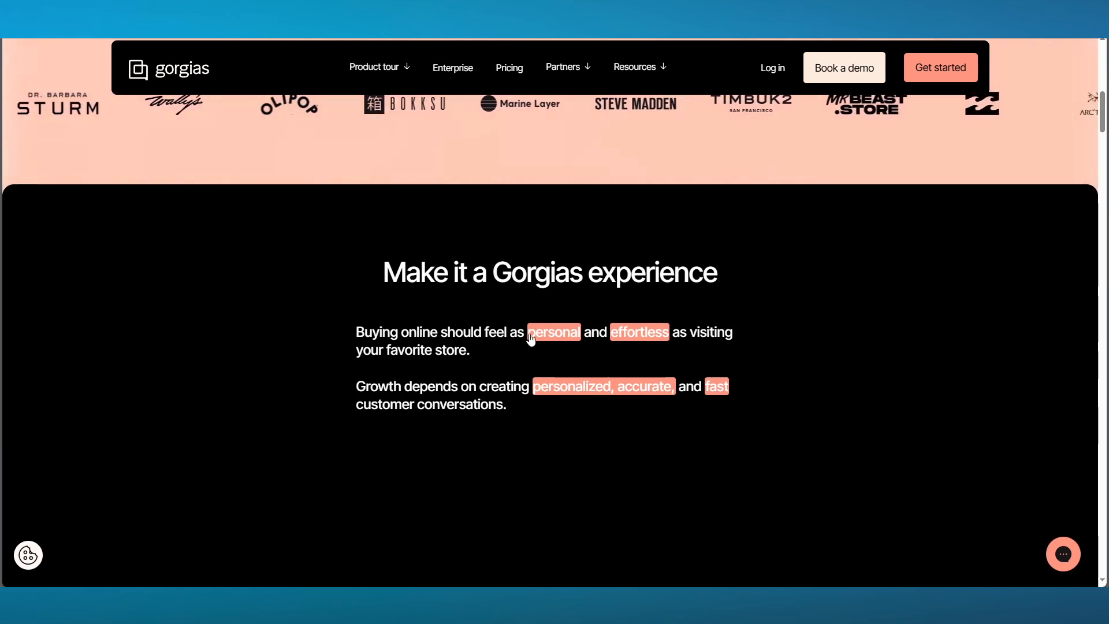
pyautogui.scroll(-3)
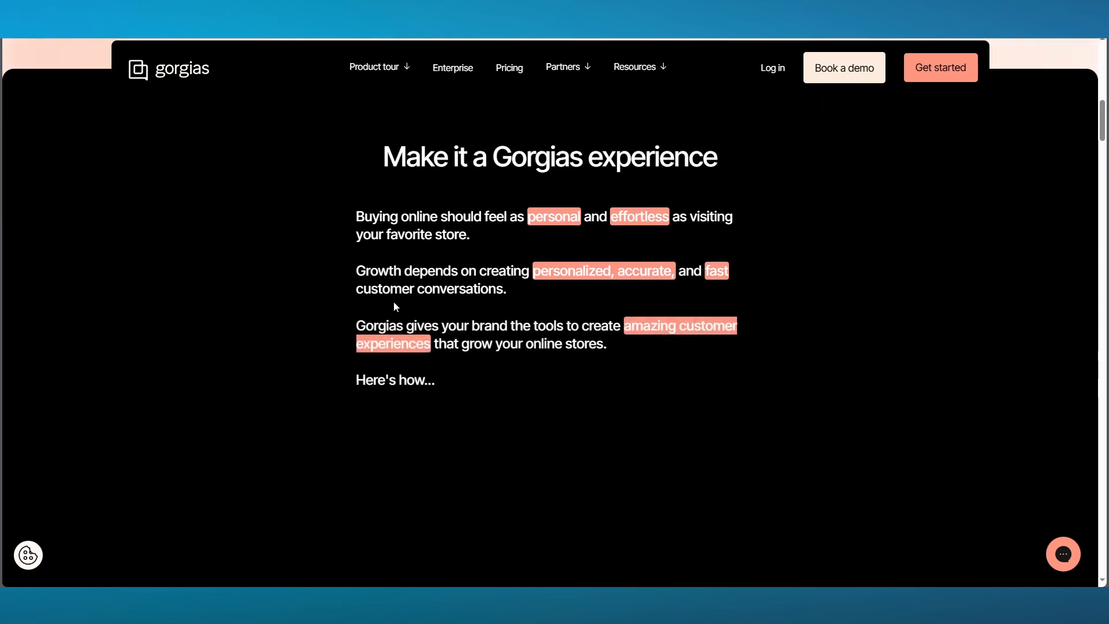
pyautogui.scroll(-3)
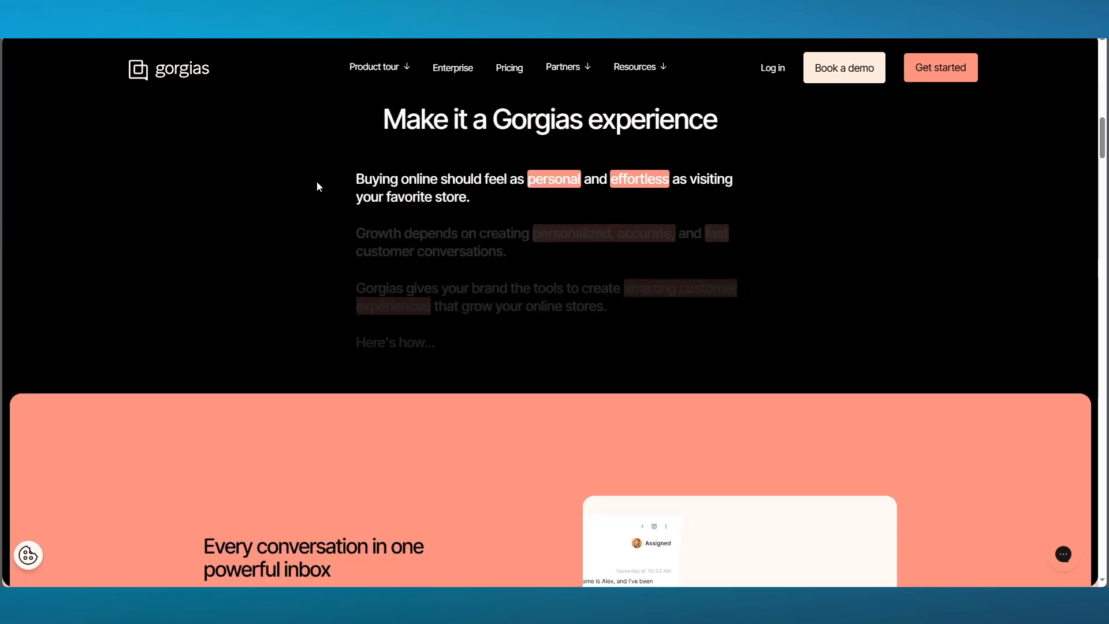
pyautogui.scroll(-3)
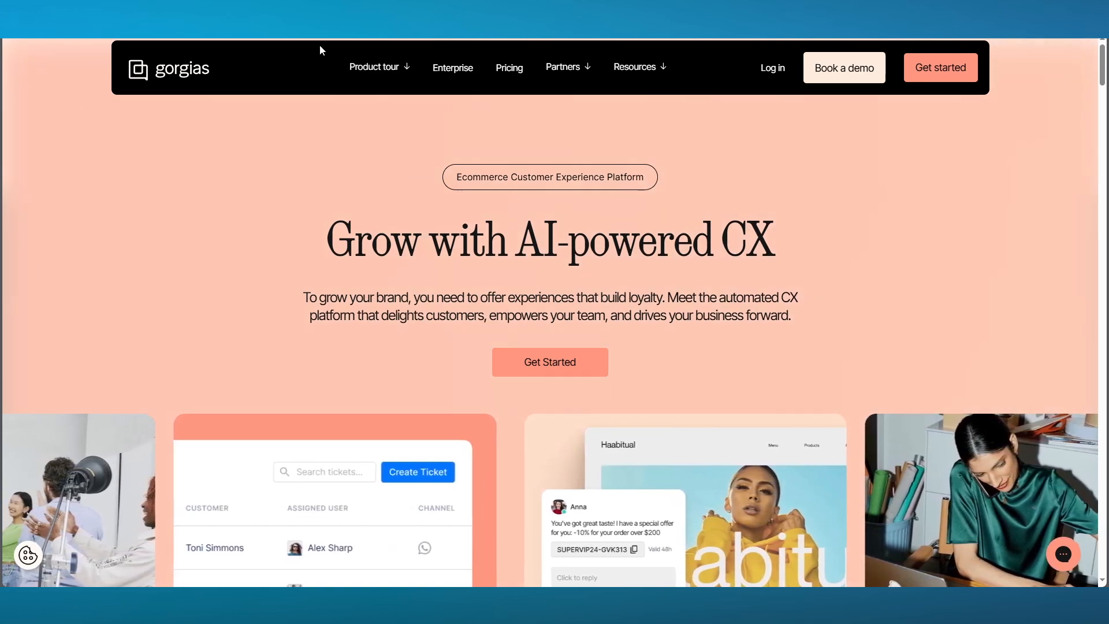
pyautogui.click(940, 67)
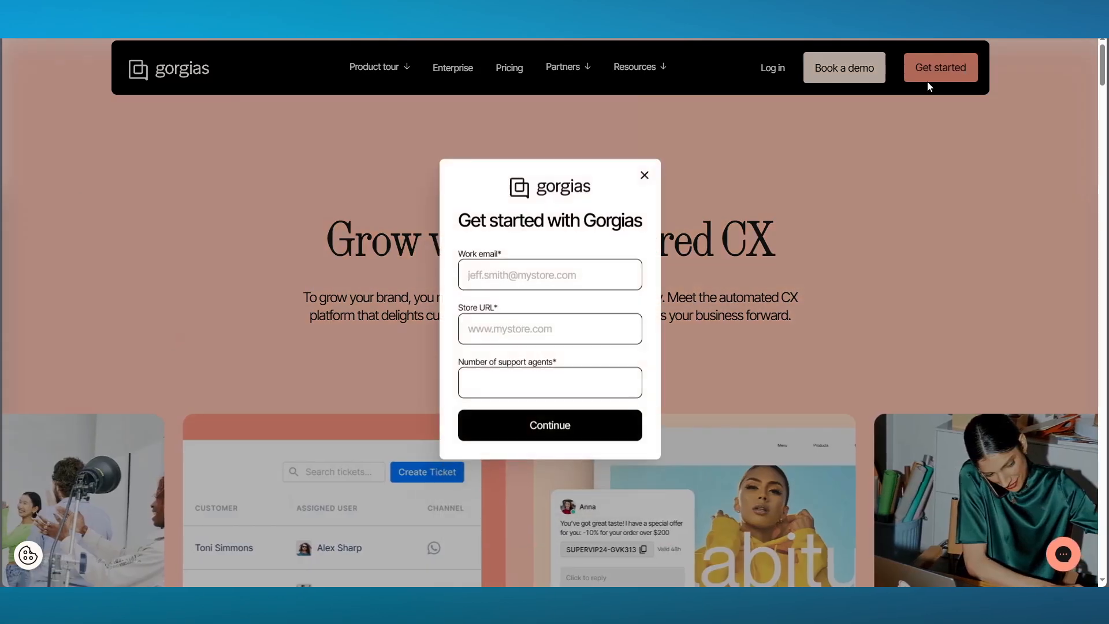
pyautogui.click(550, 275)
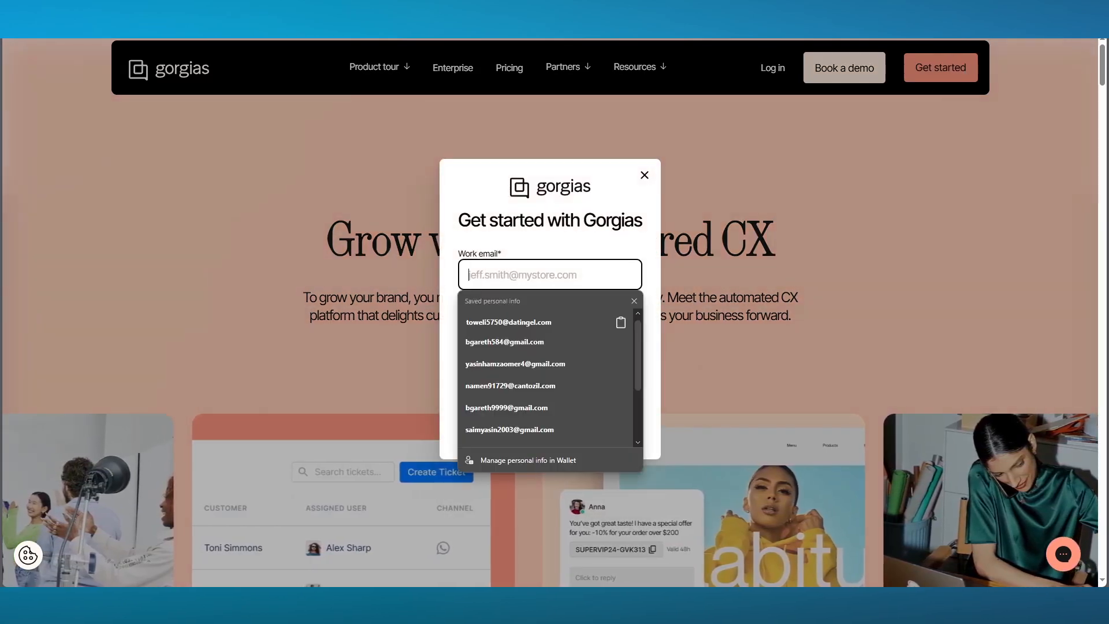
pyautogui.rightClick(550, 275)
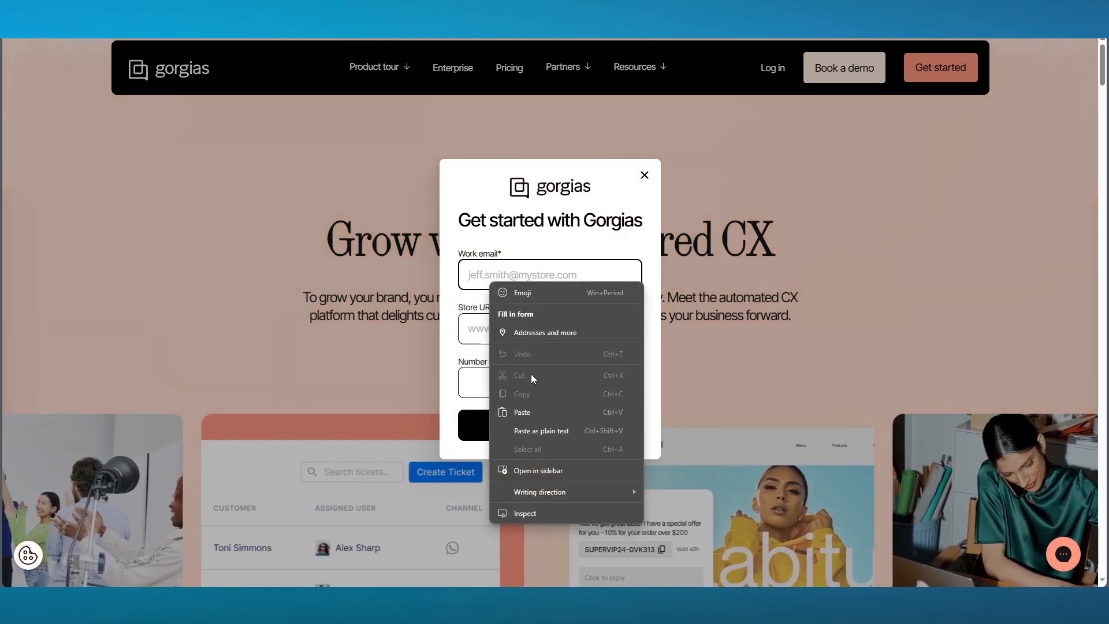
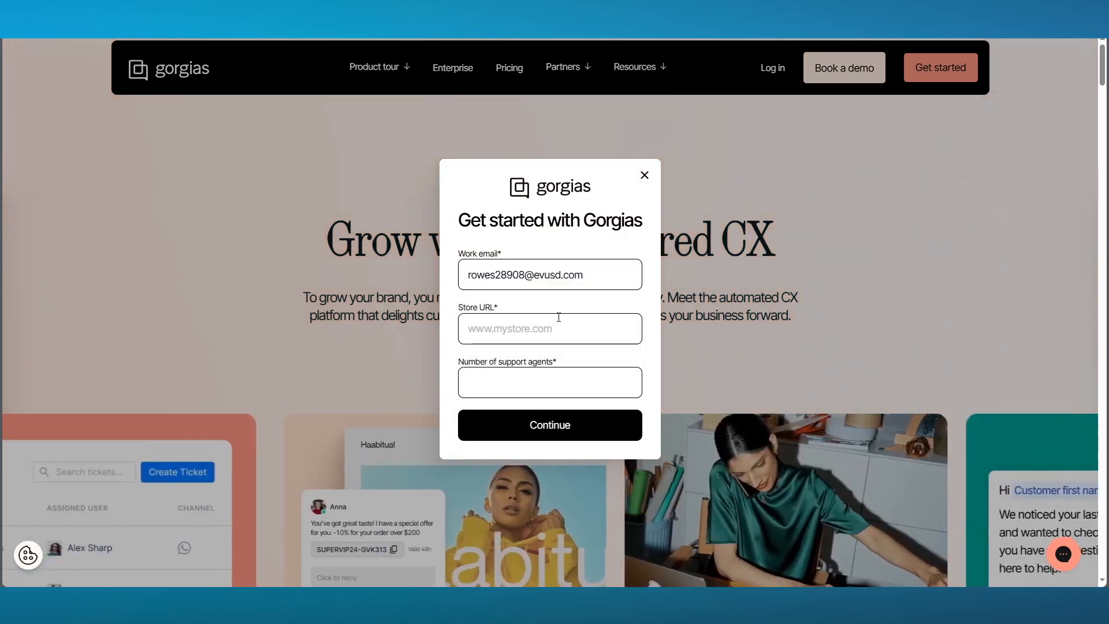
pyautogui.click(550, 328)
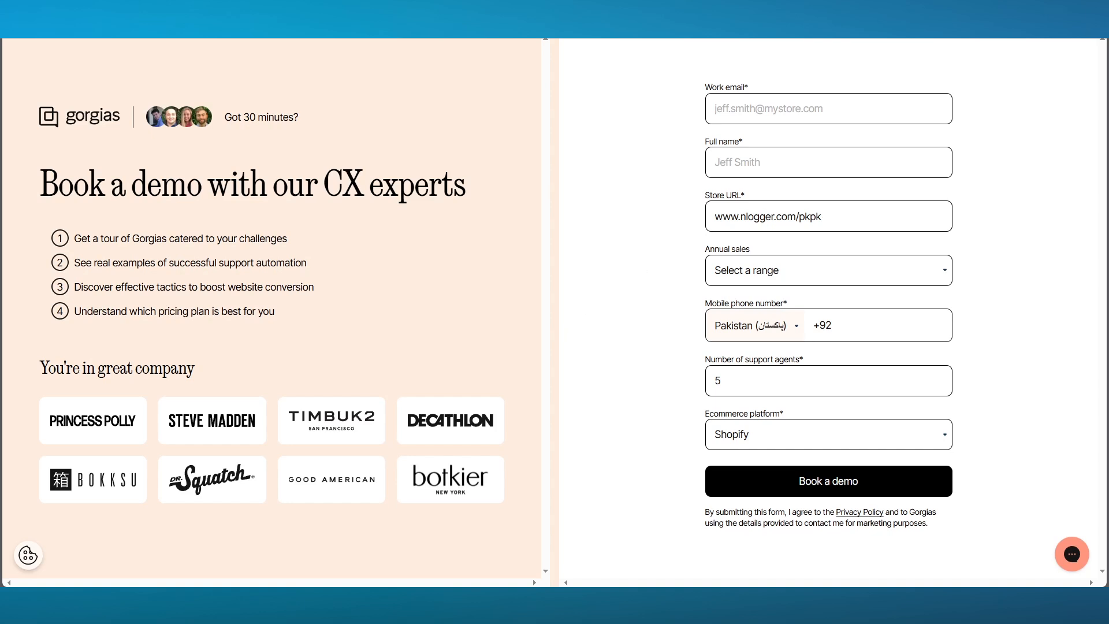
pyautogui.click(827, 108)
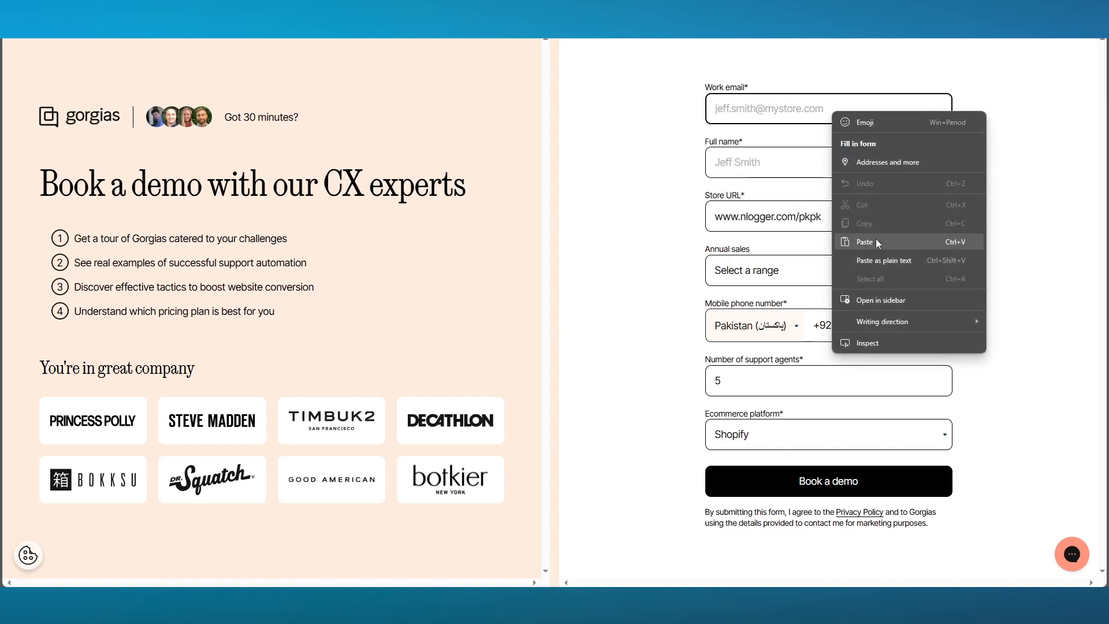
pyautogui.click(864, 242)
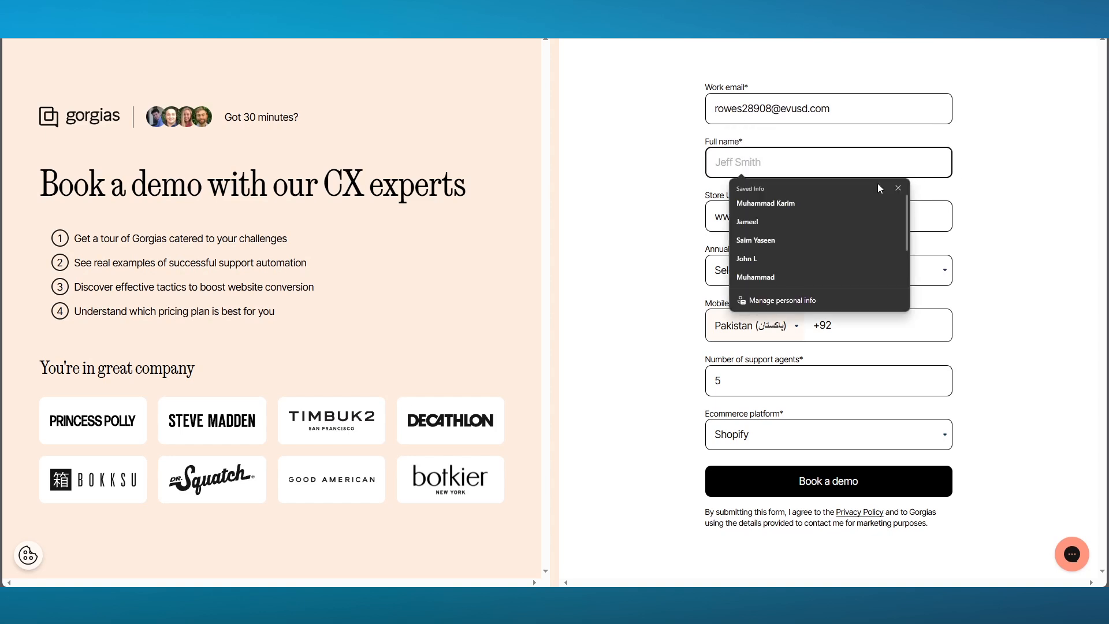
pyautogui.click(746, 257)
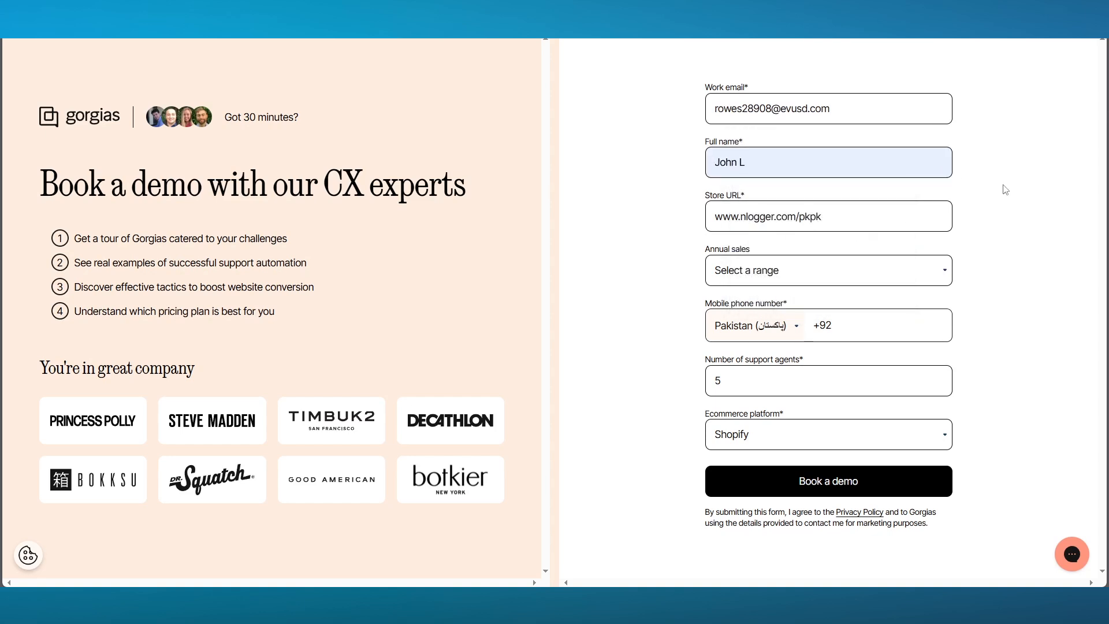
pyautogui.click(827, 269)
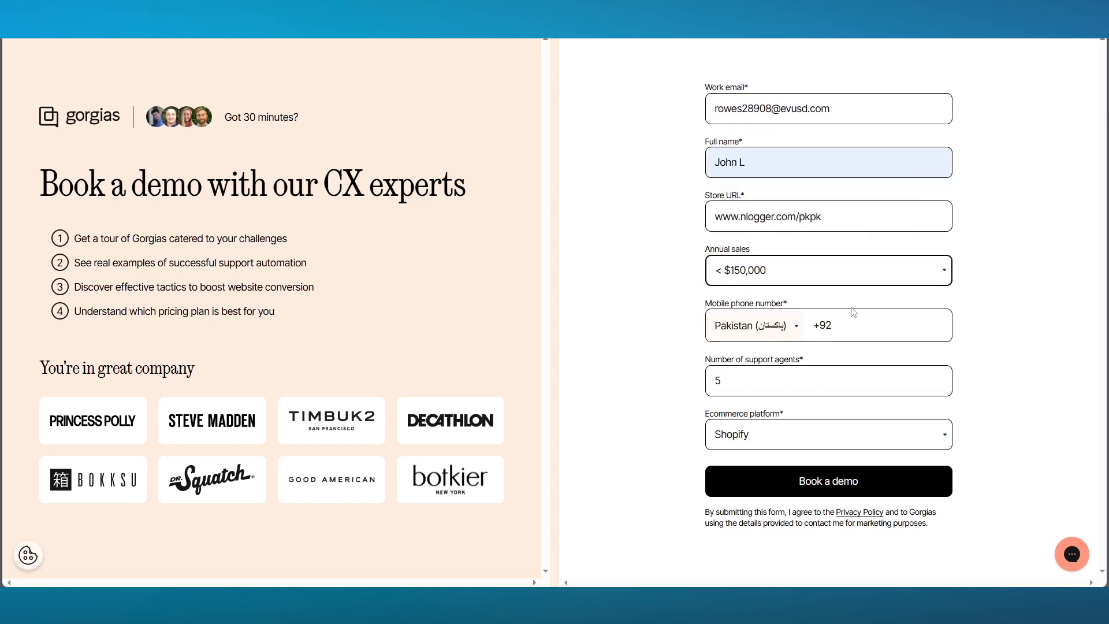
pyautogui.click(877, 325)
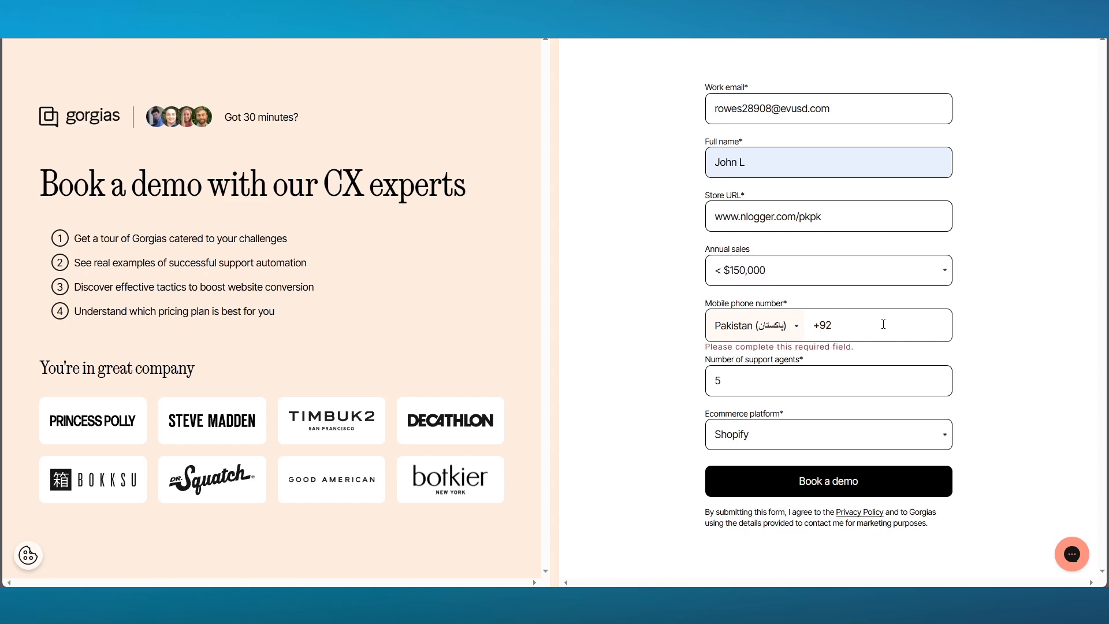
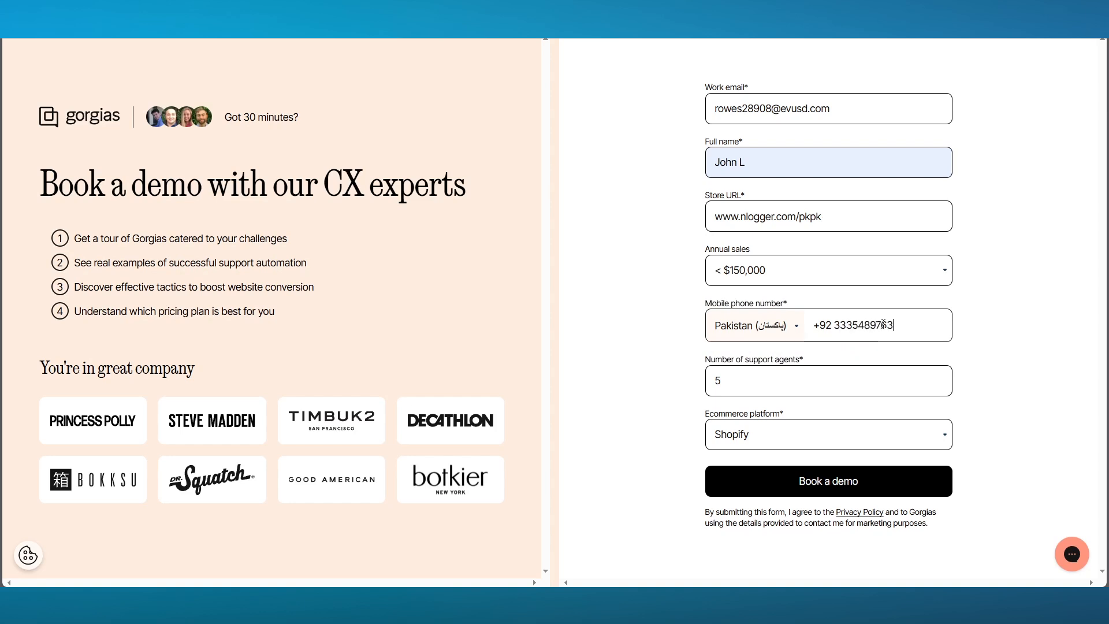
pyautogui.click(827, 433)
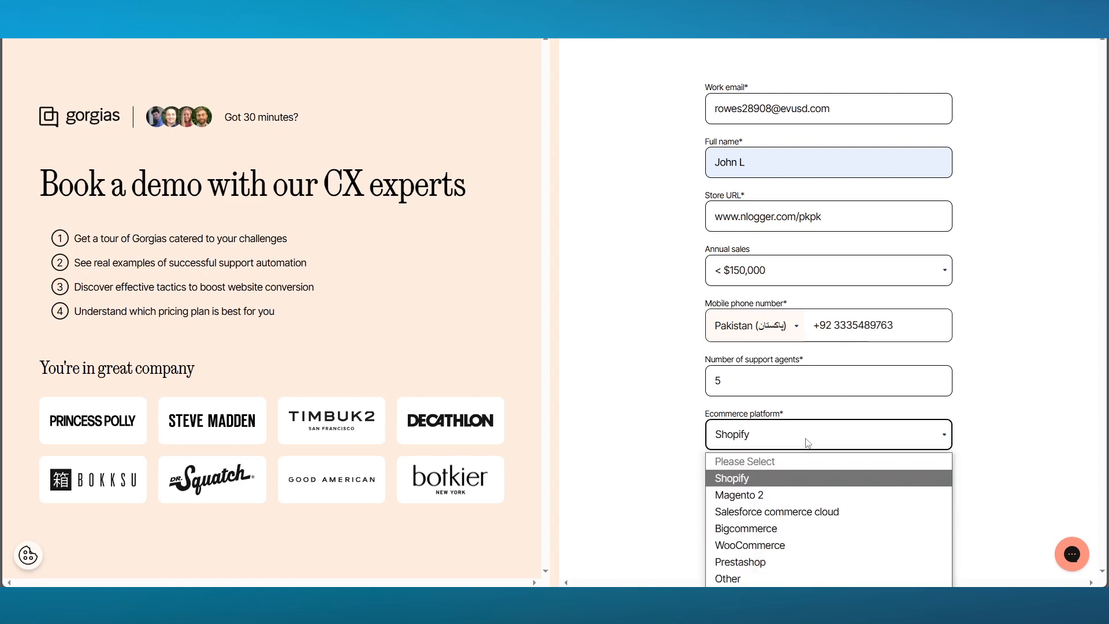
pyautogui.moveTo(820, 430)
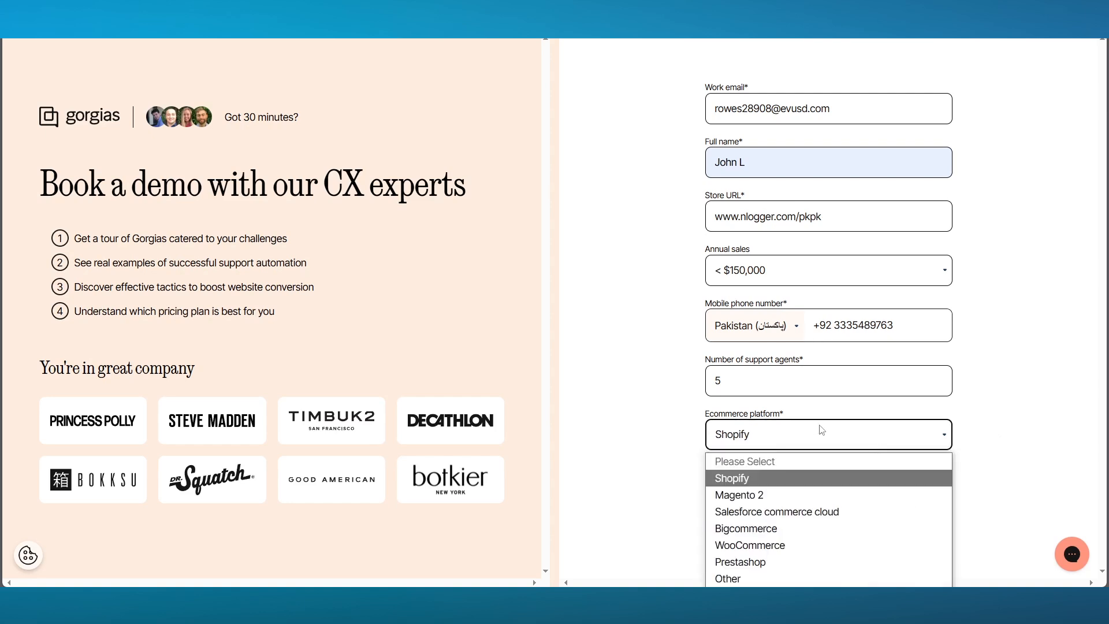
pyautogui.moveTo(792, 485)
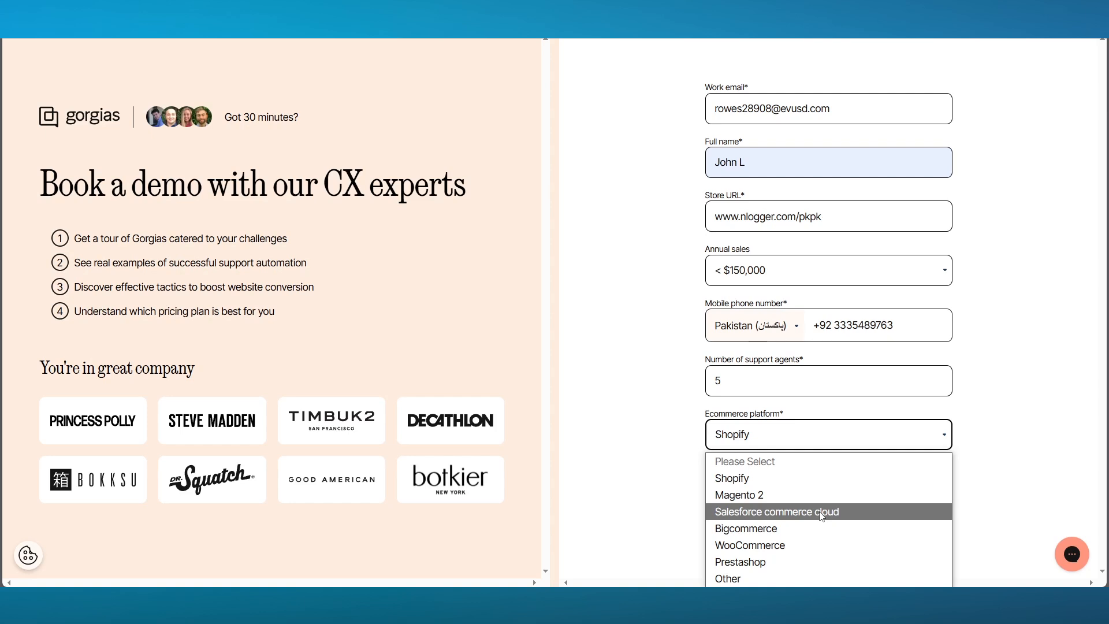
pyautogui.click(727, 578)
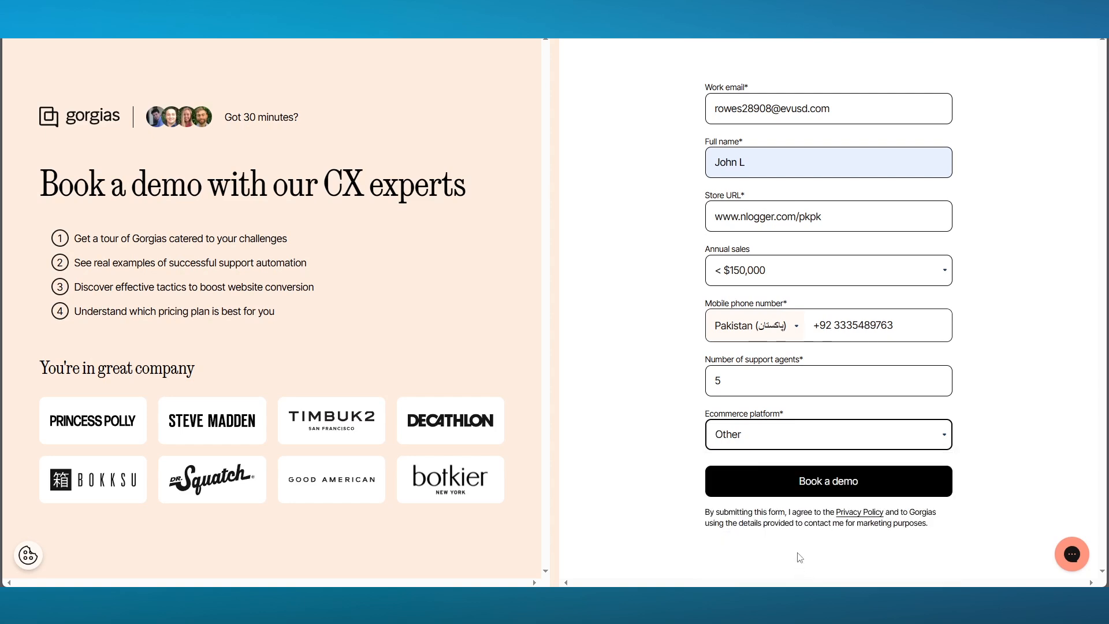
pyautogui.click(827, 480)
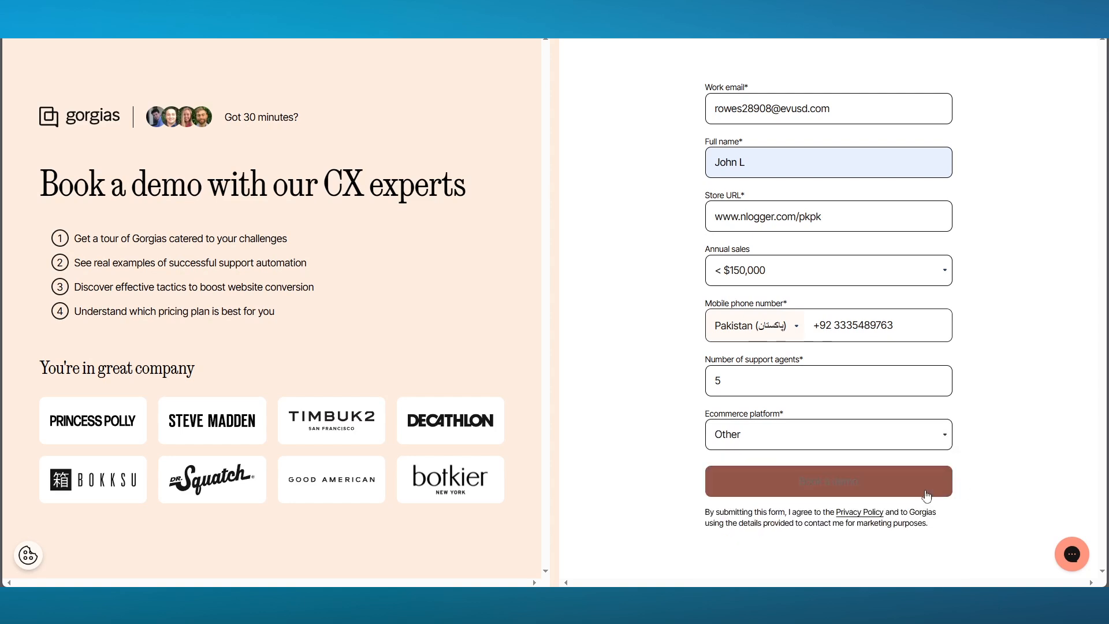
# - Book the 12:00 AM demo slot on Wednesday 18 December and confirm it
pyautogui.click(827, 480)
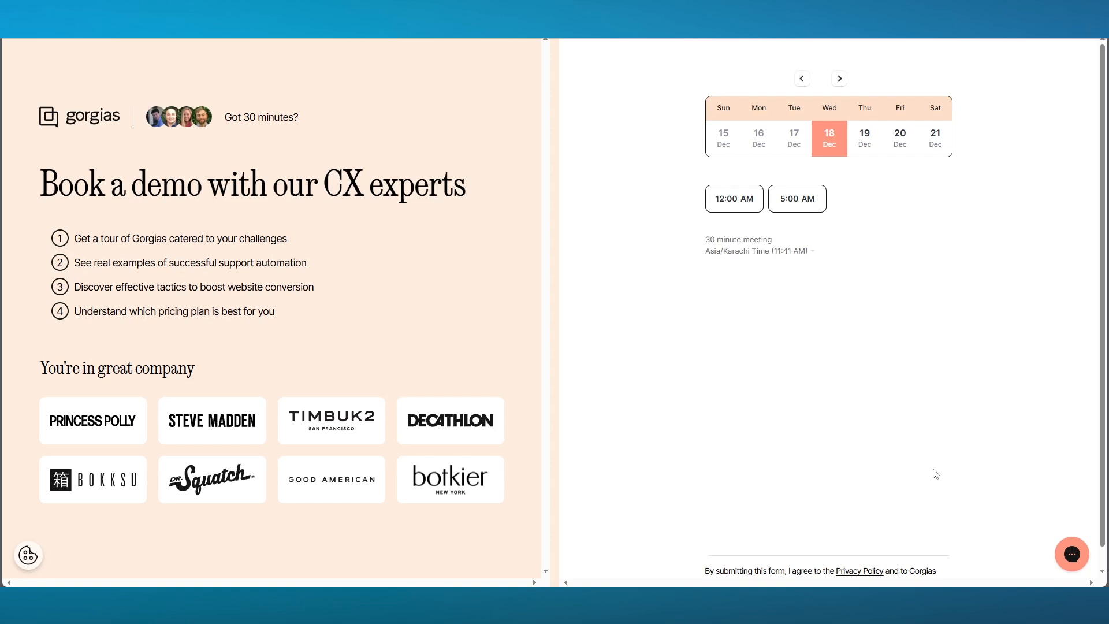
pyautogui.click(733, 197)
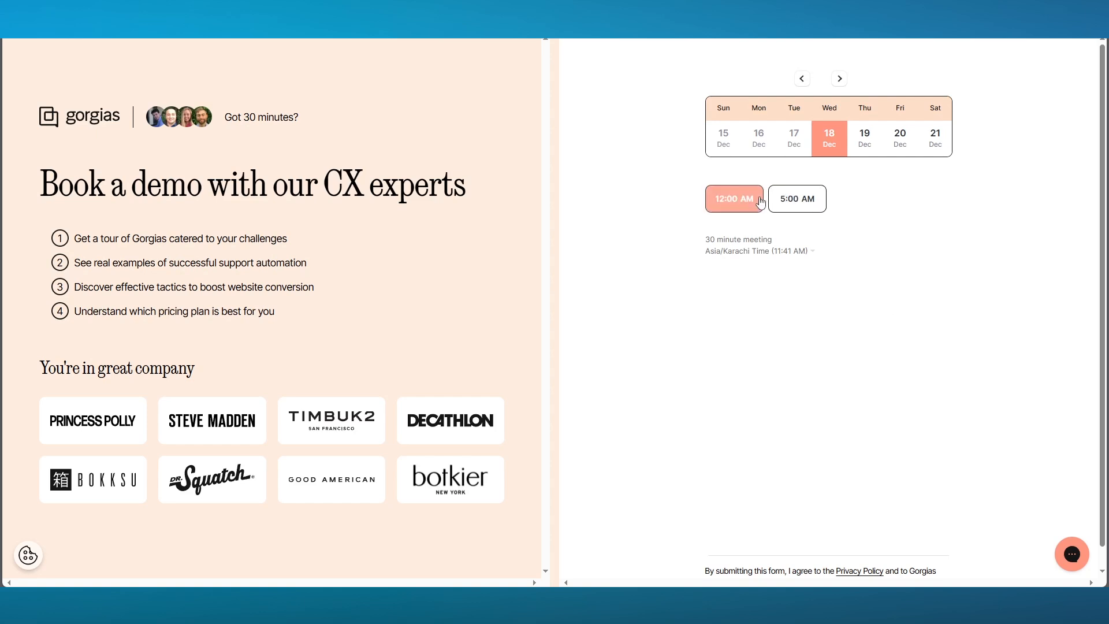
pyautogui.click(733, 199)
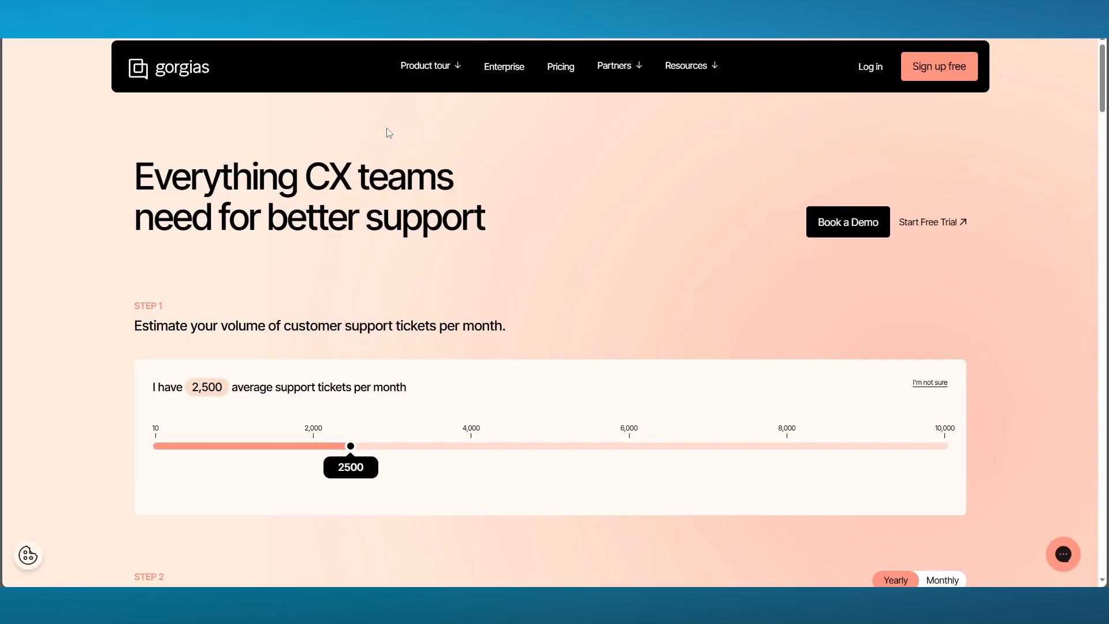
# - Lower the ticket estimate to 1,000 per month and switch the Basic plans to monthly pricing
pyautogui.scroll(-3)
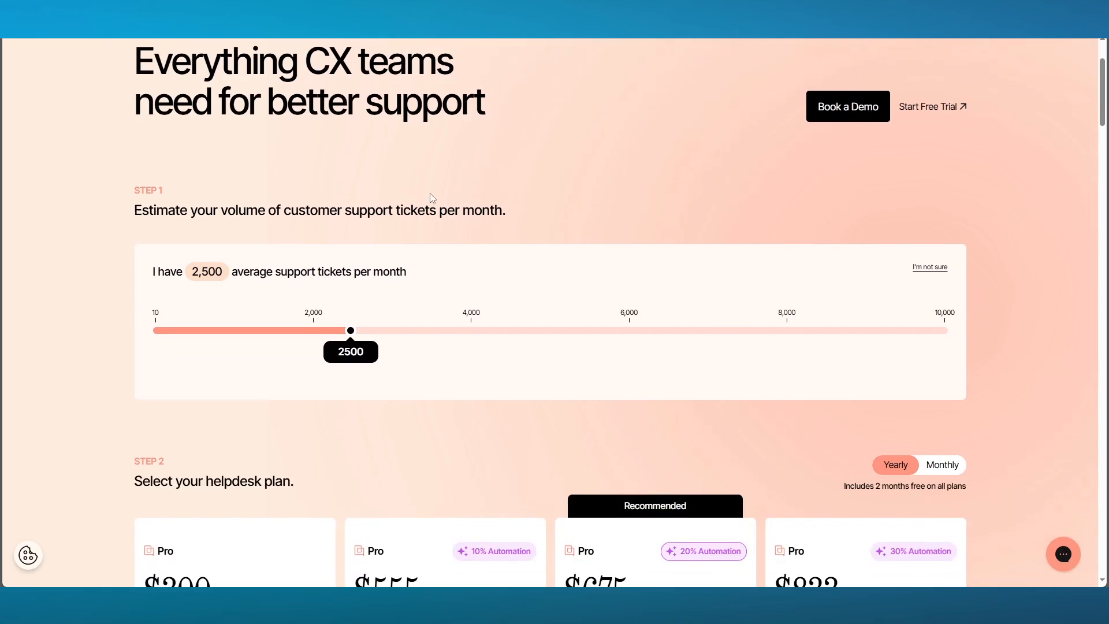
pyautogui.scroll(-3)
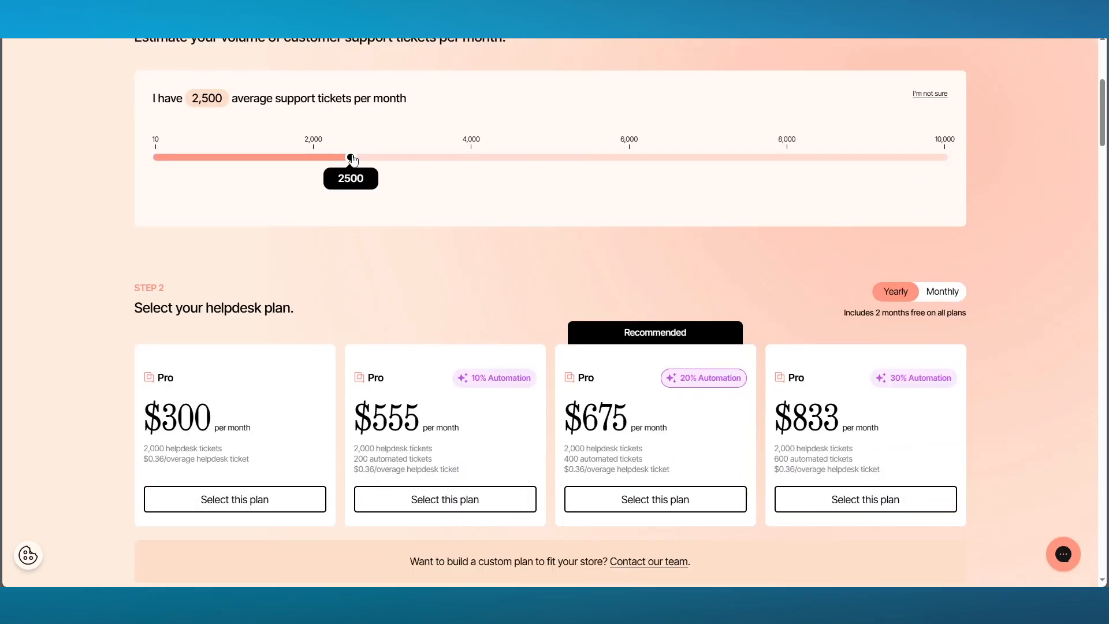
pyautogui.moveTo(350, 157); pyautogui.dragTo(231, 150)
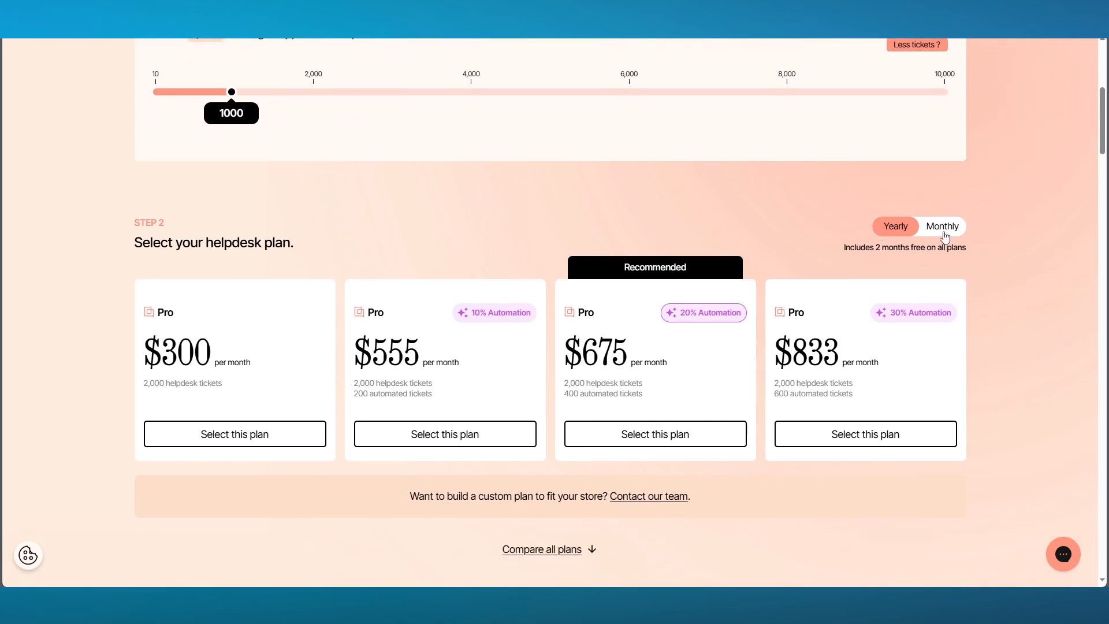
pyautogui.click(941, 226)
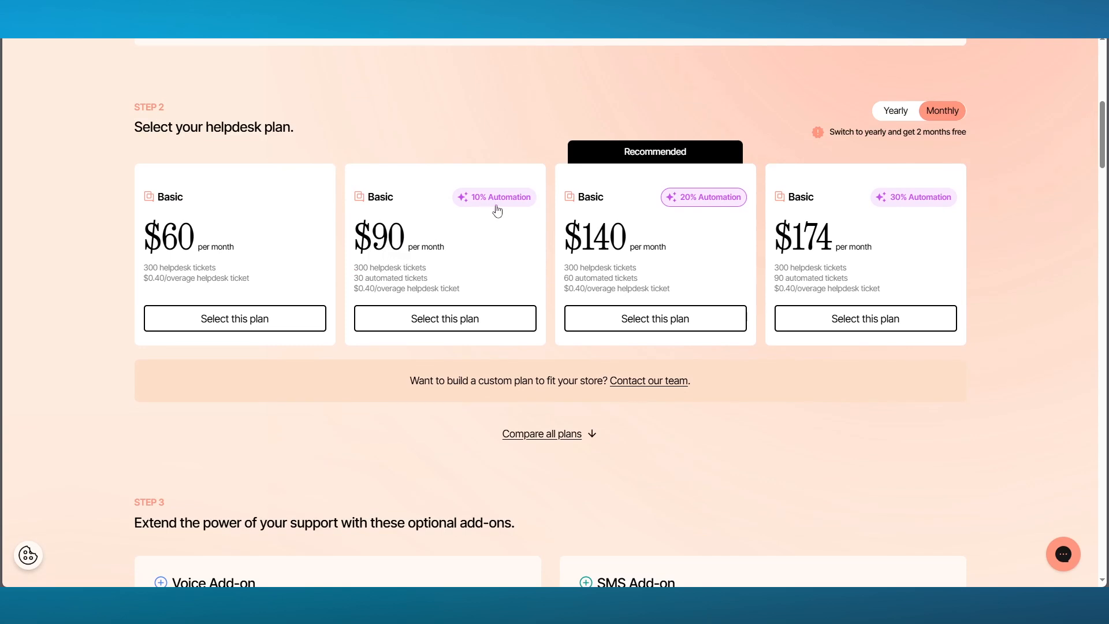
pyautogui.moveTo(599, 255)
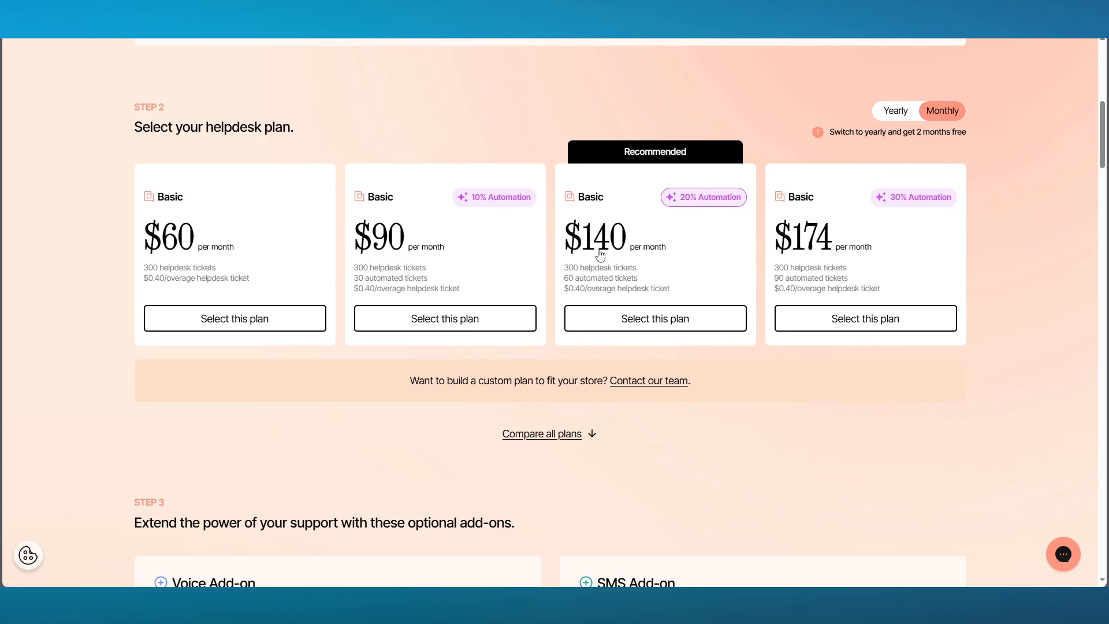
pyautogui.moveTo(684, 227)
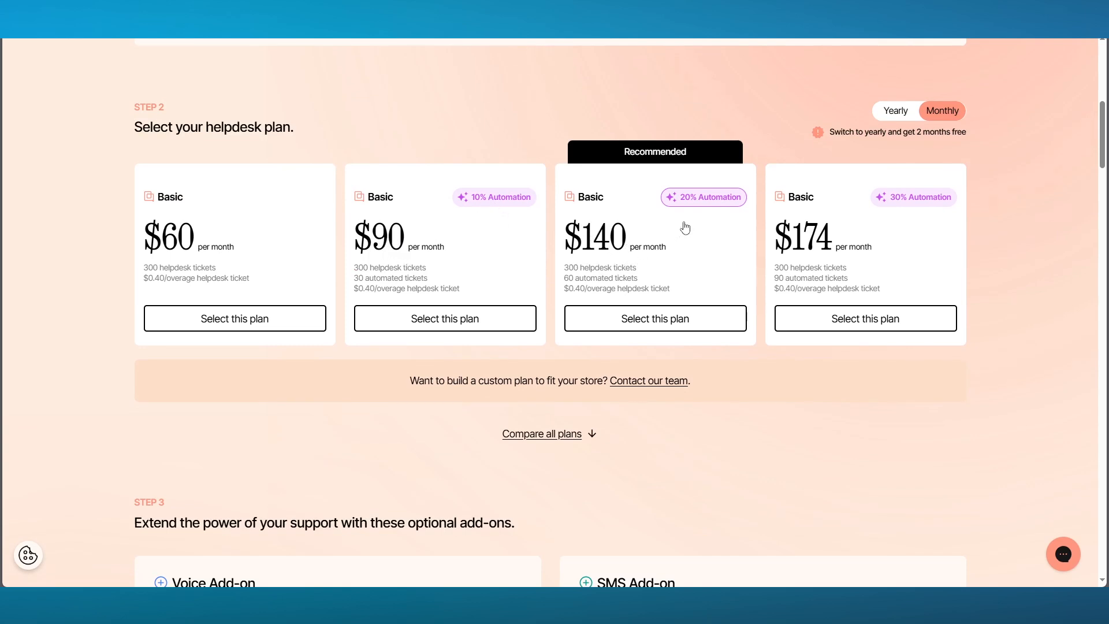
pyautogui.moveTo(829, 259)
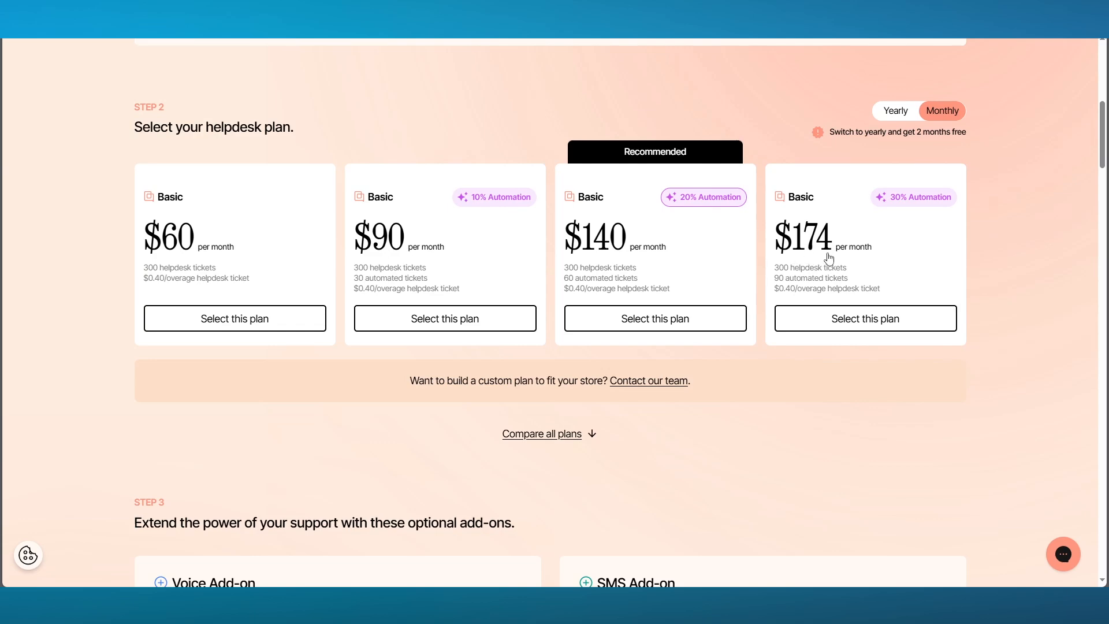
pyautogui.moveTo(1006, 232)
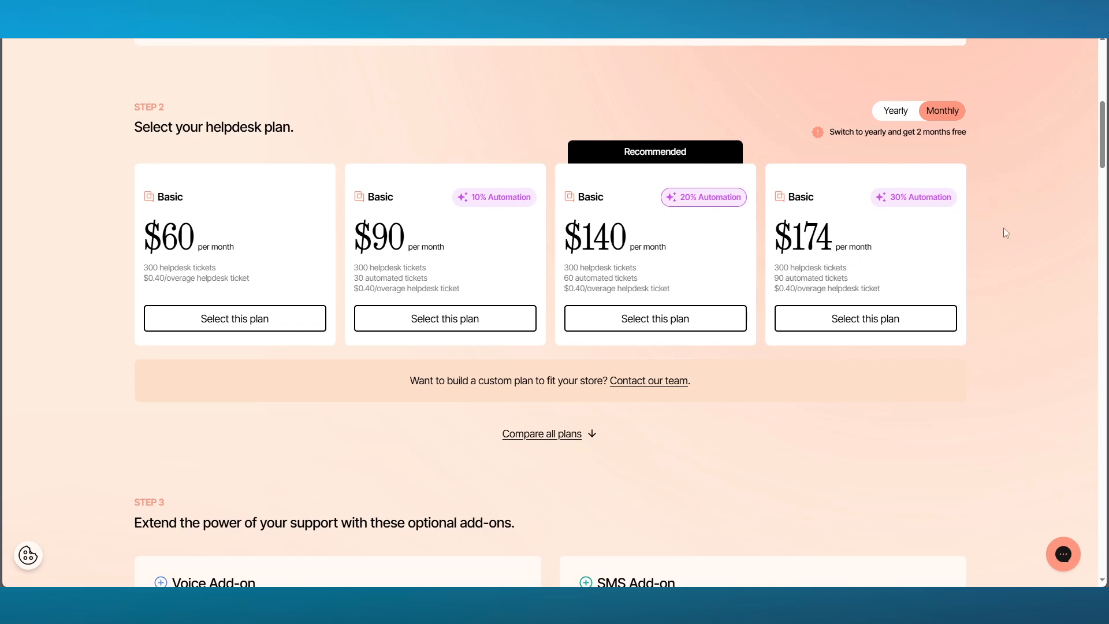
pyautogui.scroll(-3)
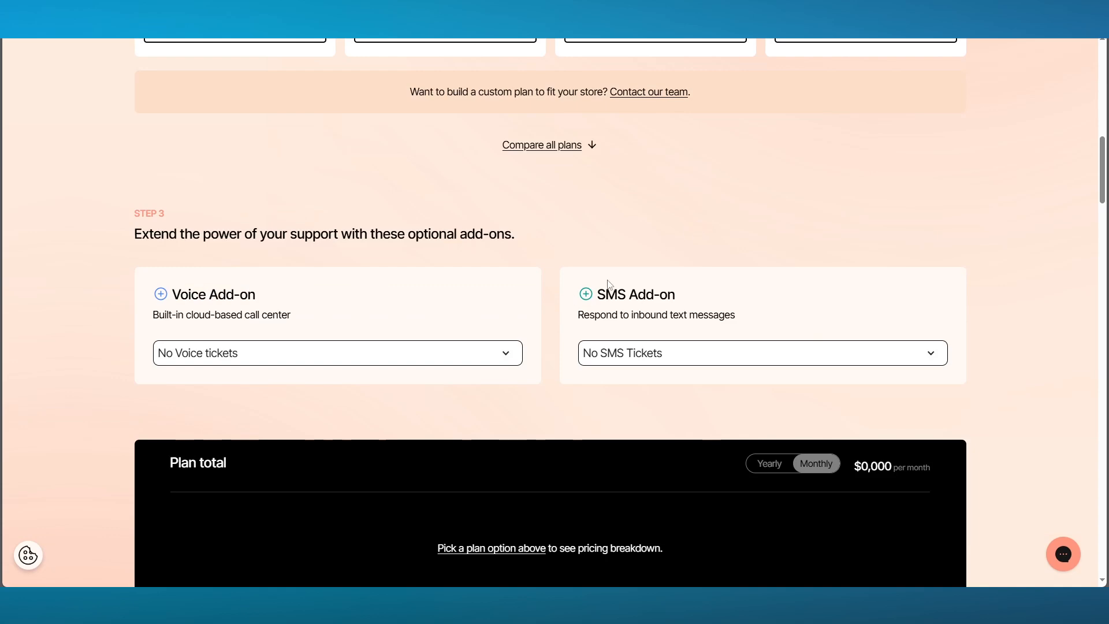
pyautogui.moveTo(307, 264)
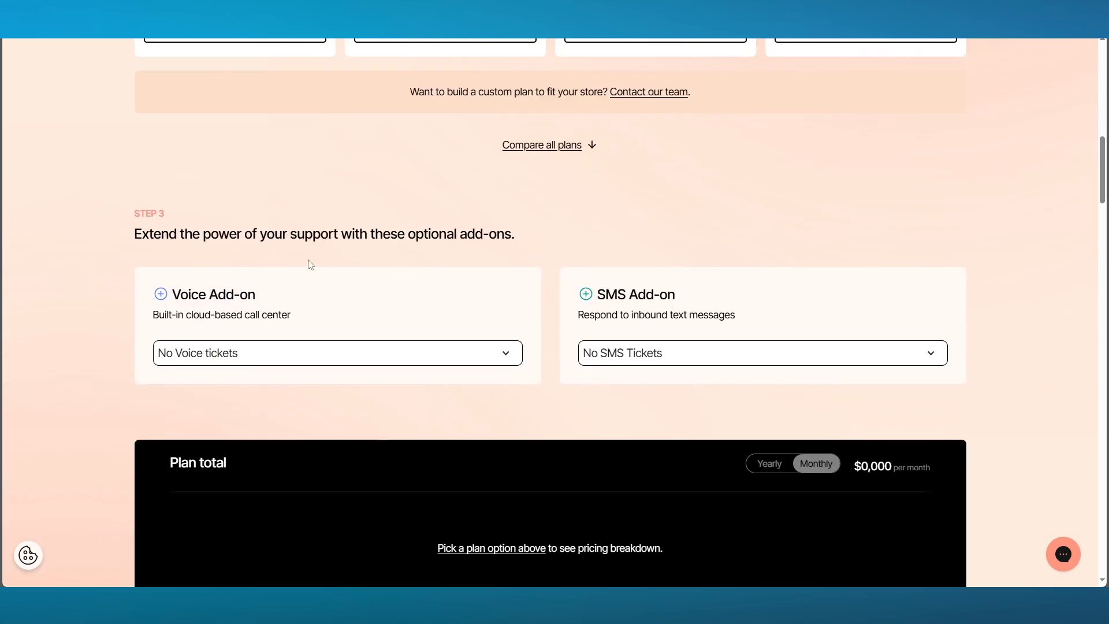
pyautogui.moveTo(665, 242)
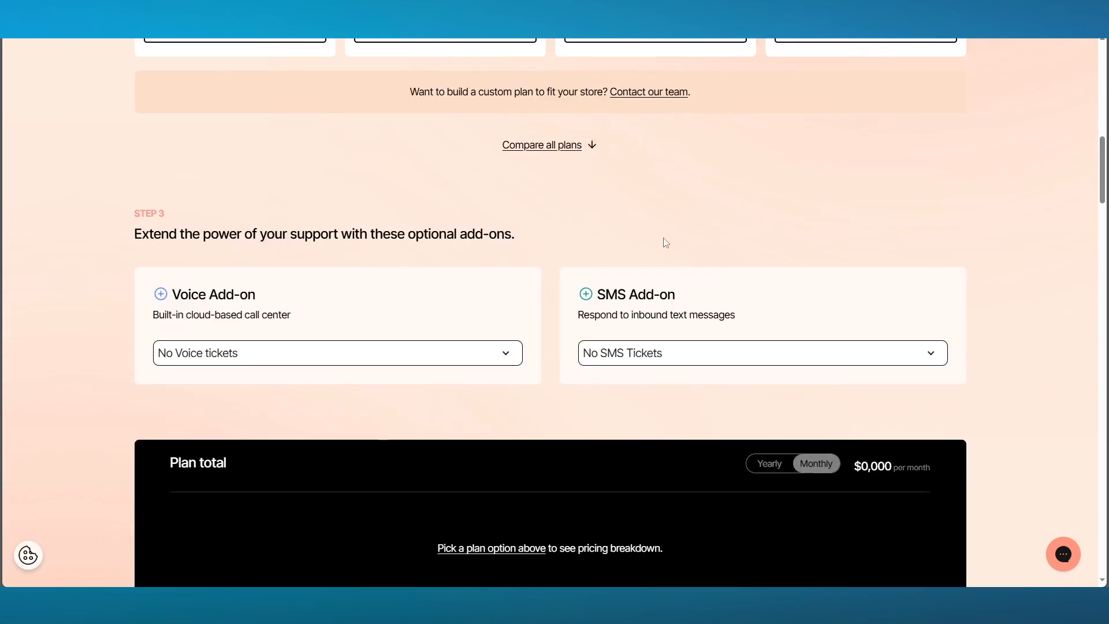
pyautogui.click(336, 354)
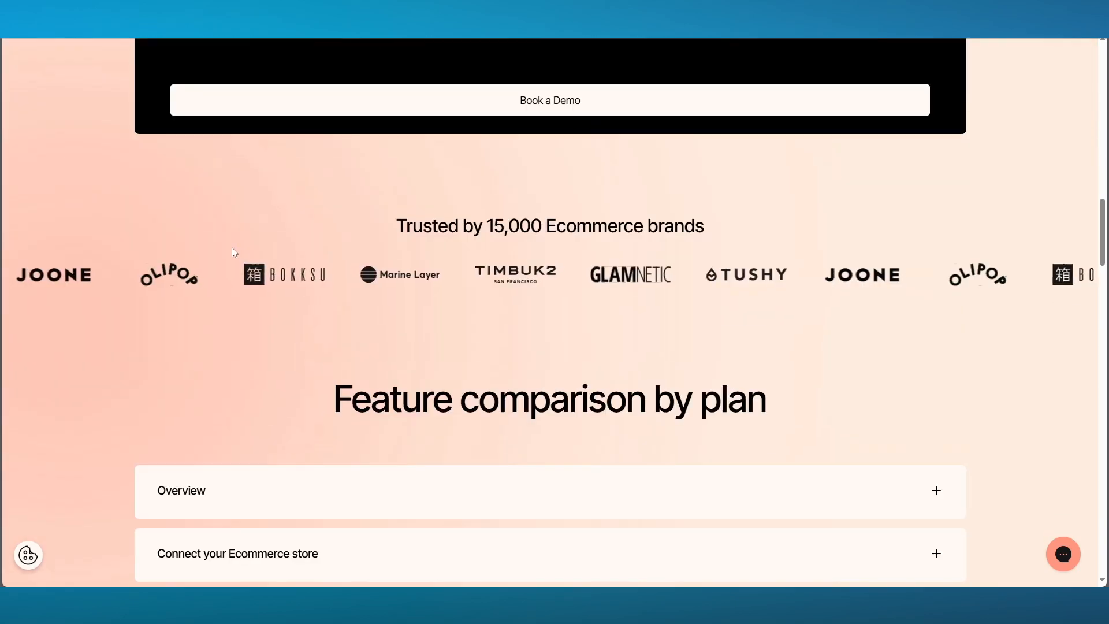
pyautogui.scroll(-3)
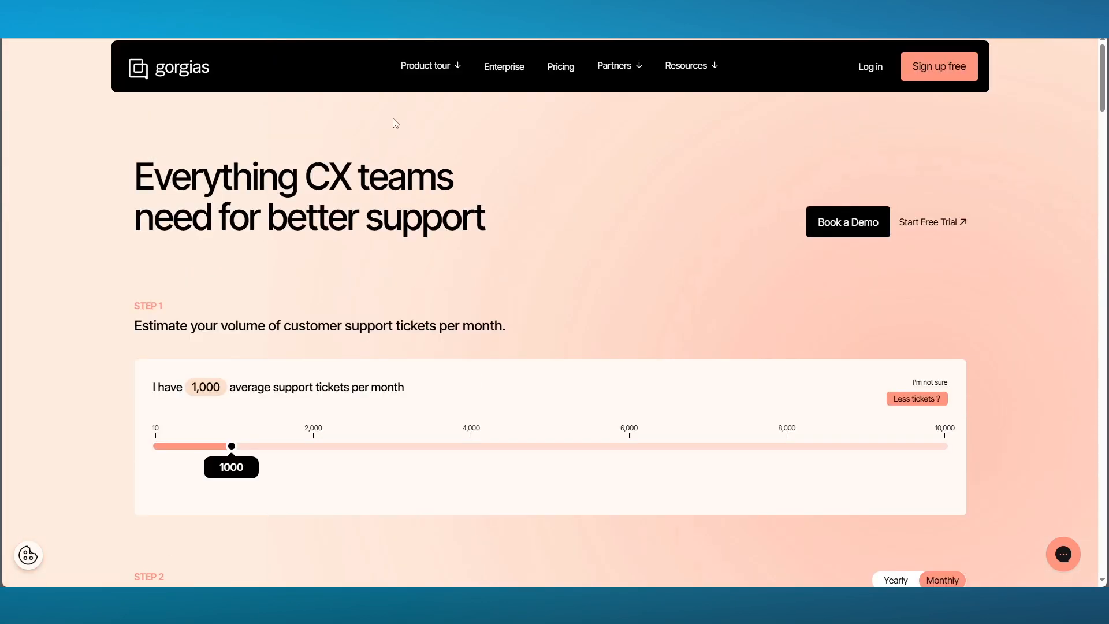
# - Toggle the Product tour menu listing products, ecommerce platforms and integrations
pyautogui.click(425, 65)
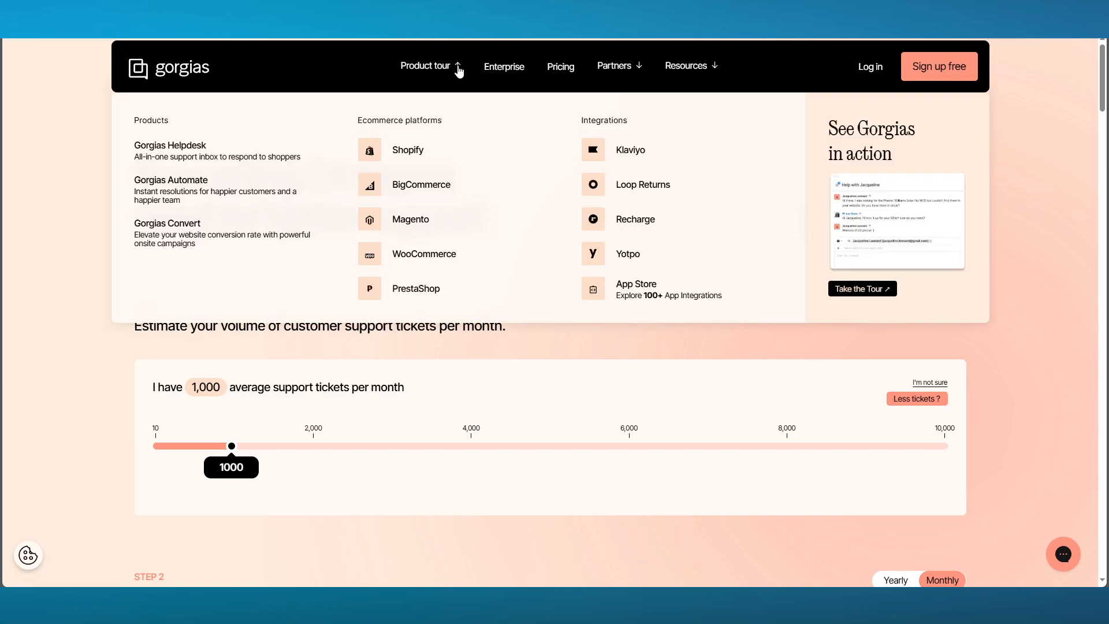
pyautogui.click(423, 66)
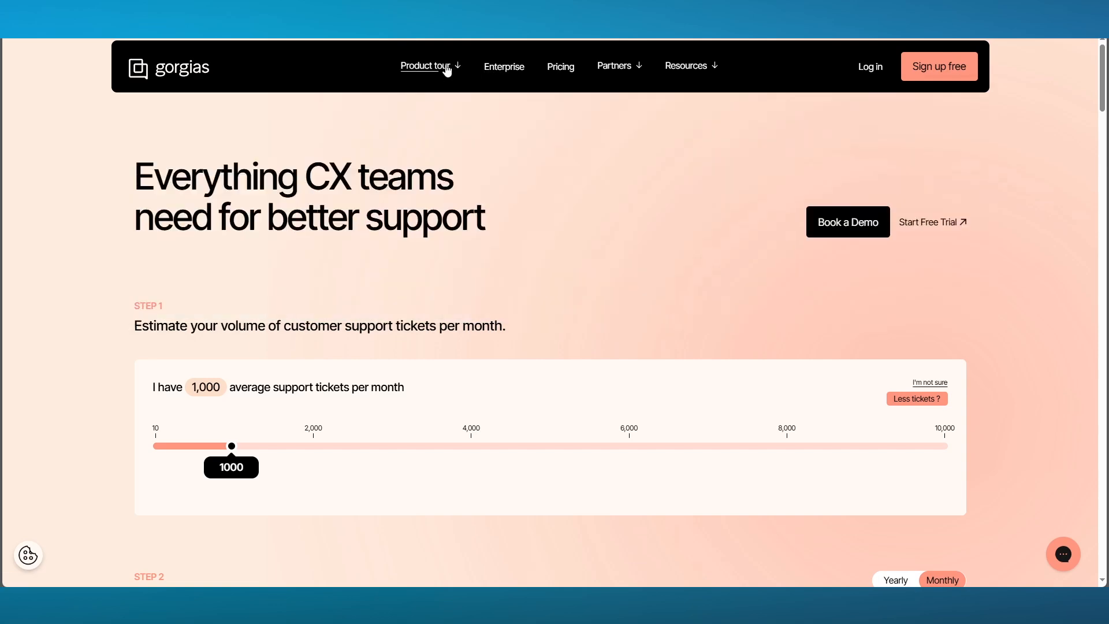
pyautogui.click(424, 66)
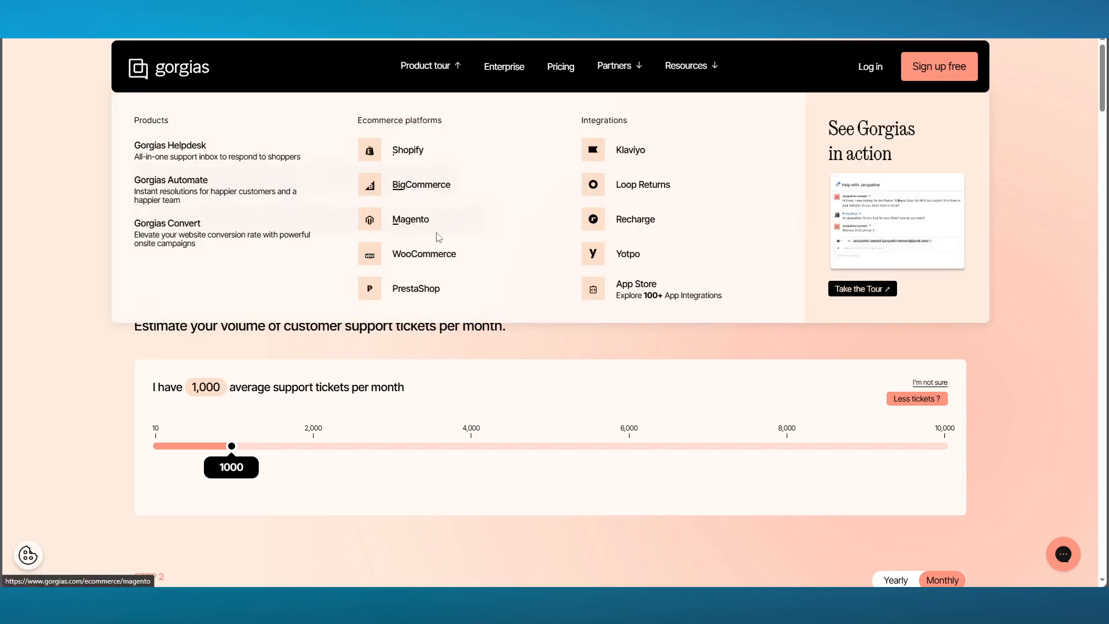
pyautogui.moveTo(407, 149)
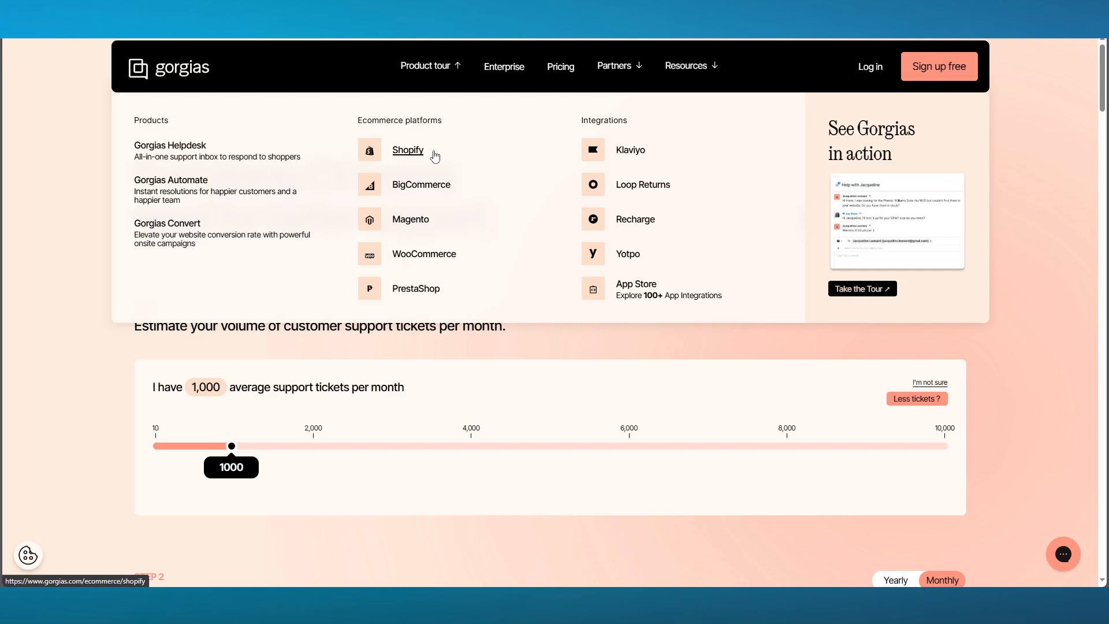
pyautogui.moveTo(403, 160)
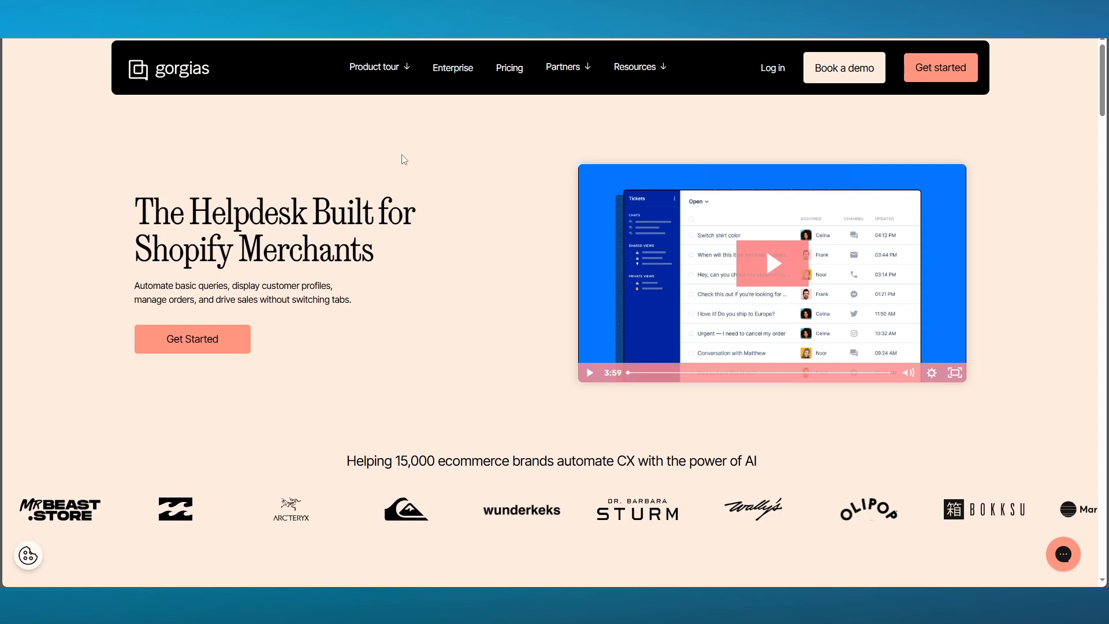
# - Scroll through the Shopify helpdesk page's order management, automation and AI features
pyautogui.click(375, 67)
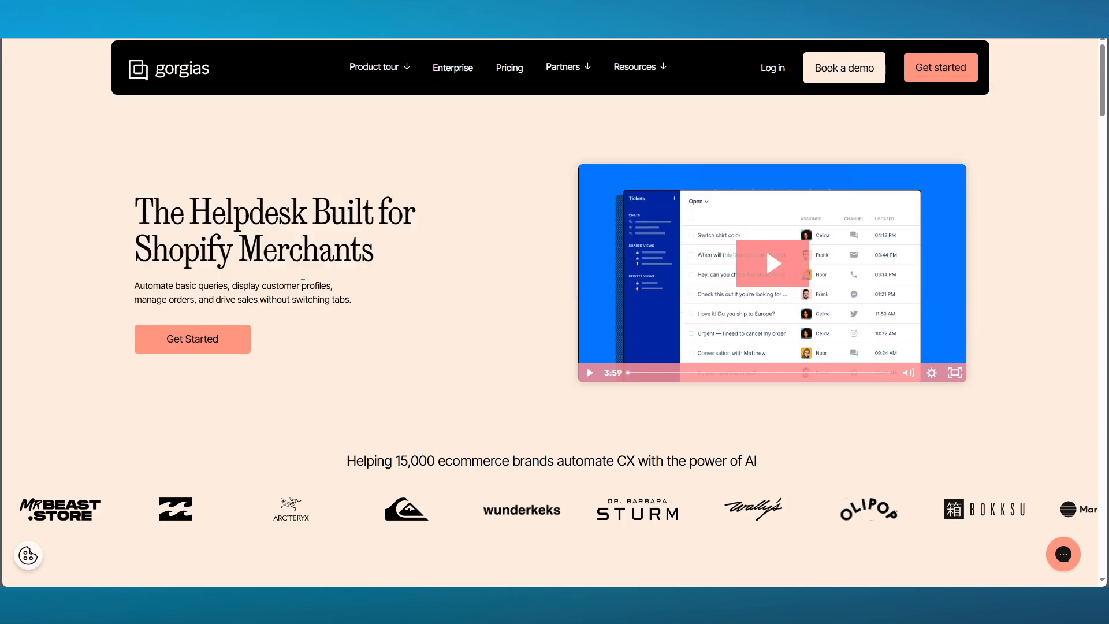
pyautogui.scroll(-3)
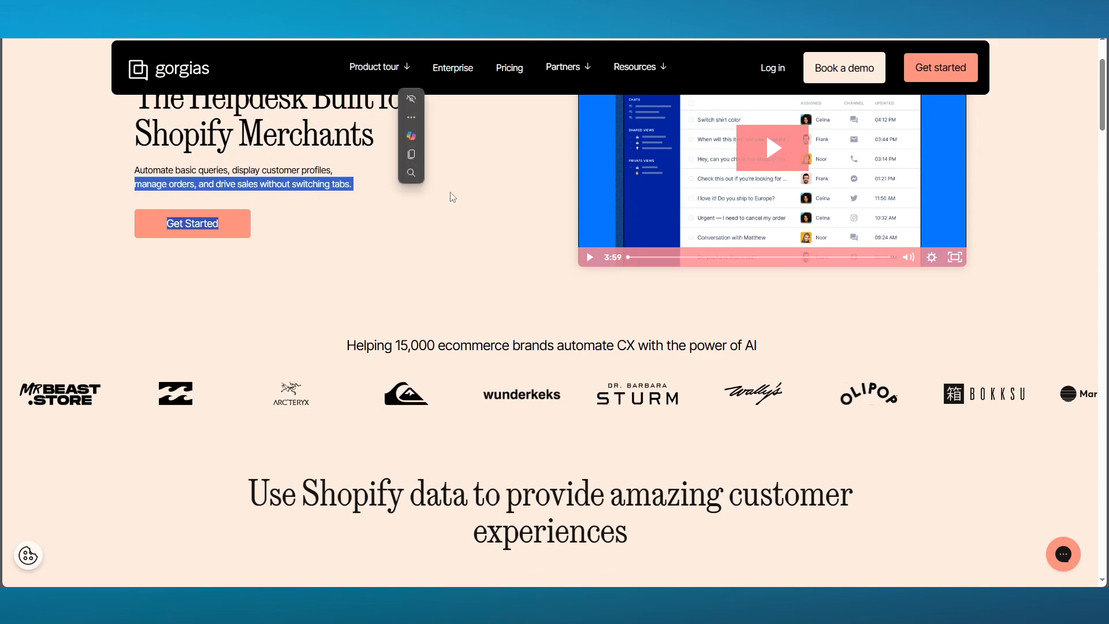
pyautogui.scroll(-3)
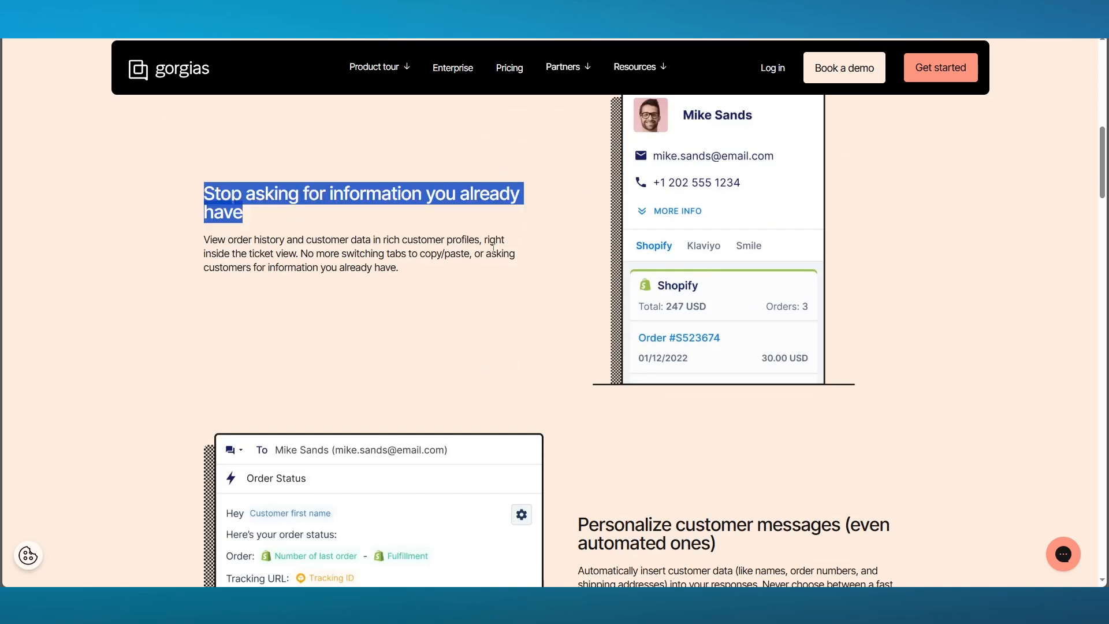
pyautogui.scroll(-3)
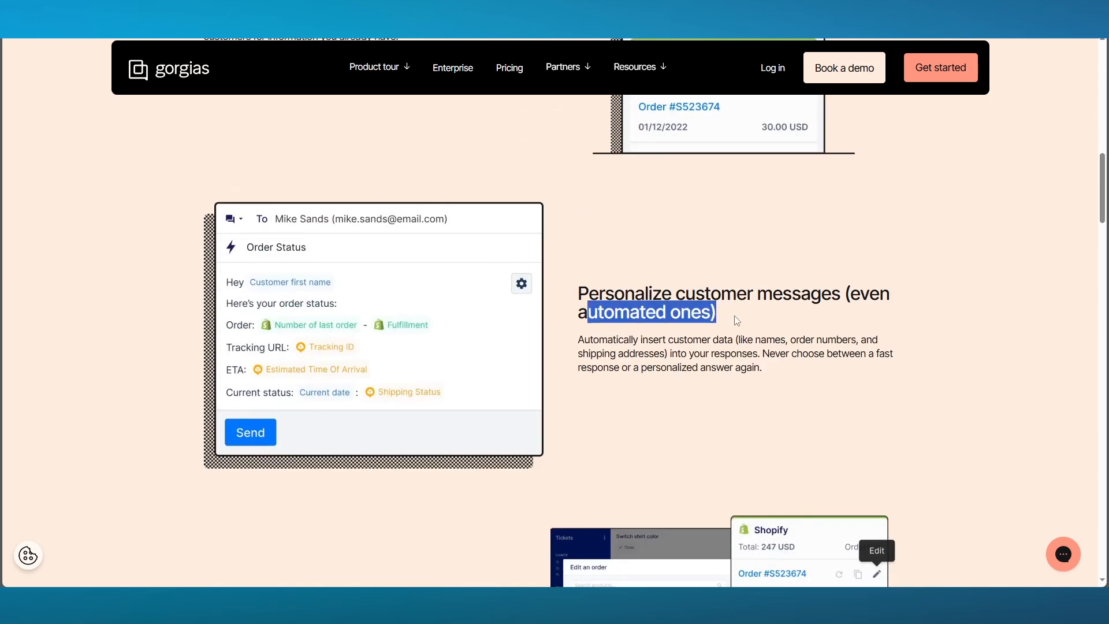
pyautogui.scroll(-3)
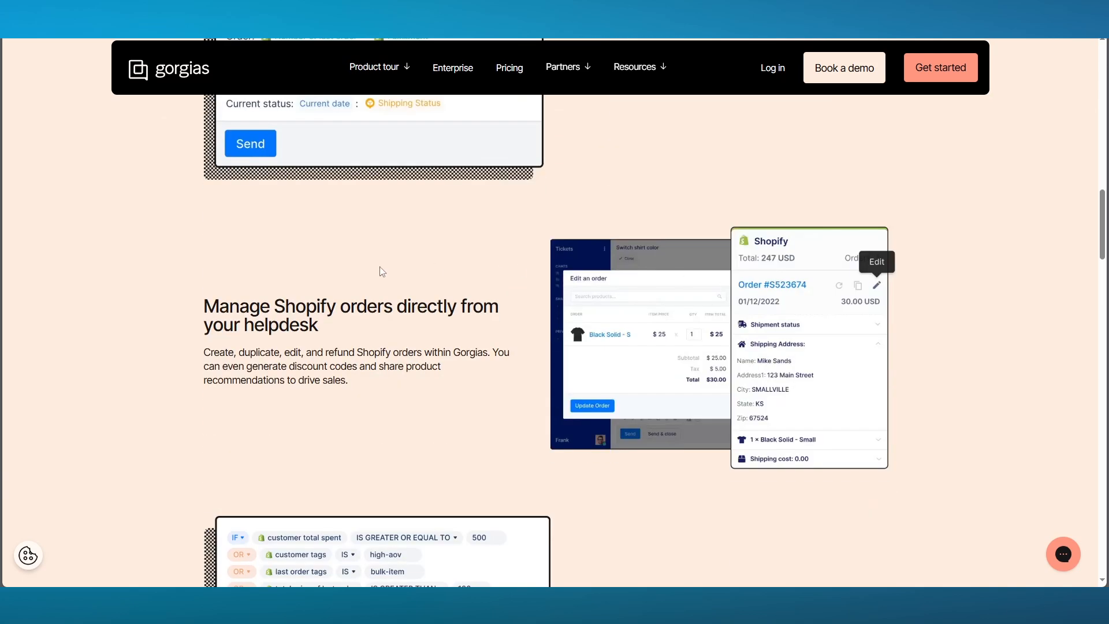
pyautogui.moveTo(384, 258)
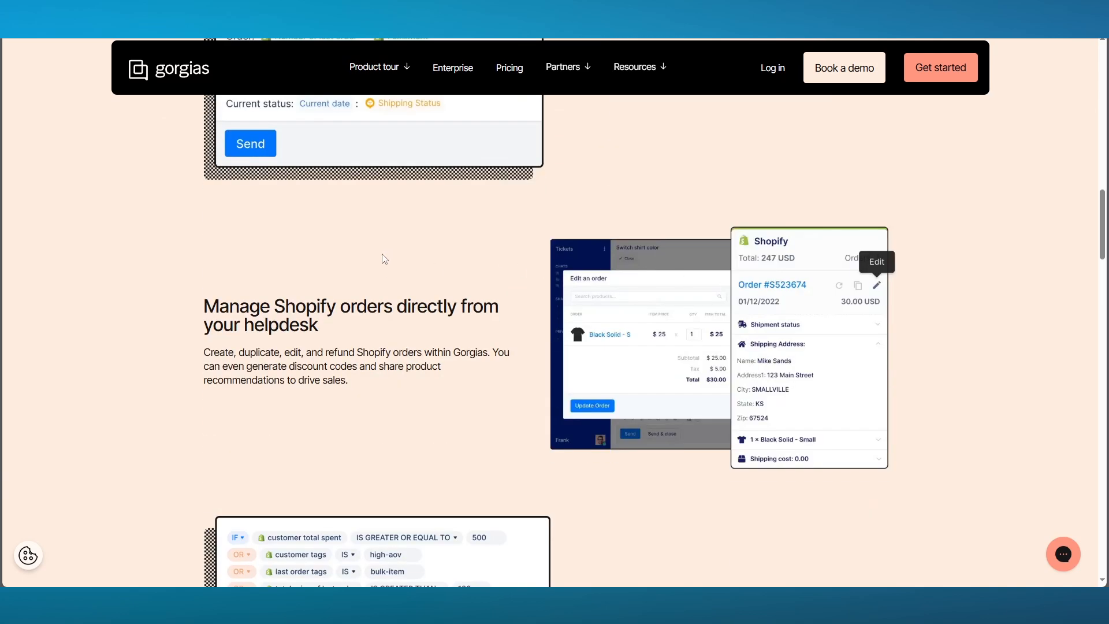
pyautogui.scroll(-3)
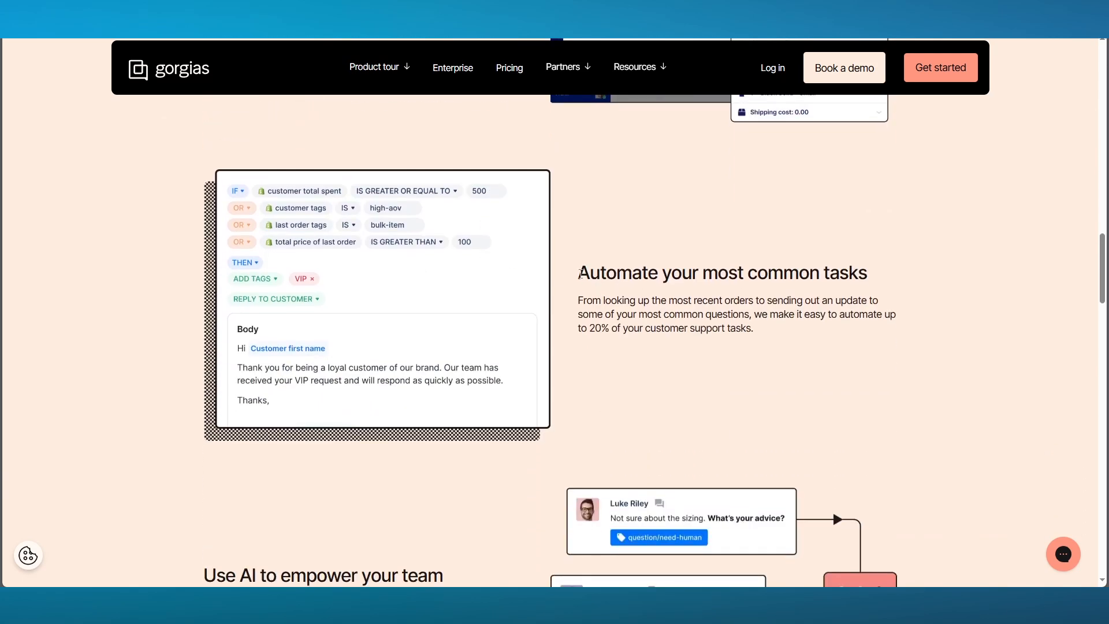
pyautogui.scroll(-3)
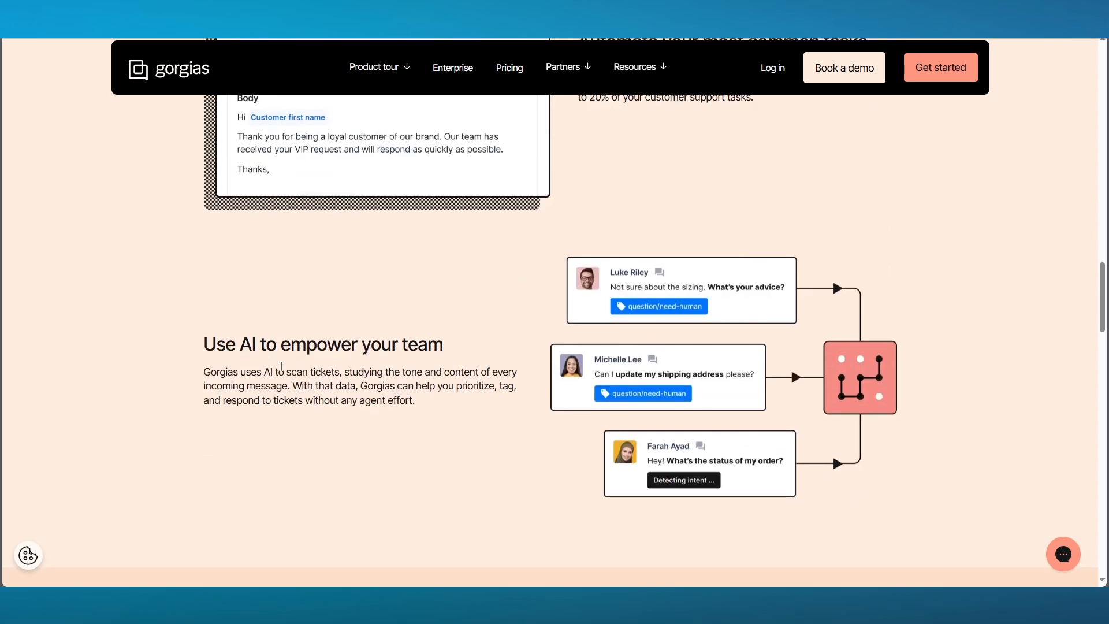
pyautogui.scroll(-3)
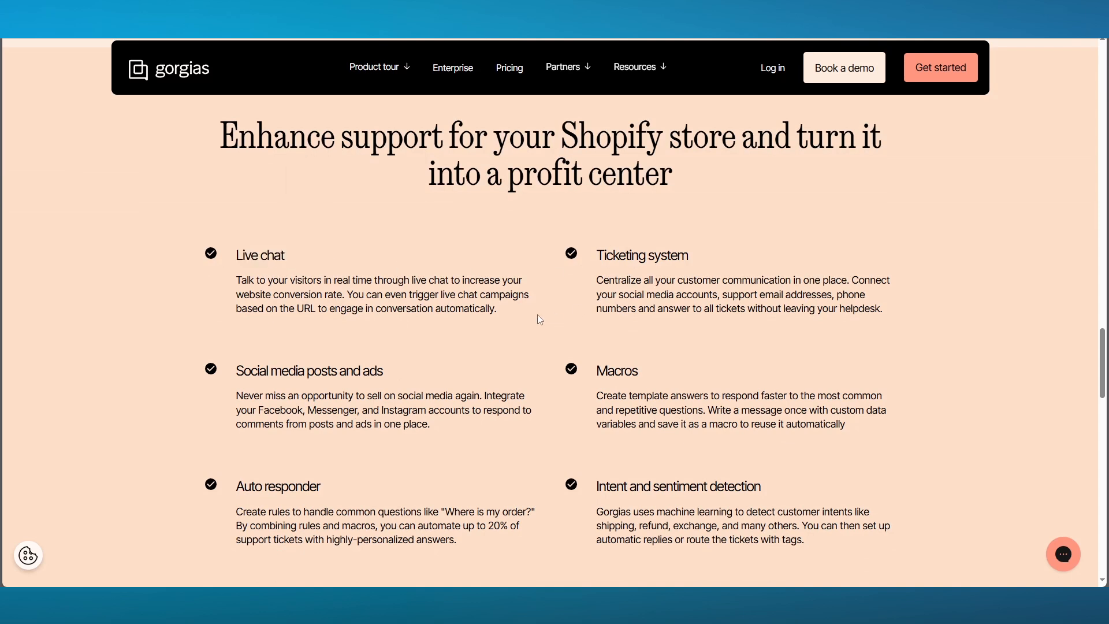
pyautogui.scroll(-3)
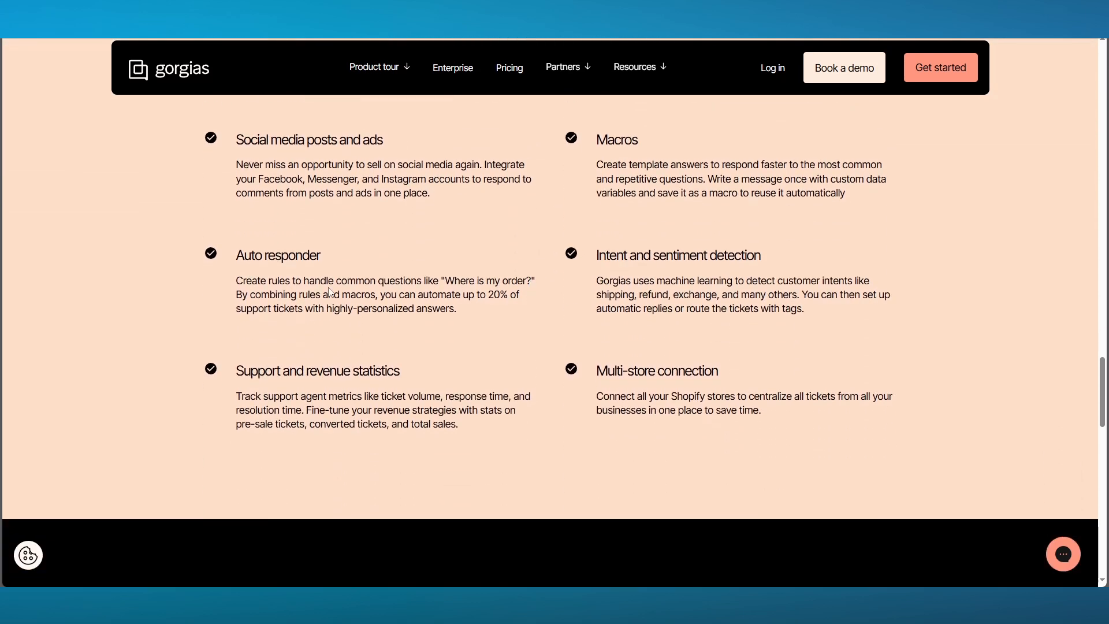
pyautogui.scroll(-3)
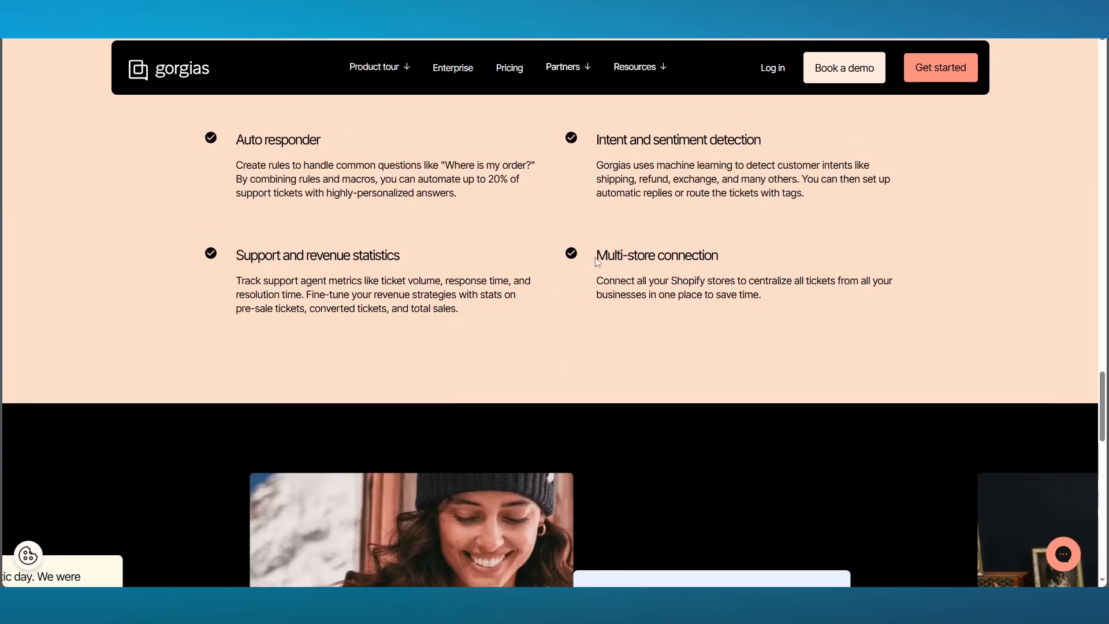
pyautogui.scroll(-3)
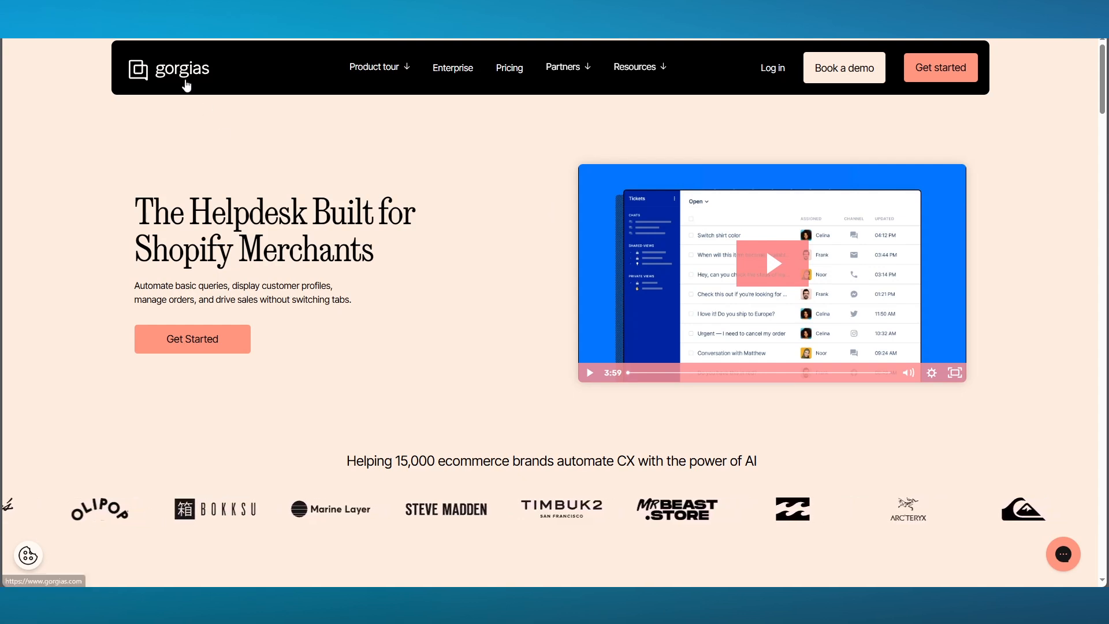
# - Scroll the homepage past the hero, brand logos and 'Make it a Gorgias experience' to the one-inbox section
pyautogui.scroll(-3)
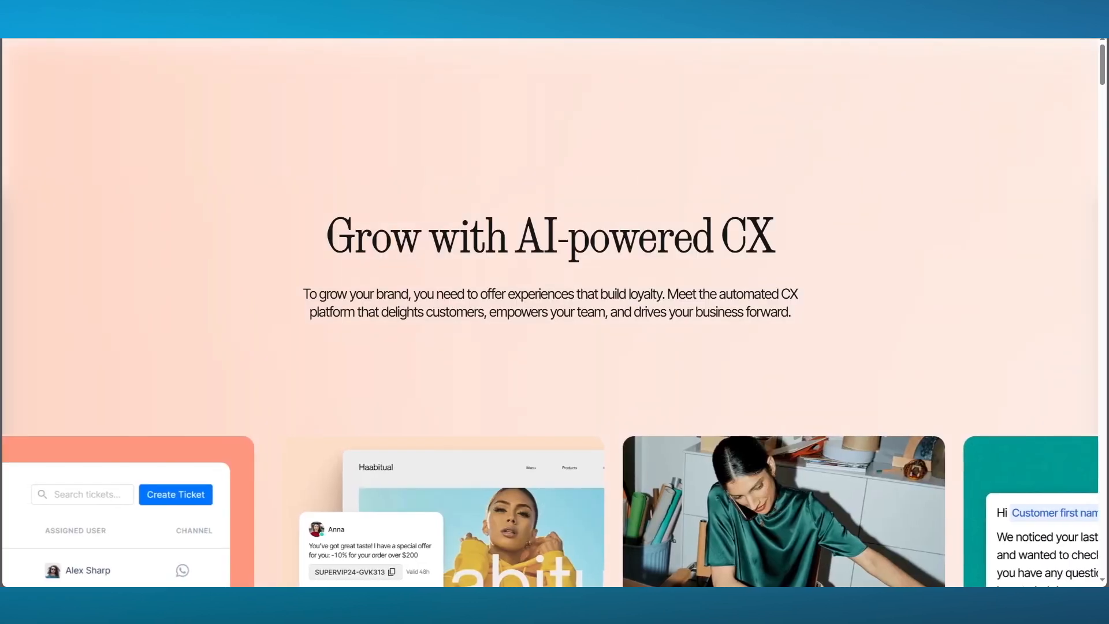
pyautogui.scroll(3)
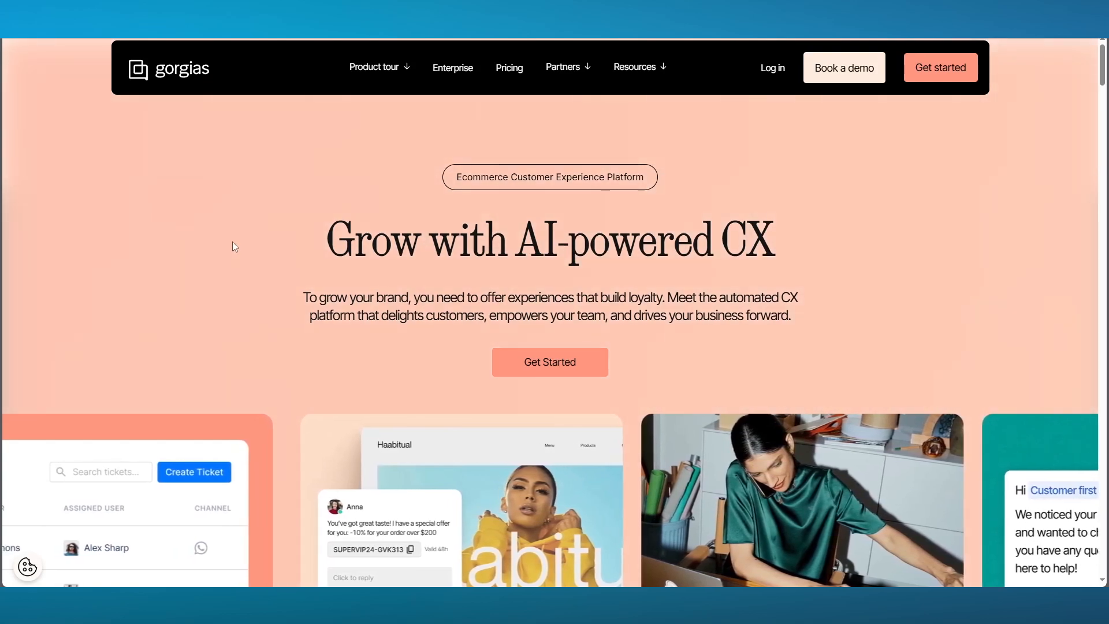
pyautogui.scroll(-3)
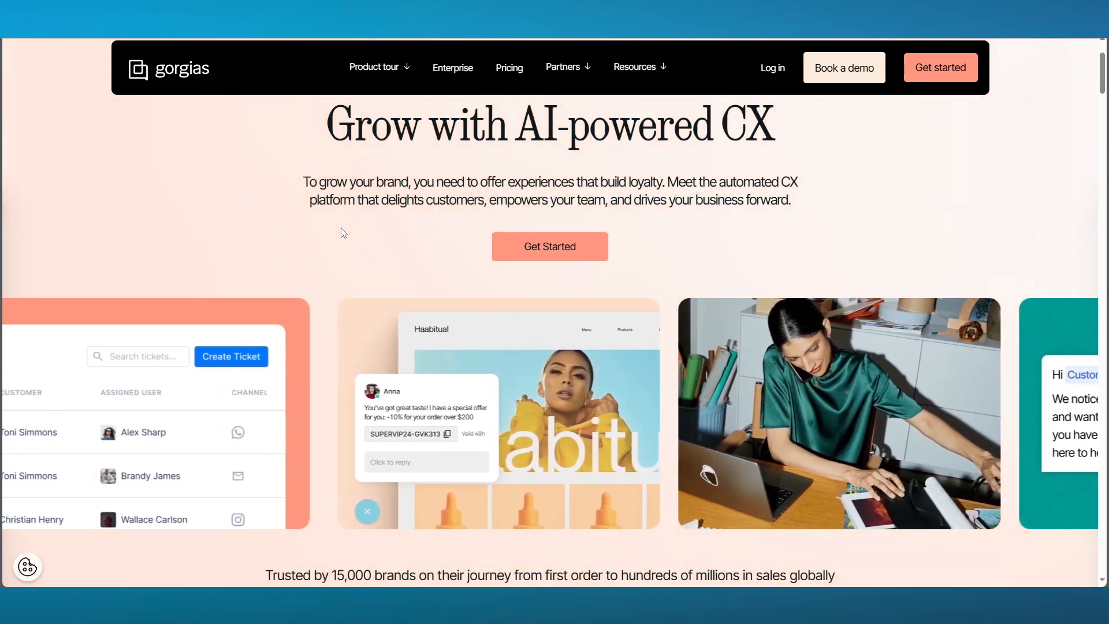
pyautogui.scroll(-3)
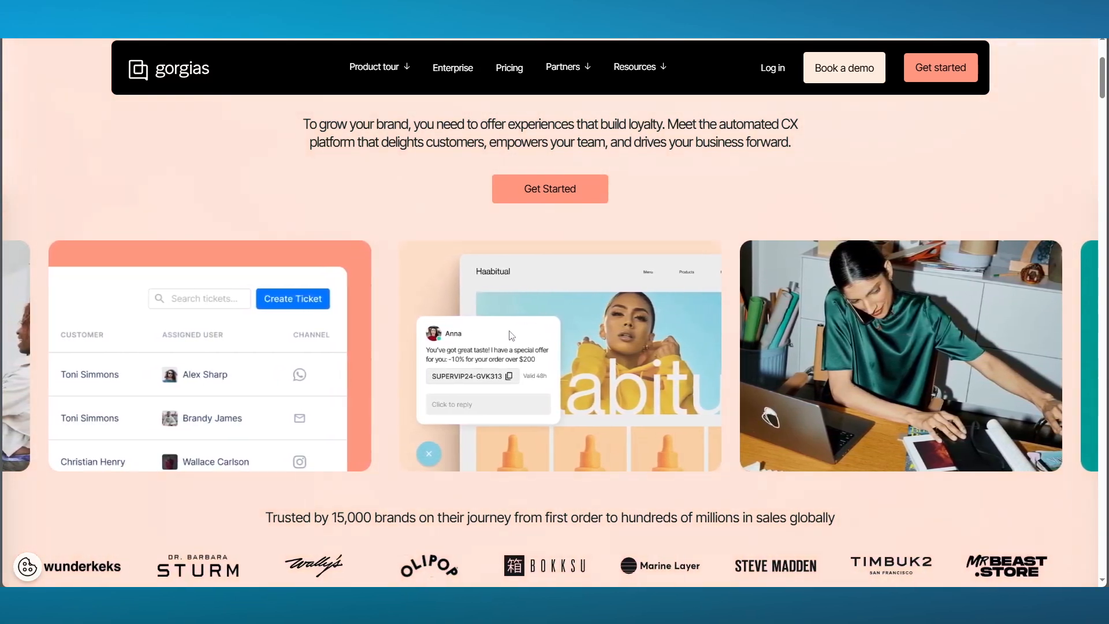
pyautogui.scroll(-3)
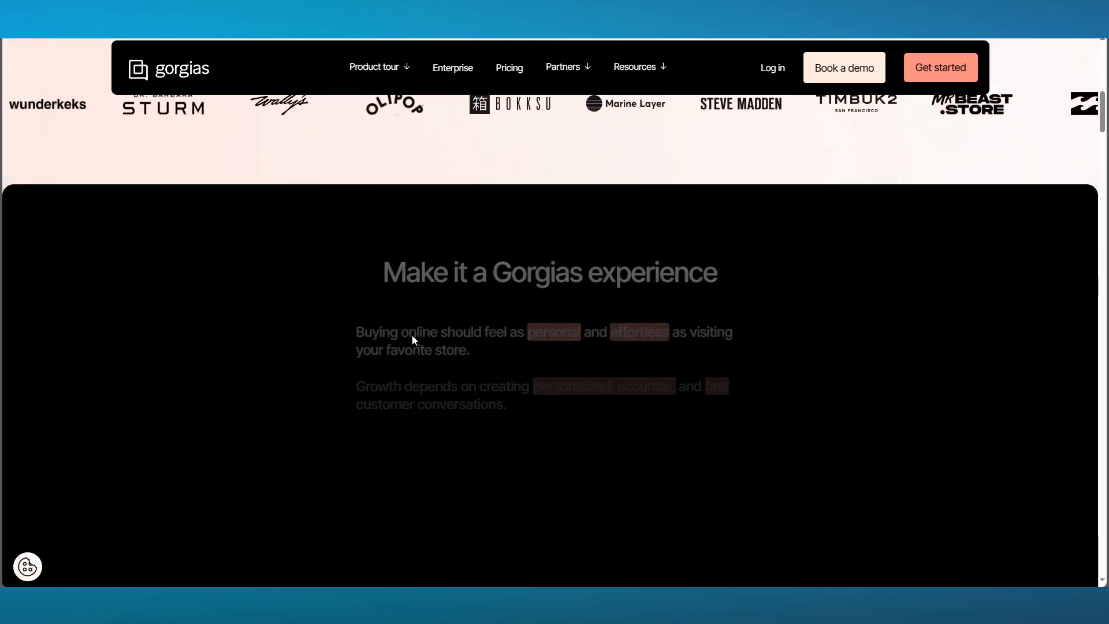
pyautogui.scroll(-3)
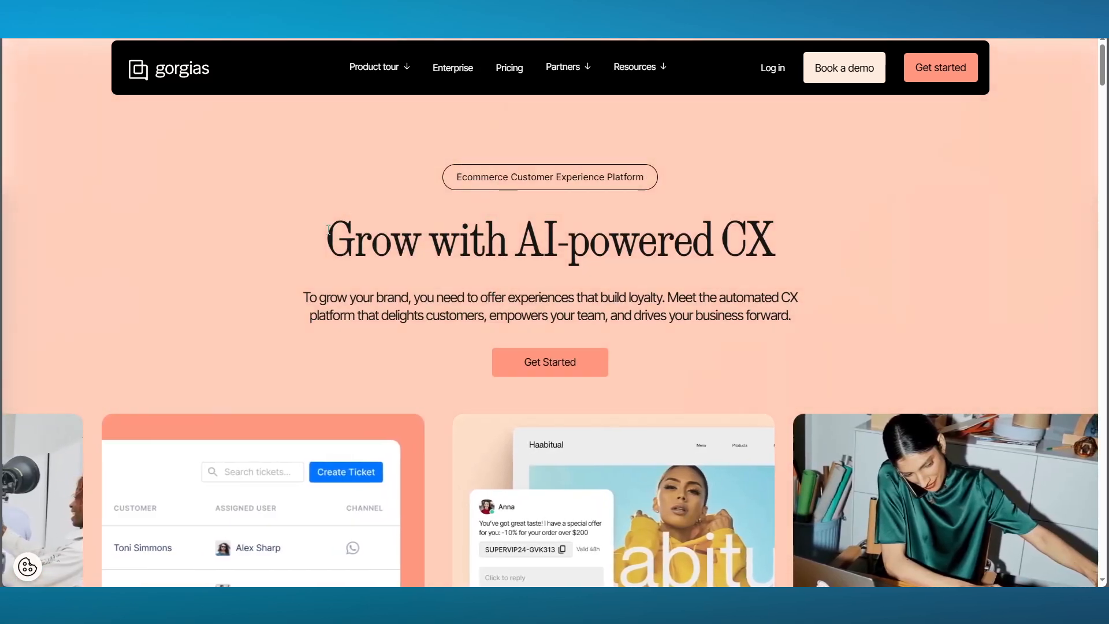
pyautogui.scroll(-3)
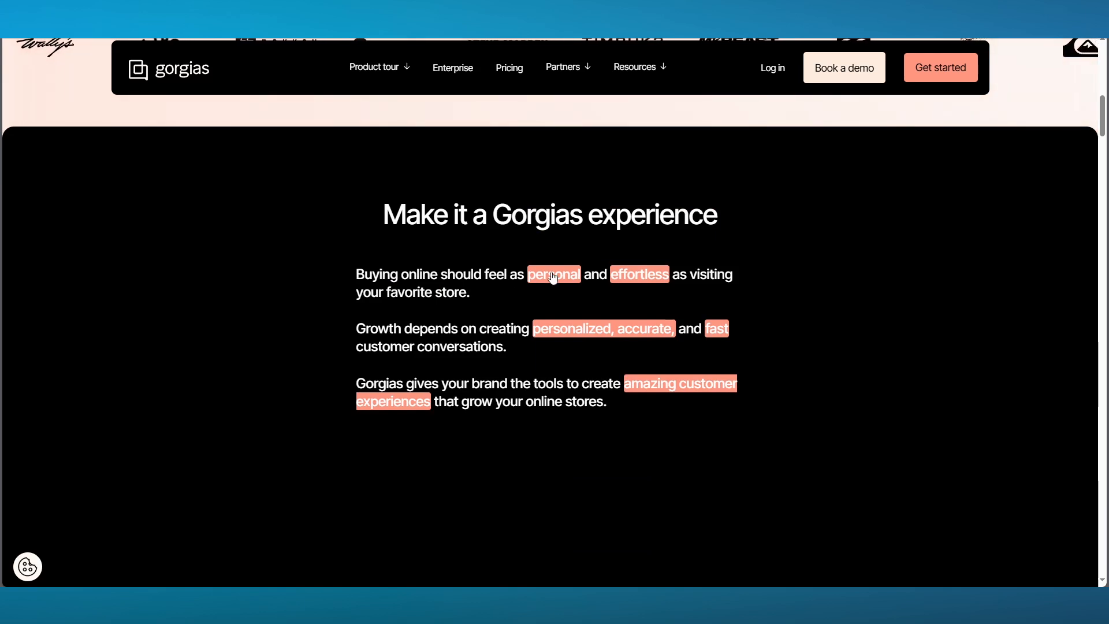
pyautogui.scroll(-3)
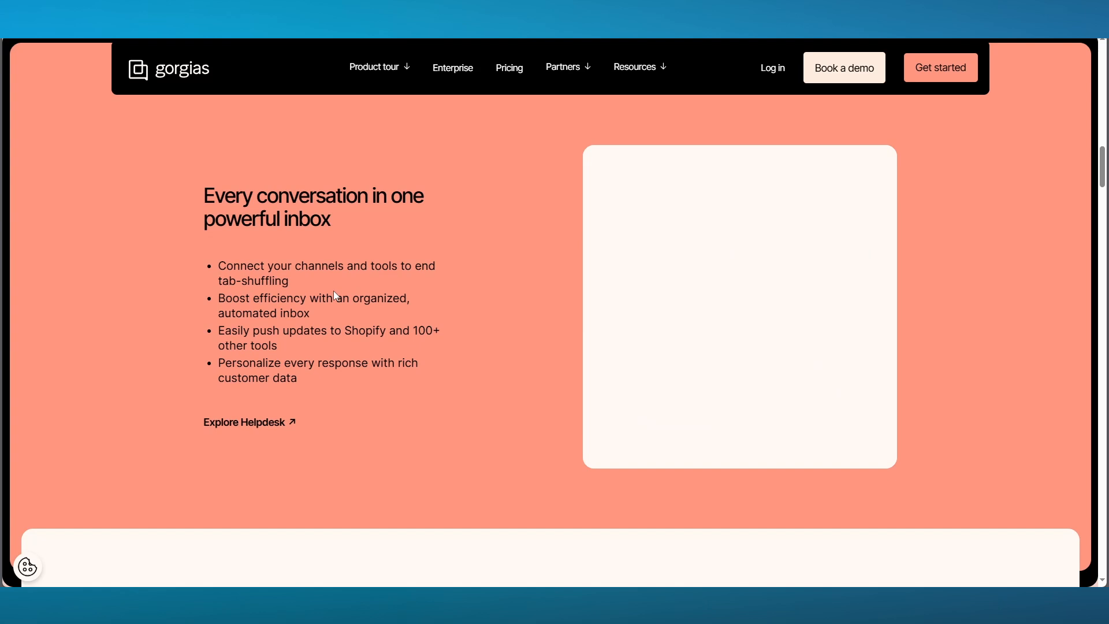
# - Open the App Store integrations directory from the Product tour menu and view its featured apps
pyautogui.click(374, 67)
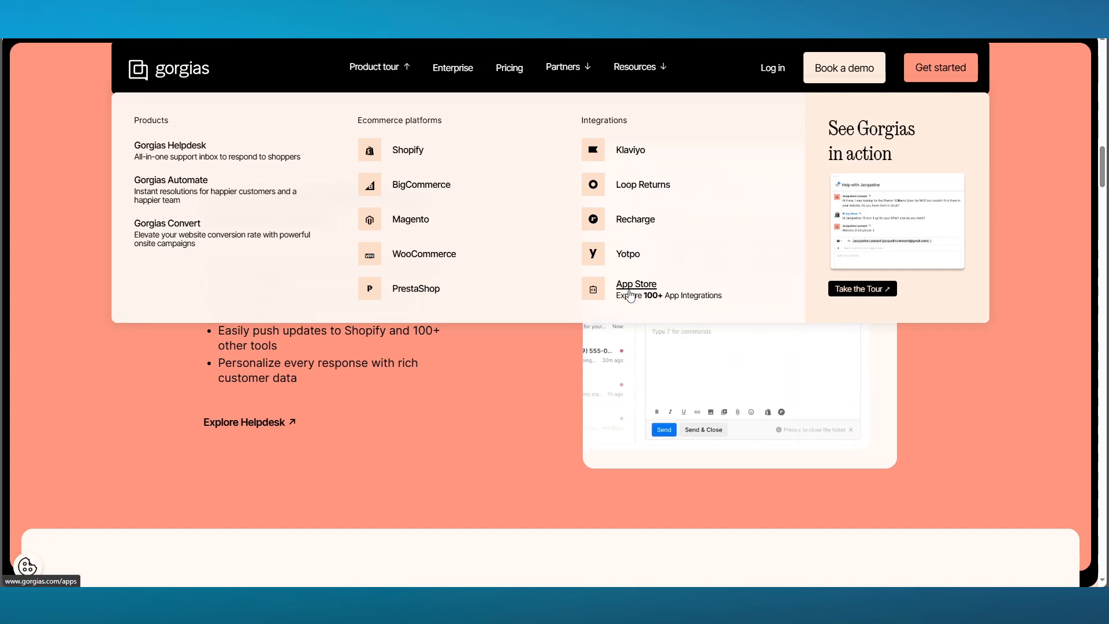
pyautogui.click(635, 288)
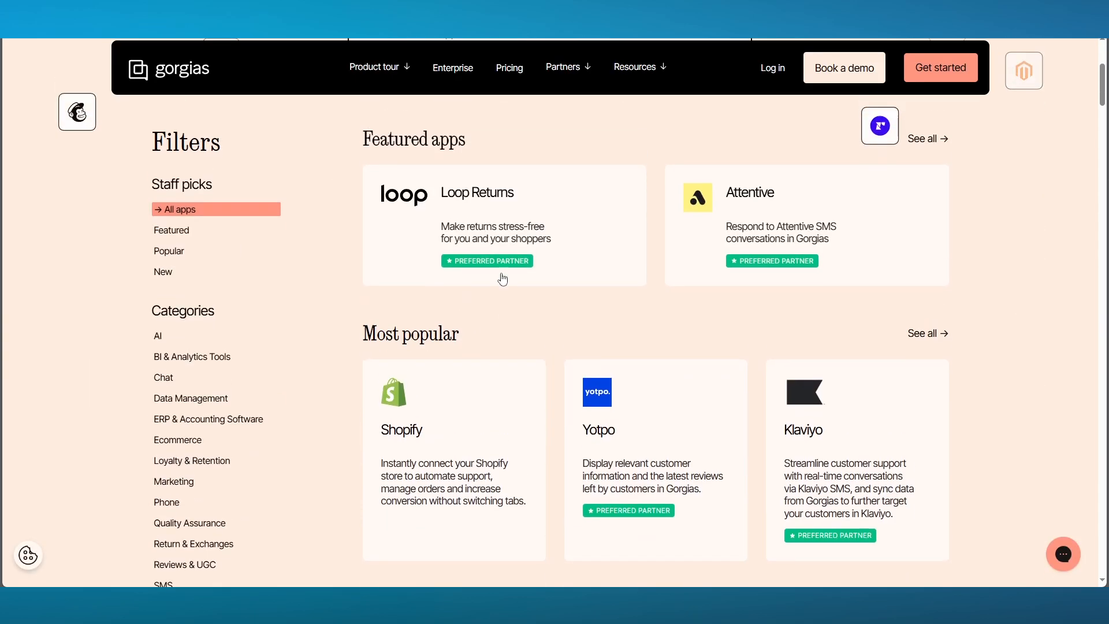
pyautogui.scroll(-3)
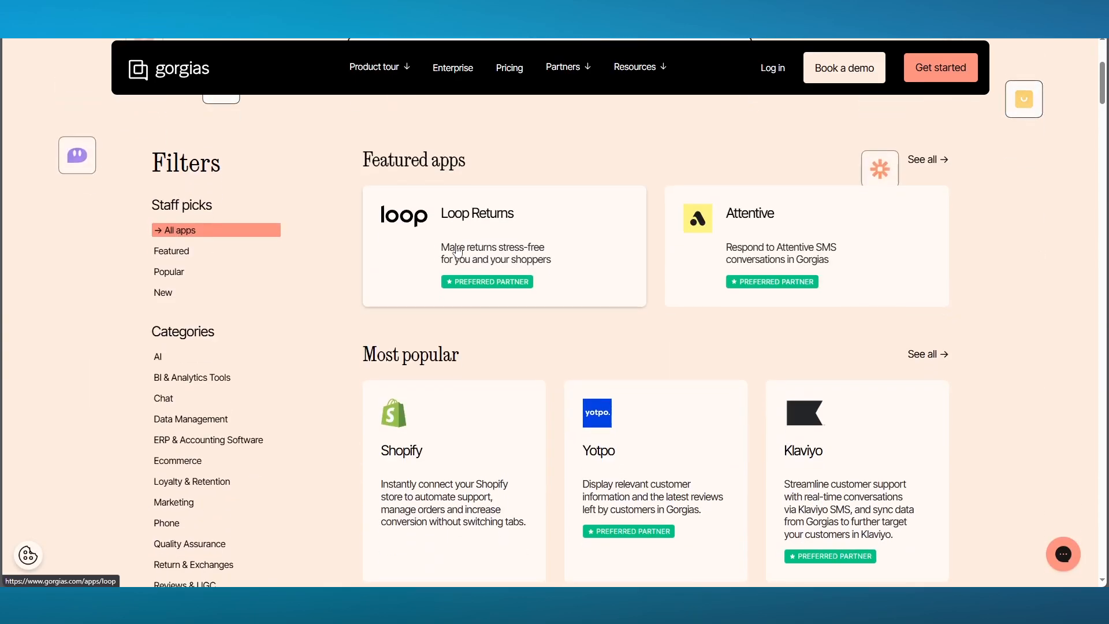
pyautogui.scroll(-3)
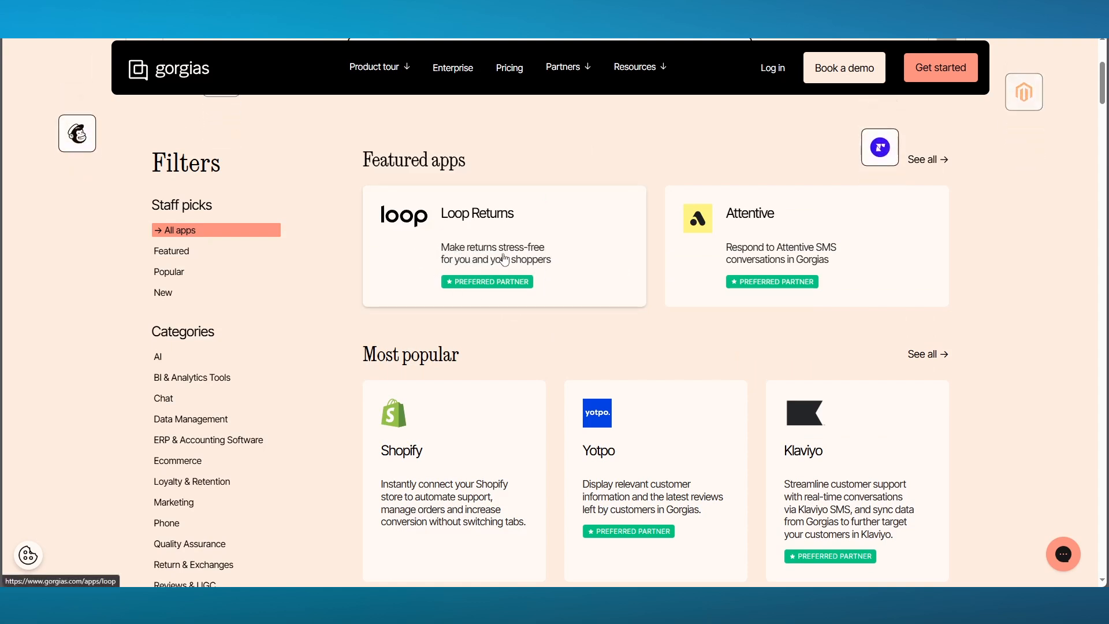
pyautogui.moveTo(623, 276)
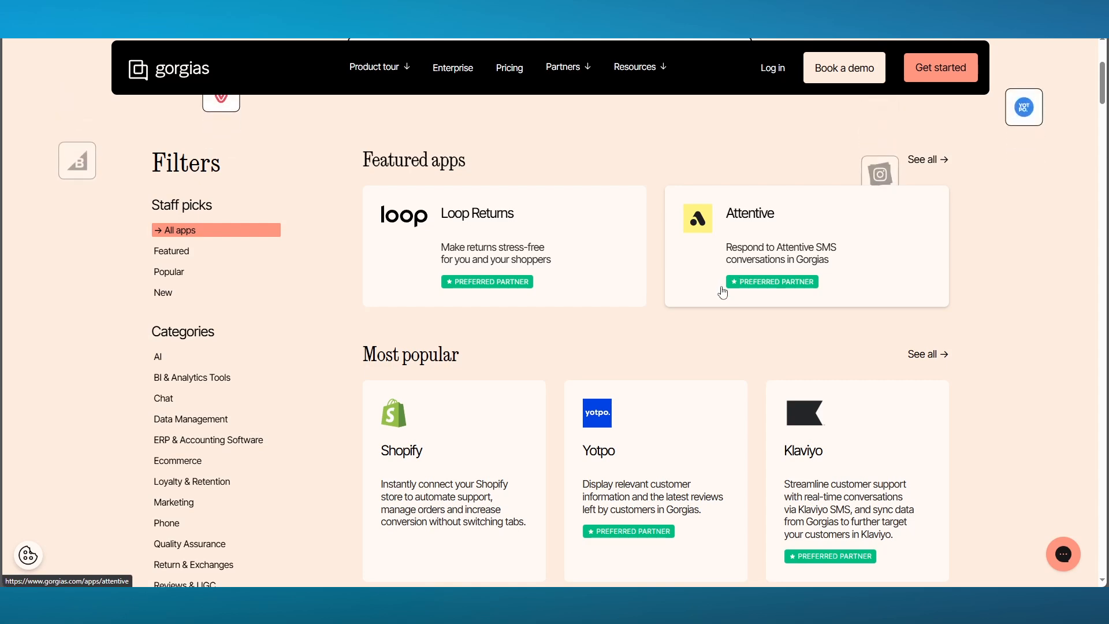
# - Scroll through Most popular, New apps and All applications down to the app-request section
pyautogui.scroll(-3)
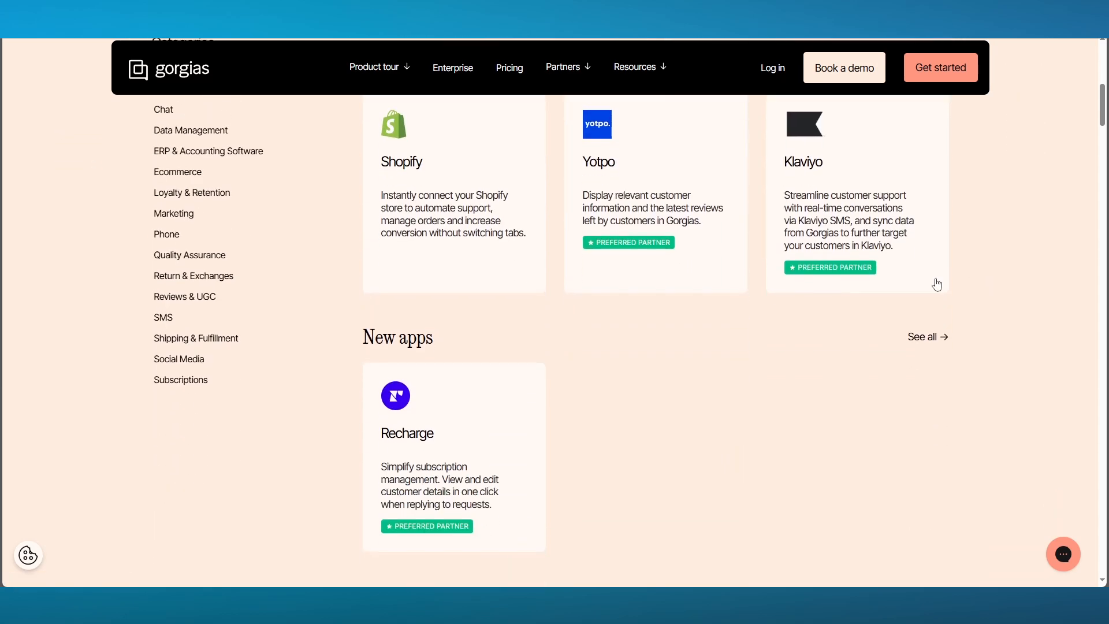
pyautogui.scroll(-3)
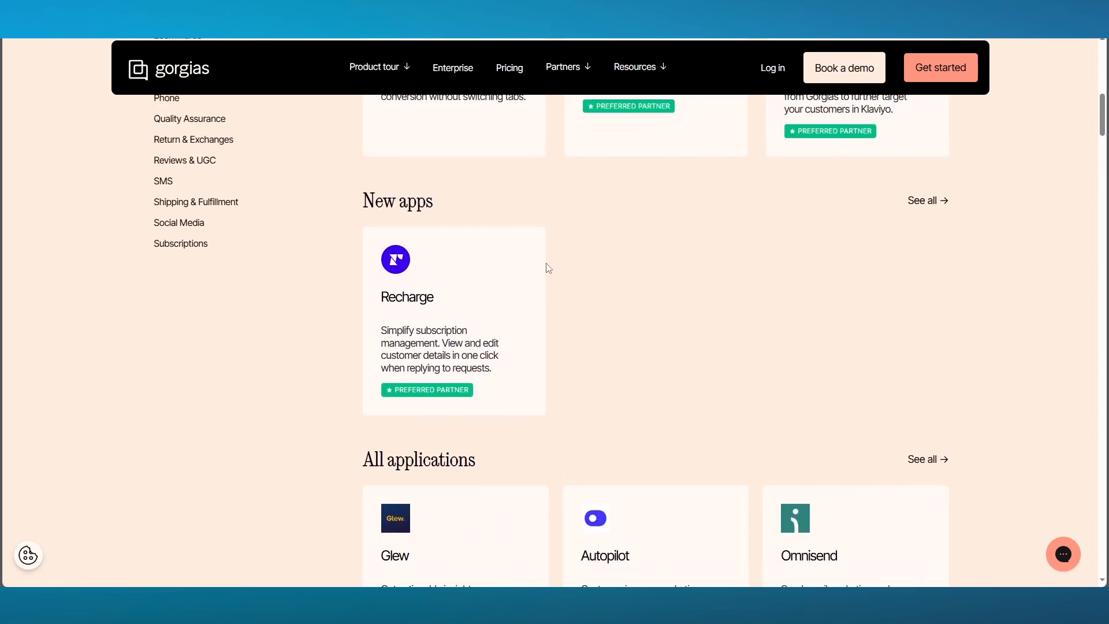
pyautogui.scroll(-3)
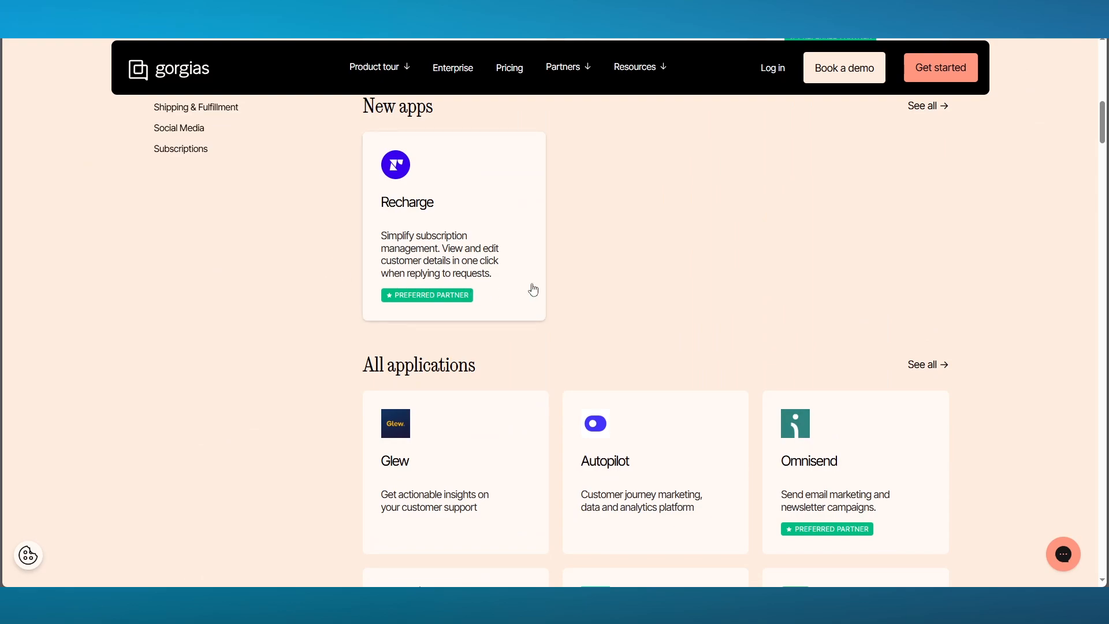
pyautogui.scroll(-3)
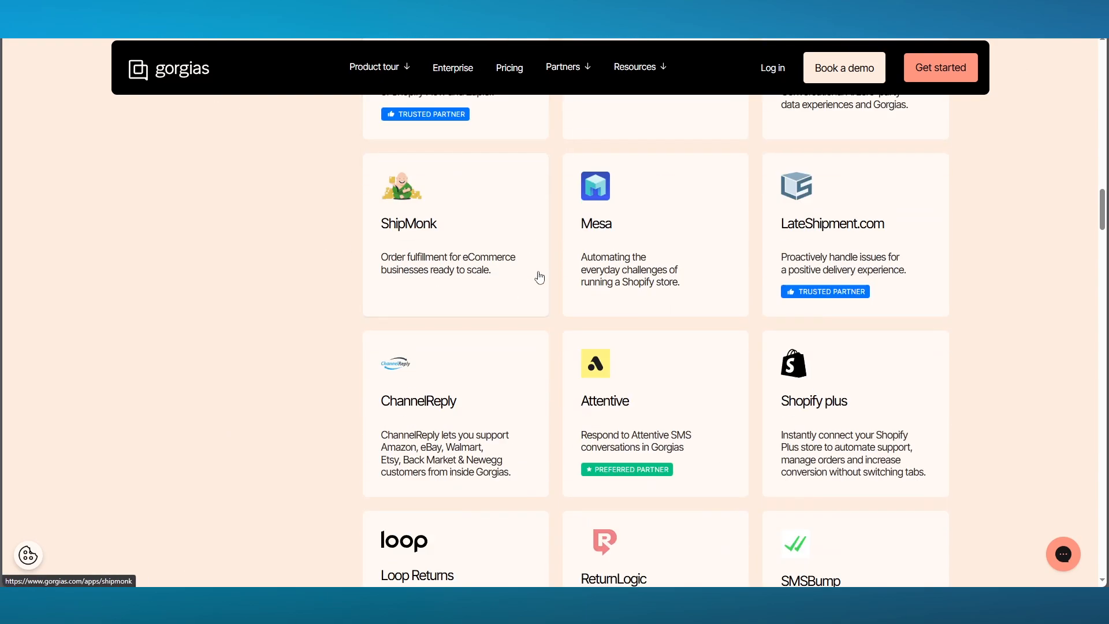
pyautogui.scroll(-3)
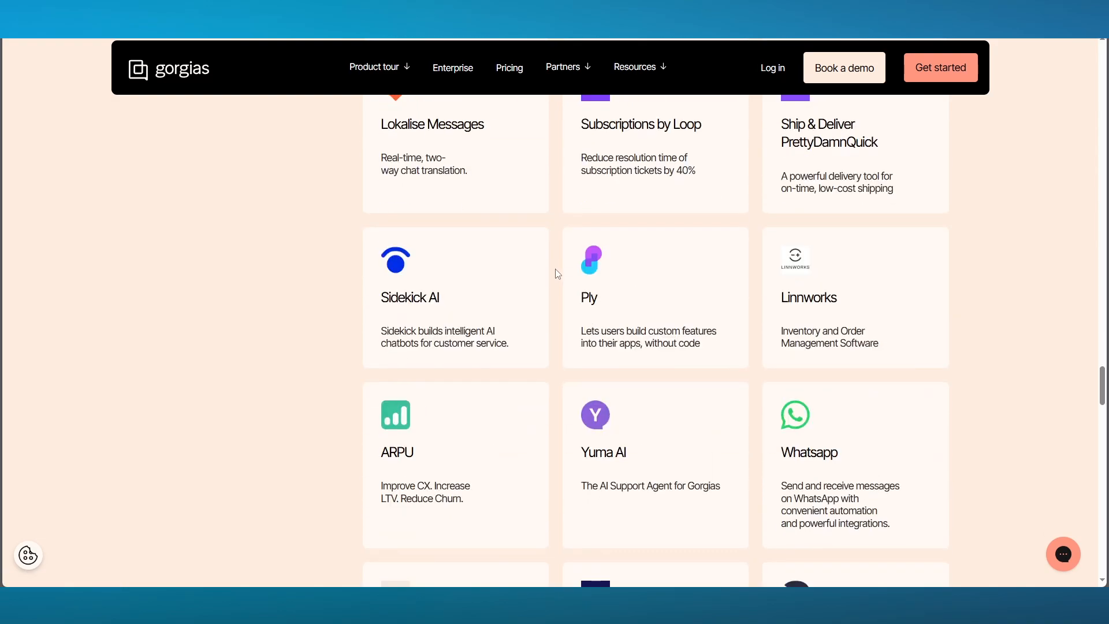
pyautogui.scroll(-3)
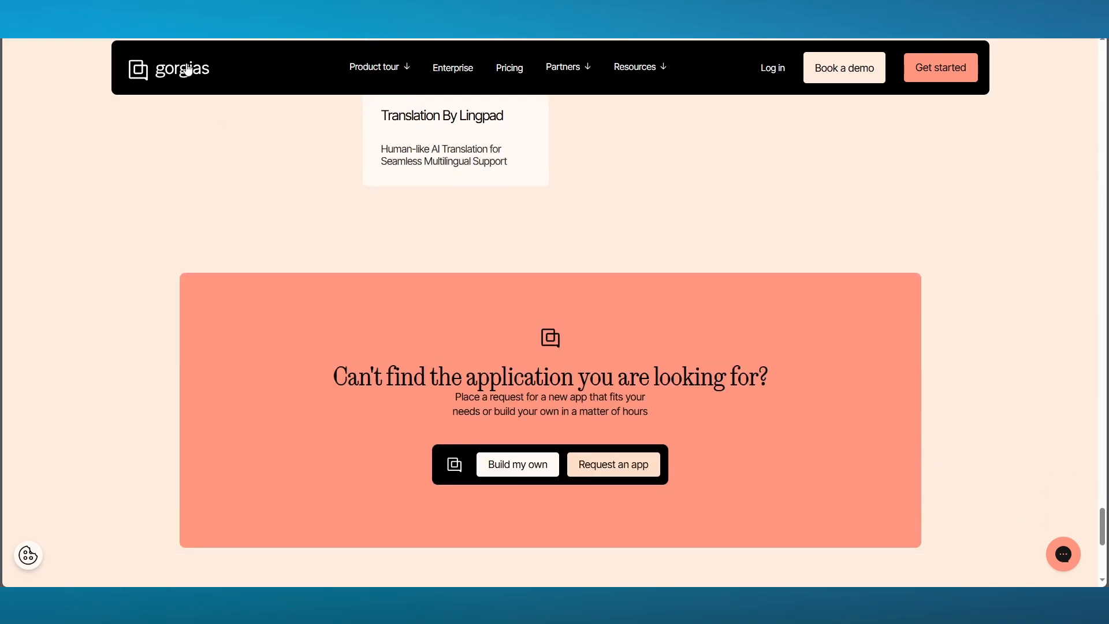
pyautogui.scroll(3)
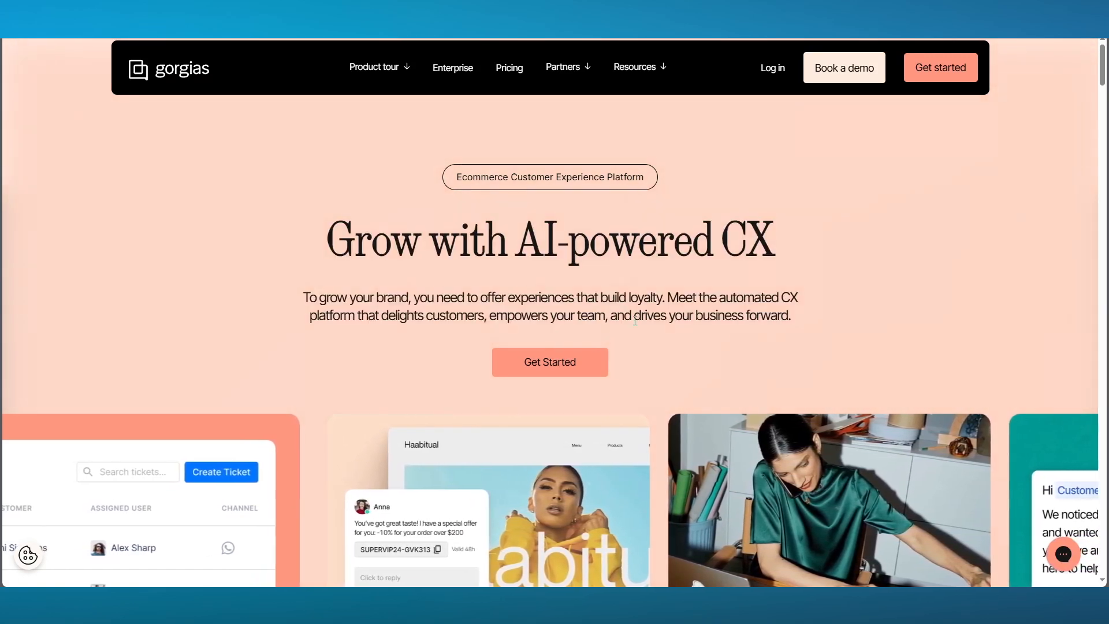
pyautogui.moveTo(508, 67)
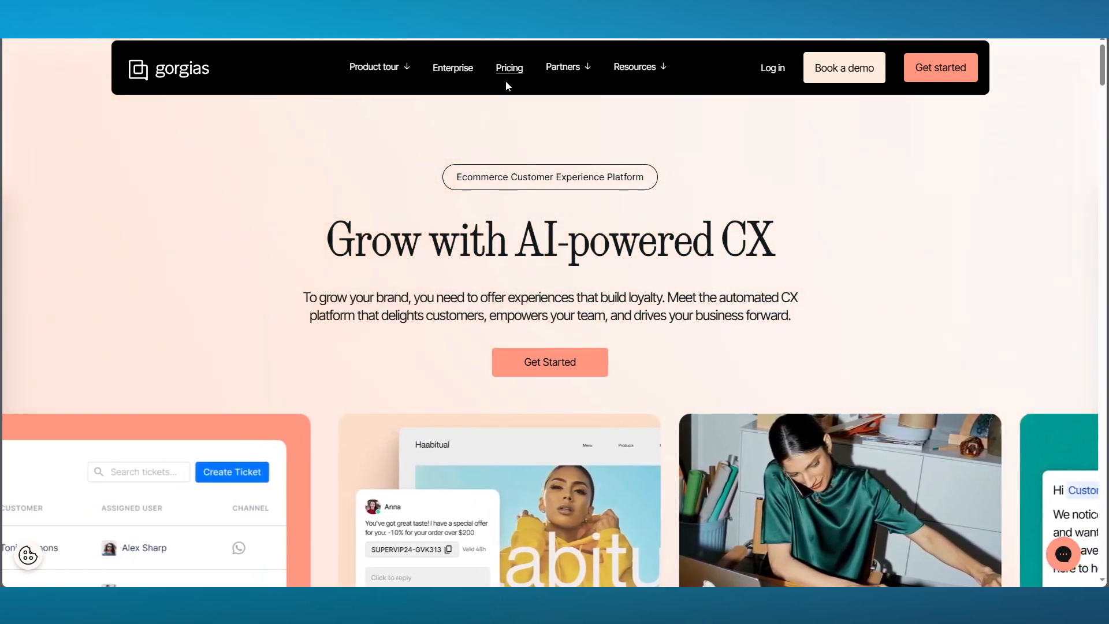
pyautogui.click(508, 67)
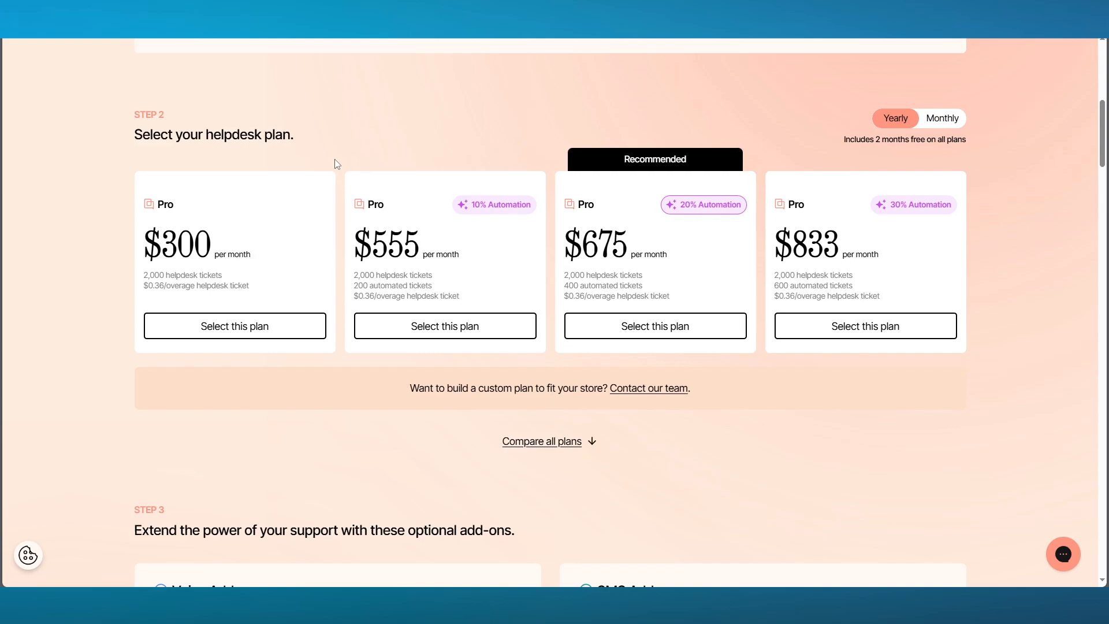
pyautogui.moveTo(366, 221)
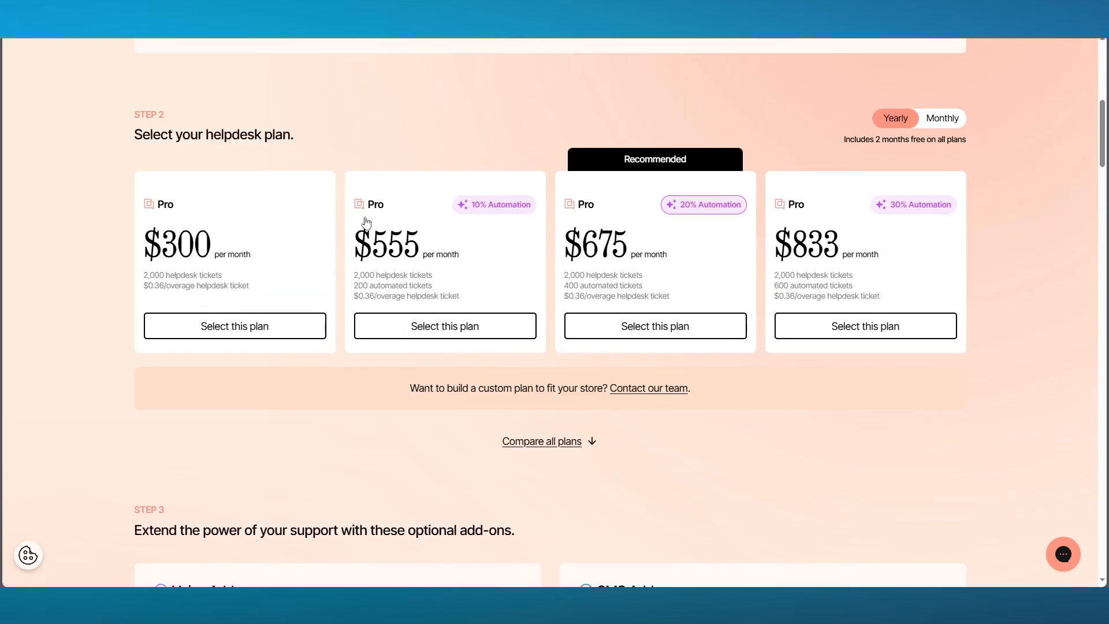
pyautogui.scroll(-3)
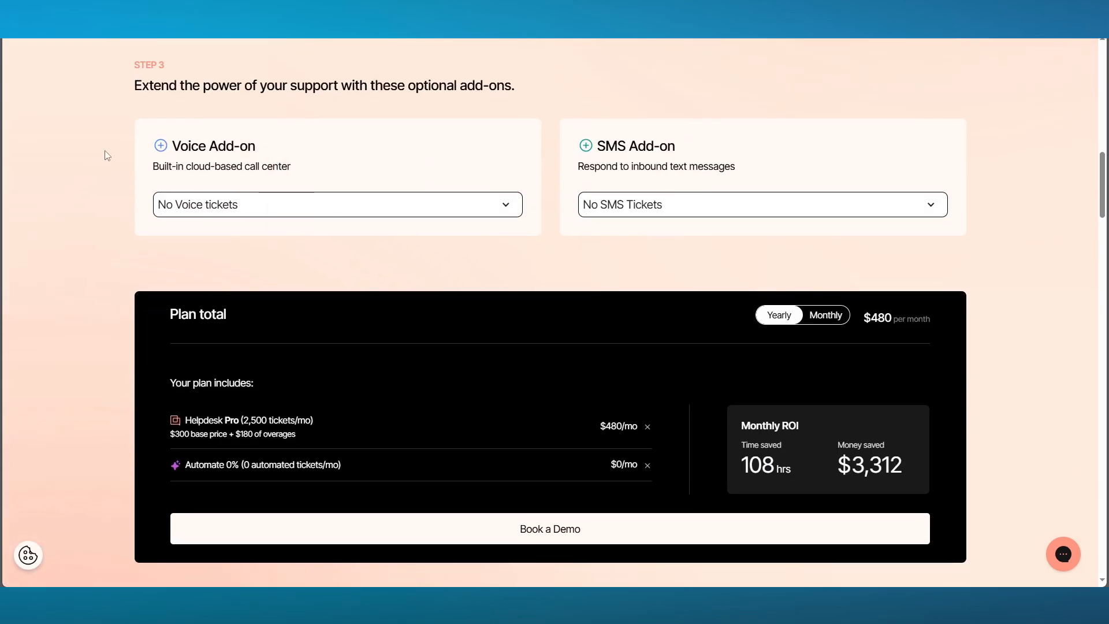
pyautogui.scroll(3)
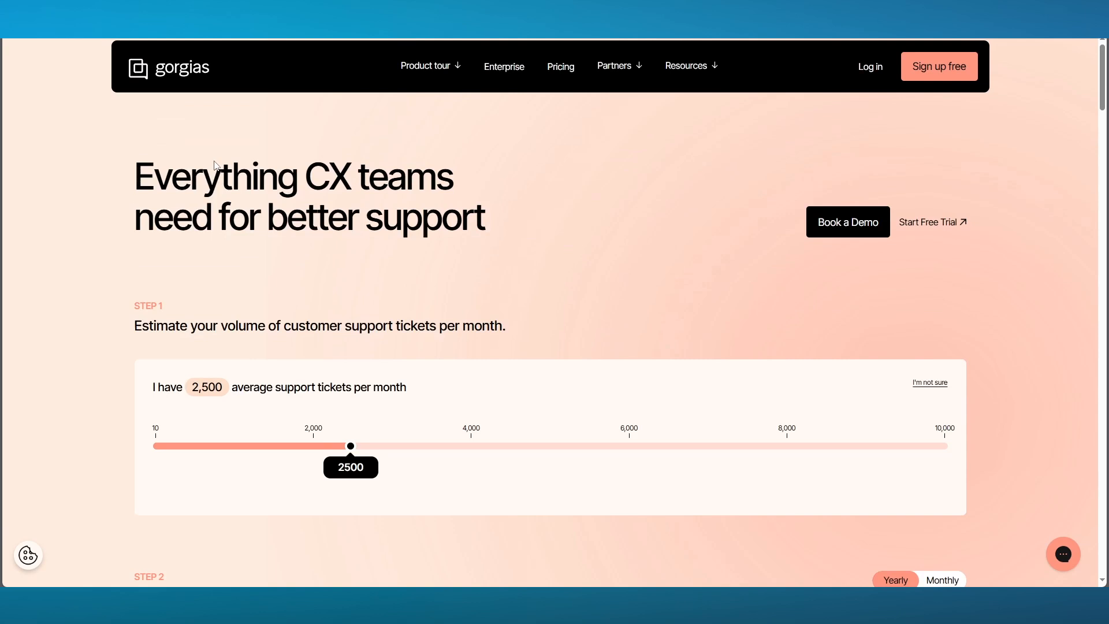
pyautogui.moveTo(215, 162)
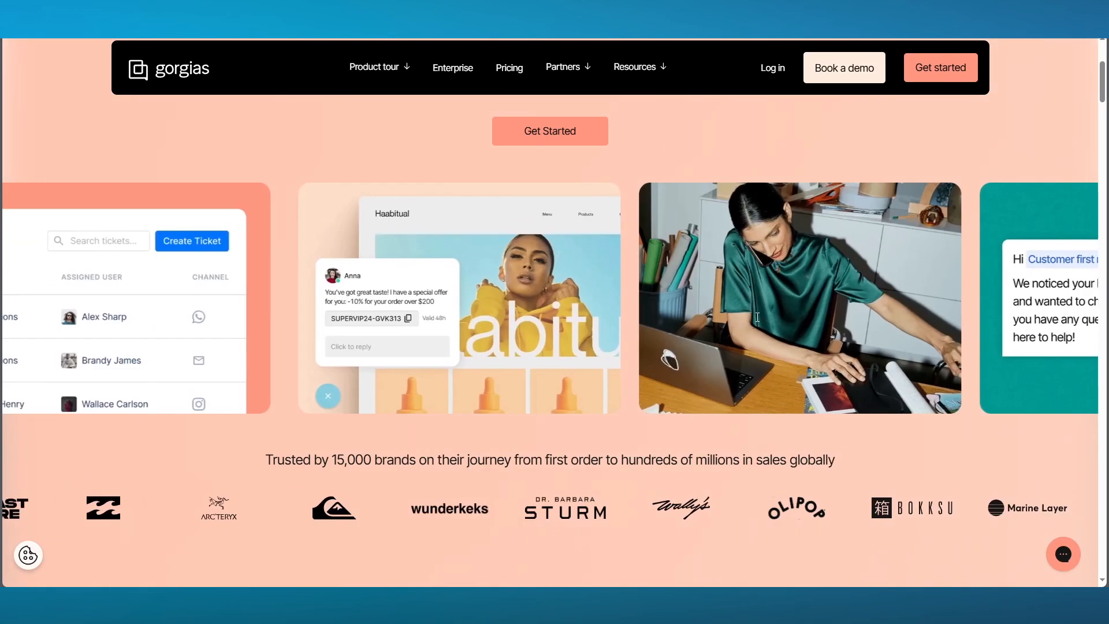
pyautogui.scroll(-3)
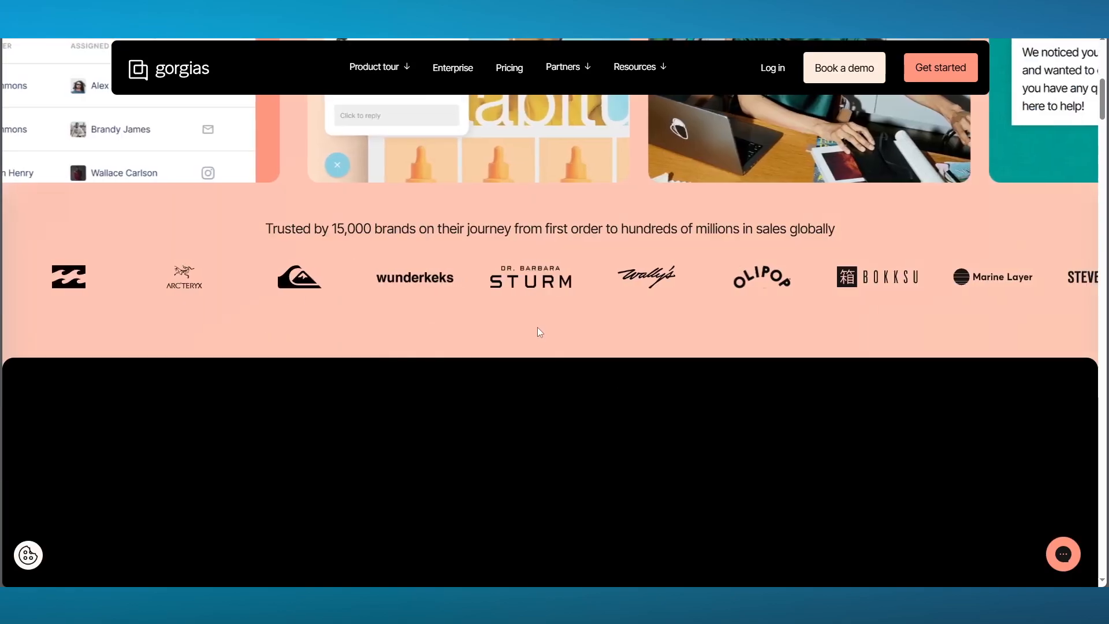
pyautogui.scroll(3)
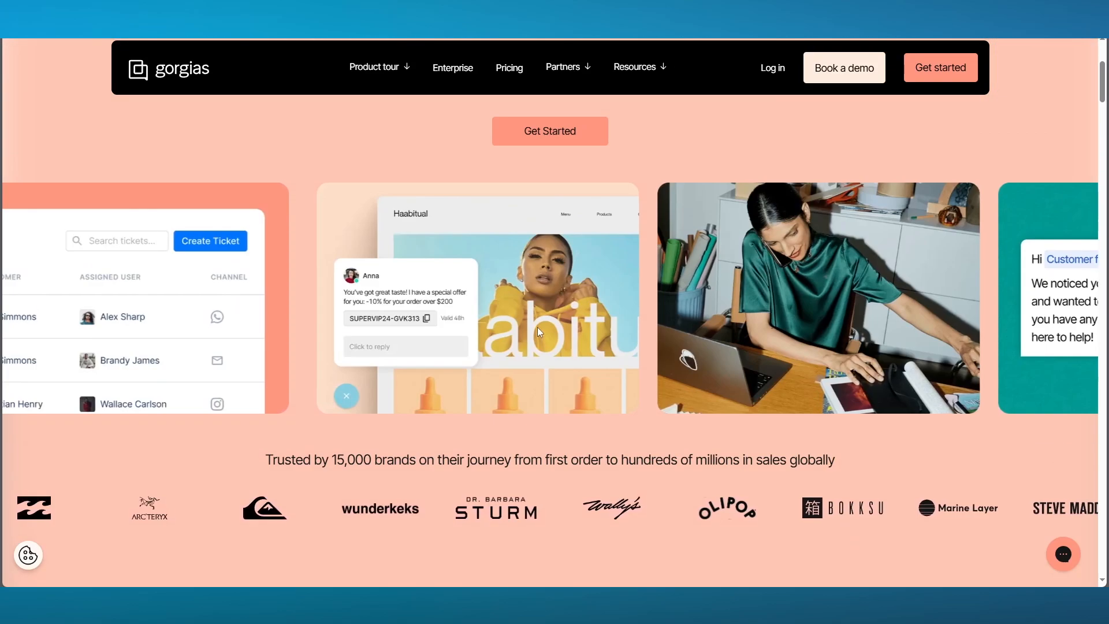
pyautogui.scroll(-3)
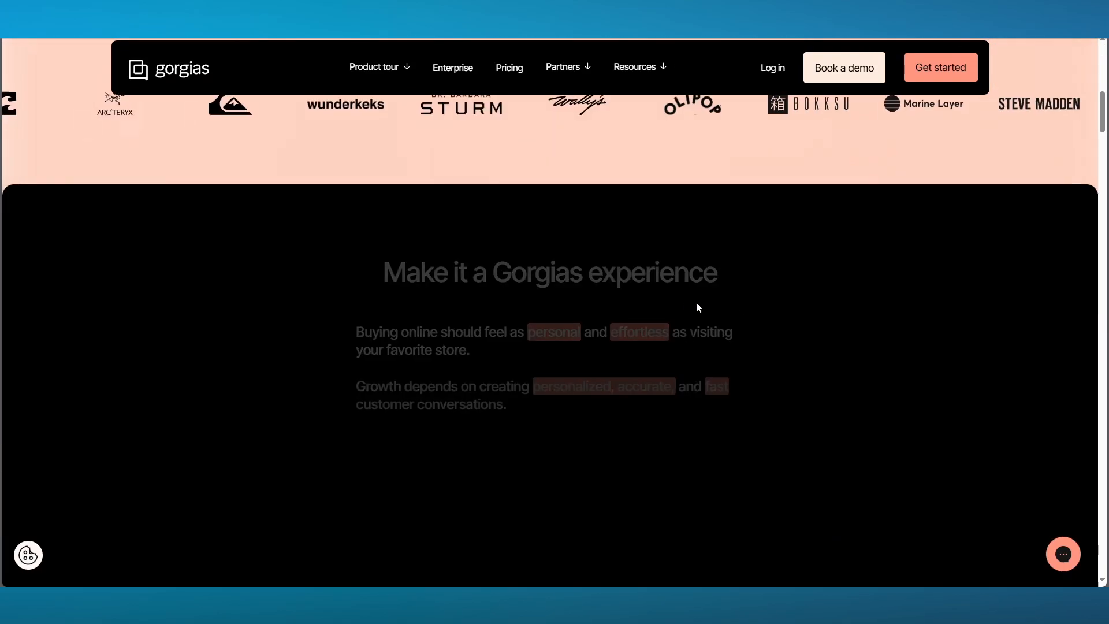
pyautogui.scroll(3)
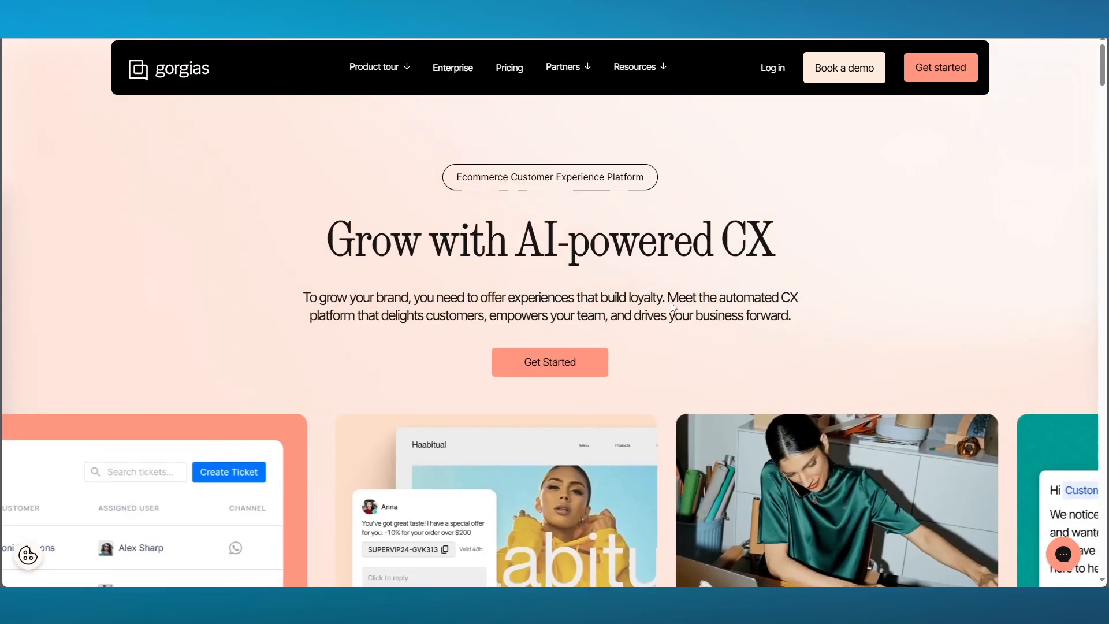
pyautogui.moveTo(456, 177); pyautogui.dragTo(700, 239)
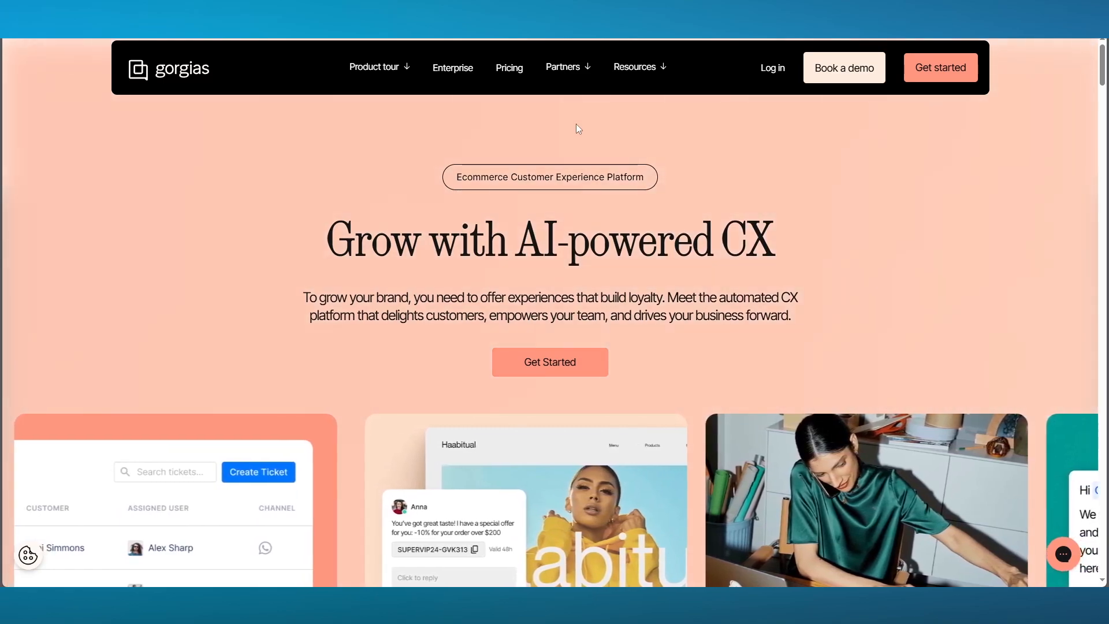
pyautogui.scroll(-3)
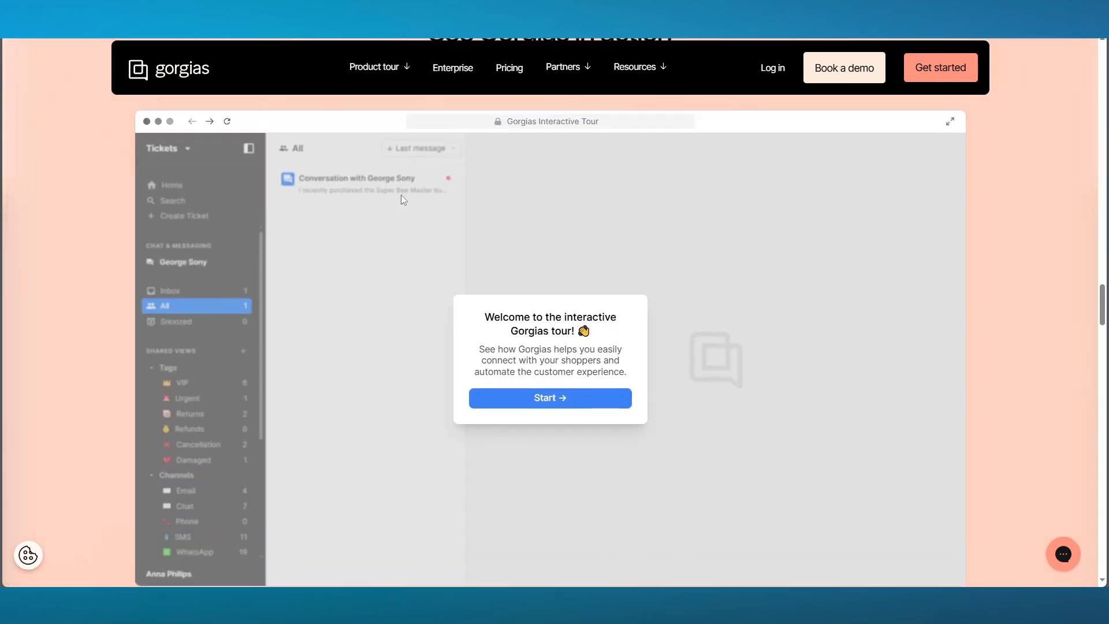
pyautogui.moveTo(329, 216)
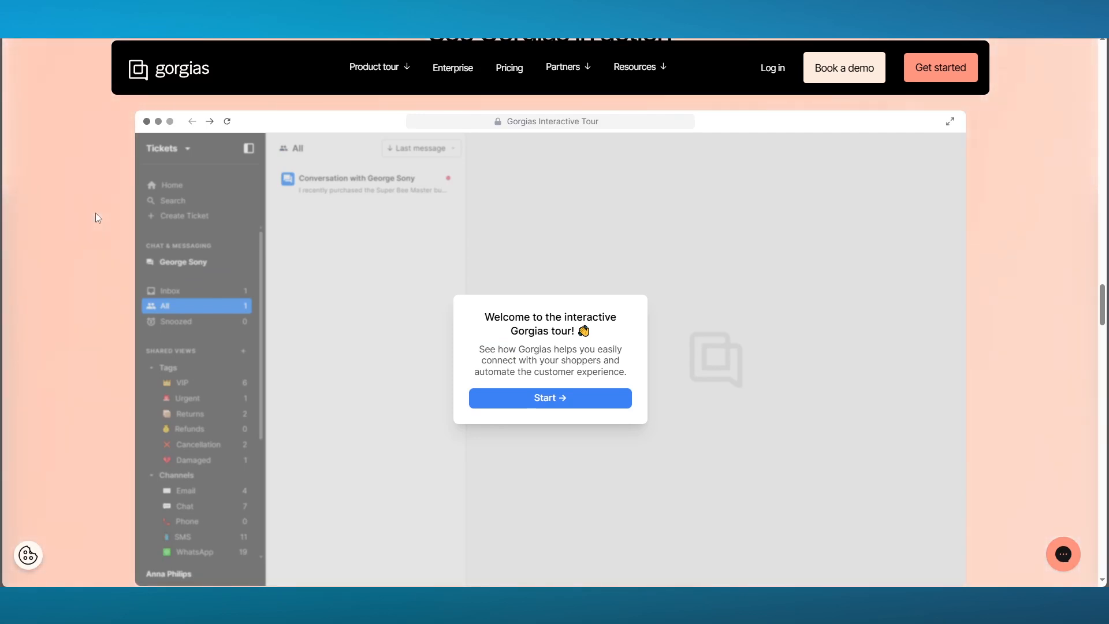
pyautogui.moveTo(544, 430)
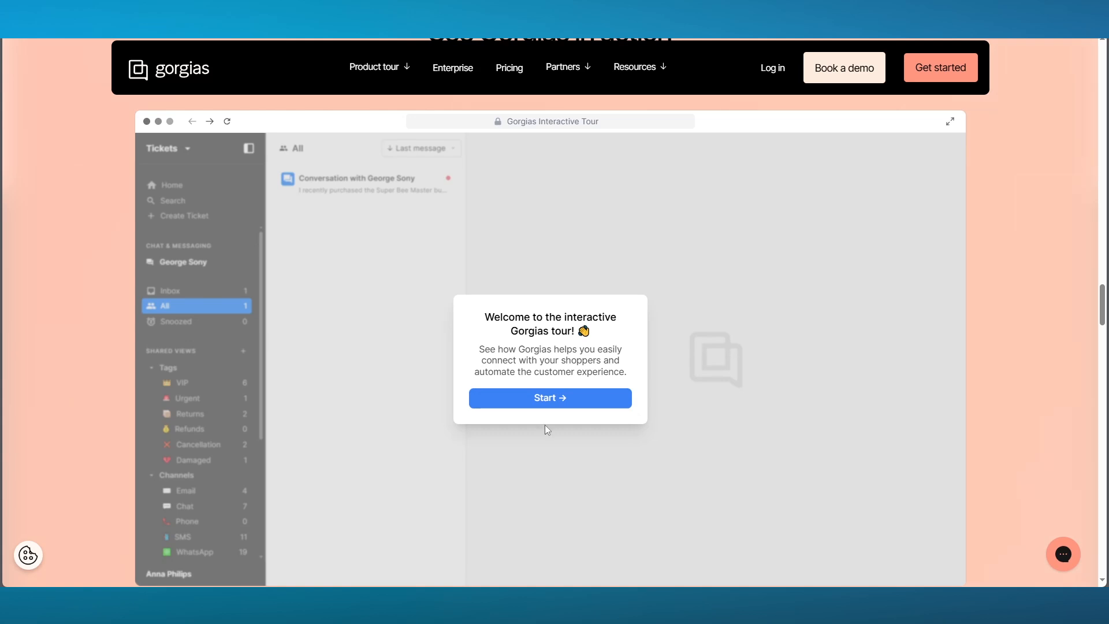
# - Start the interactive tour from its welcome popup so it prompts opening George Sony's ticket
pyautogui.click(550, 397)
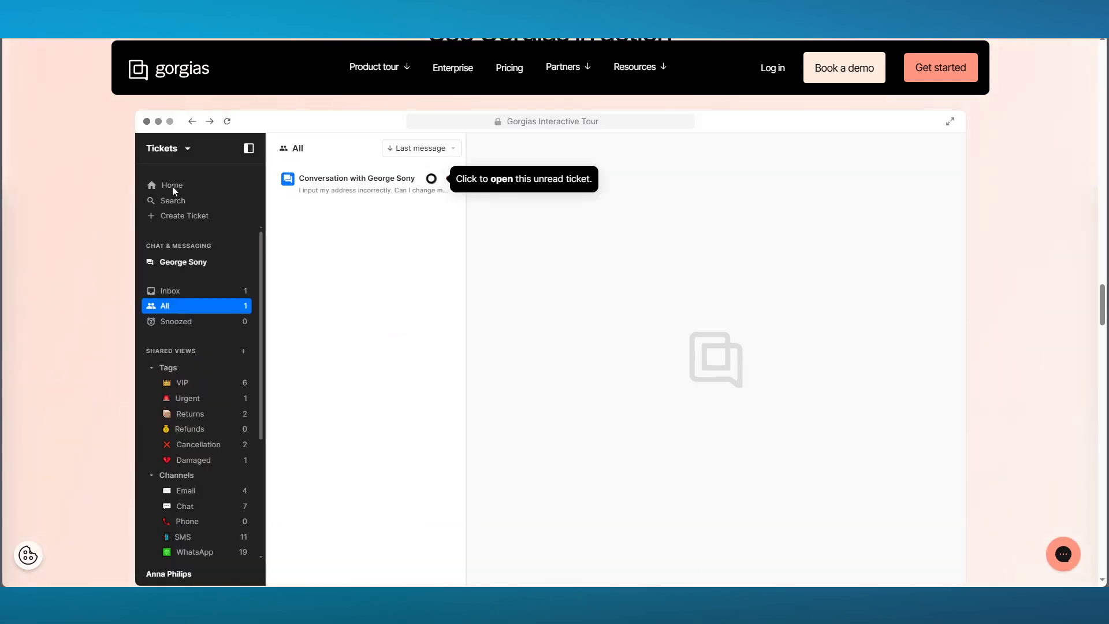
pyautogui.scroll(-3)
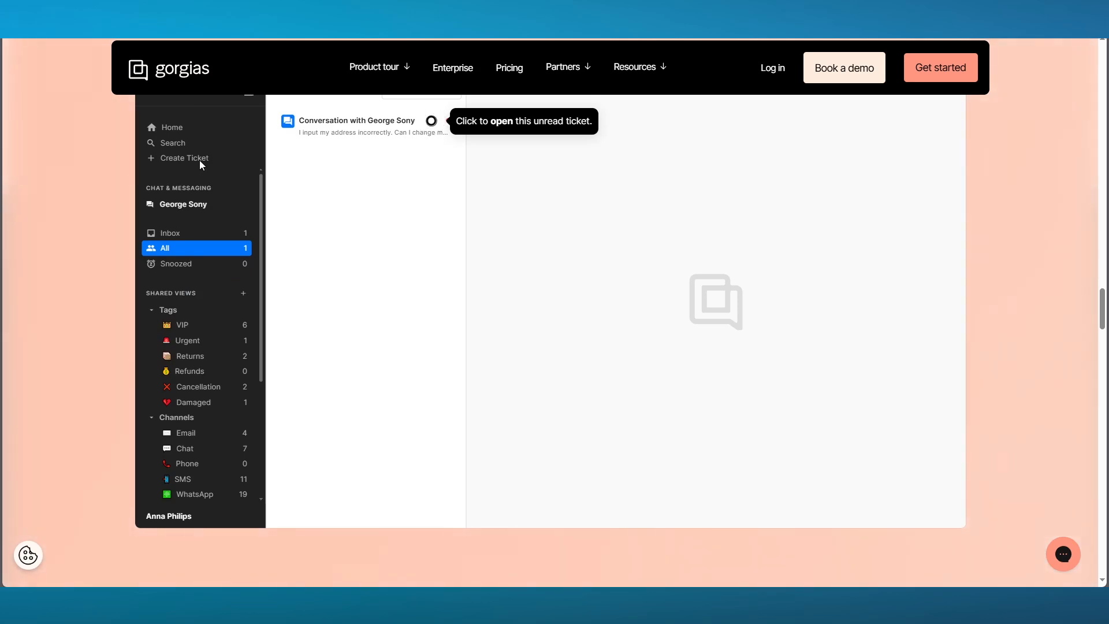
pyautogui.moveTo(181, 134)
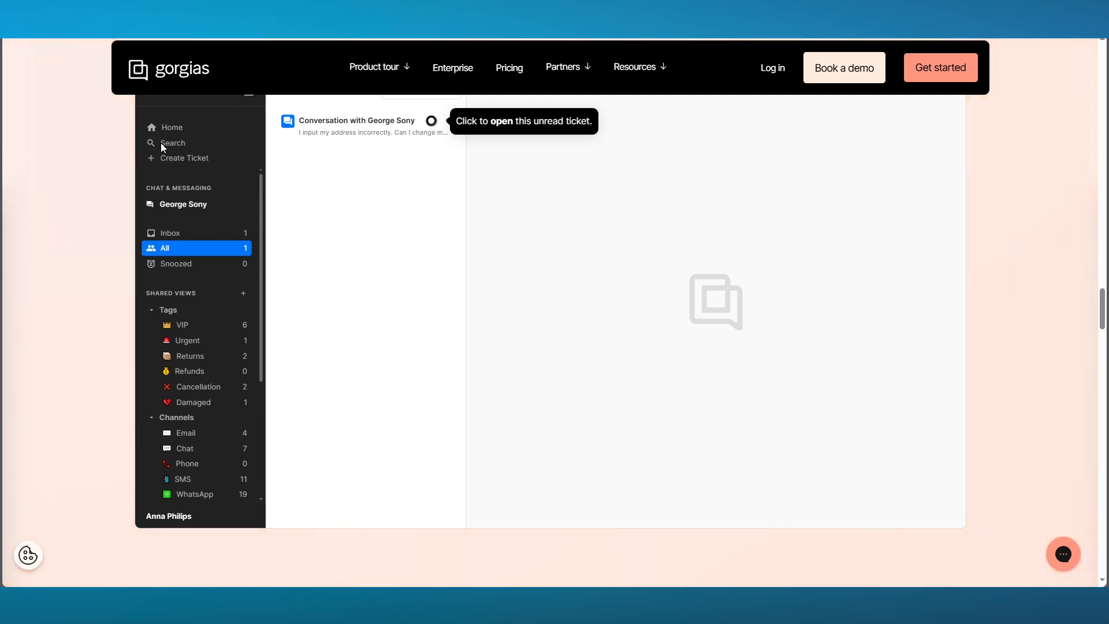
pyautogui.moveTo(194, 168)
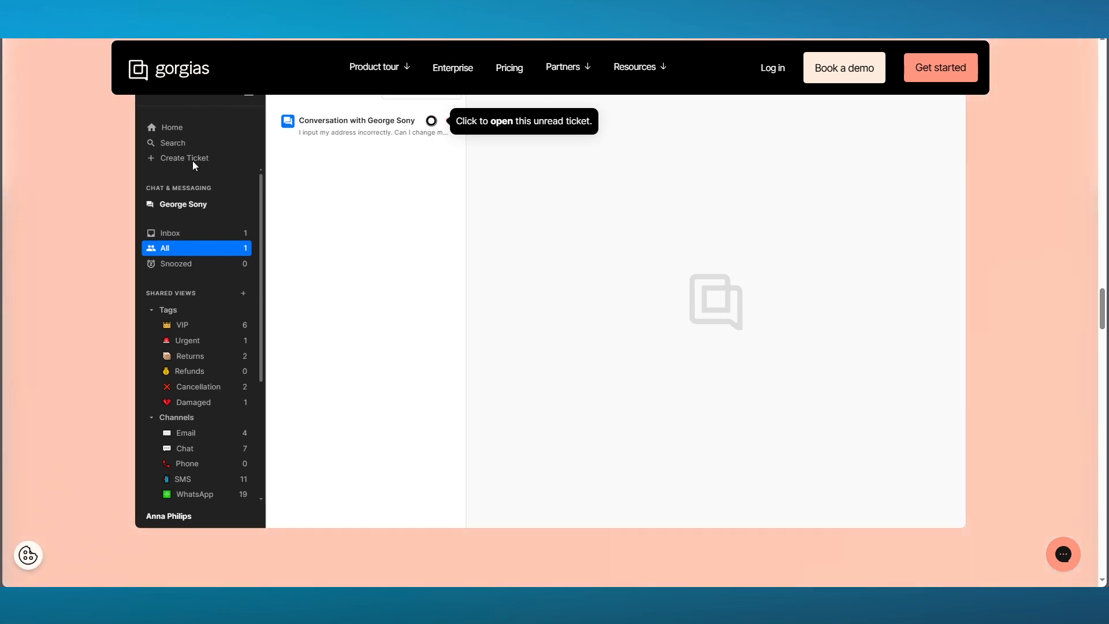
pyautogui.moveTo(212, 203)
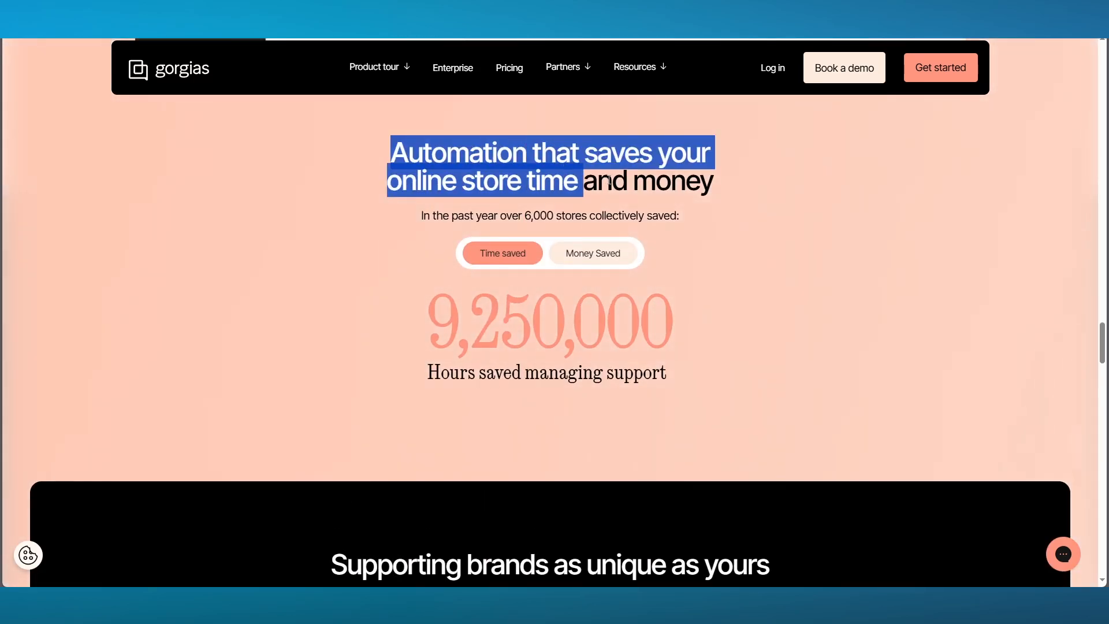
# - Switch the savings stat to Money Saved, highlight $323,000,000 and scroll on to brand stories and integrations
pyautogui.scroll(-3)
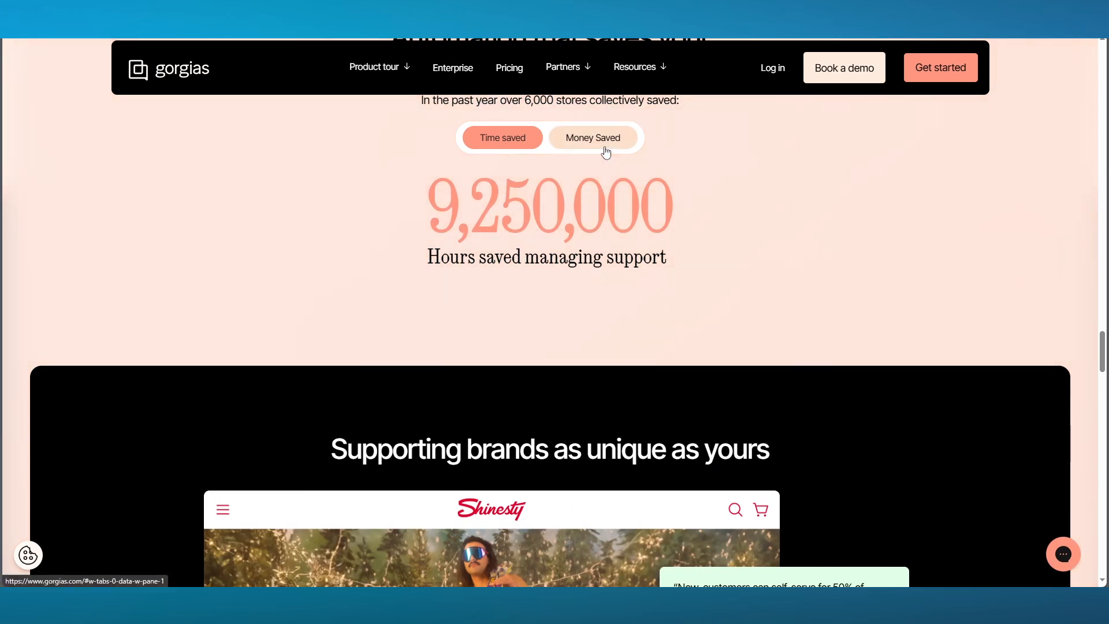
pyautogui.click(592, 137)
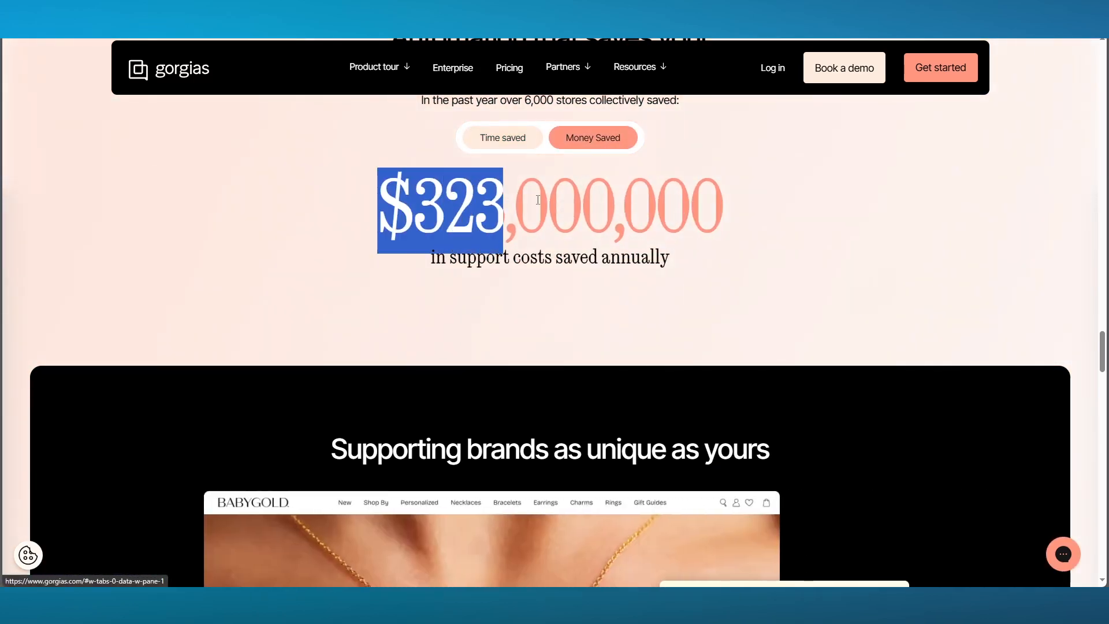
pyautogui.moveTo(496, 210); pyautogui.dragTo(720, 212)
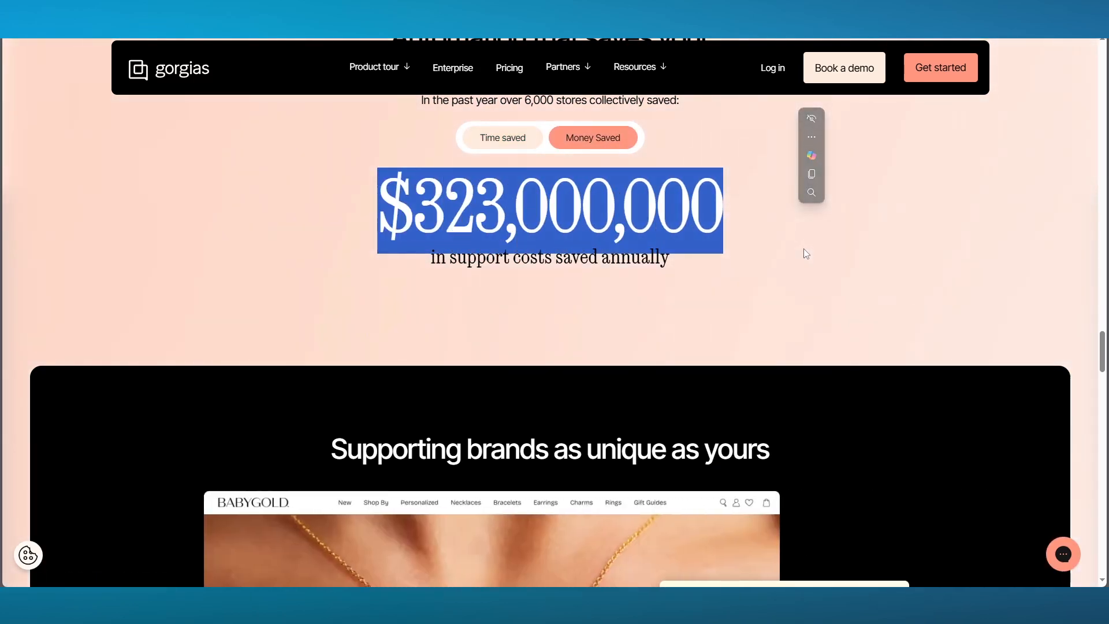
pyautogui.scroll(-3)
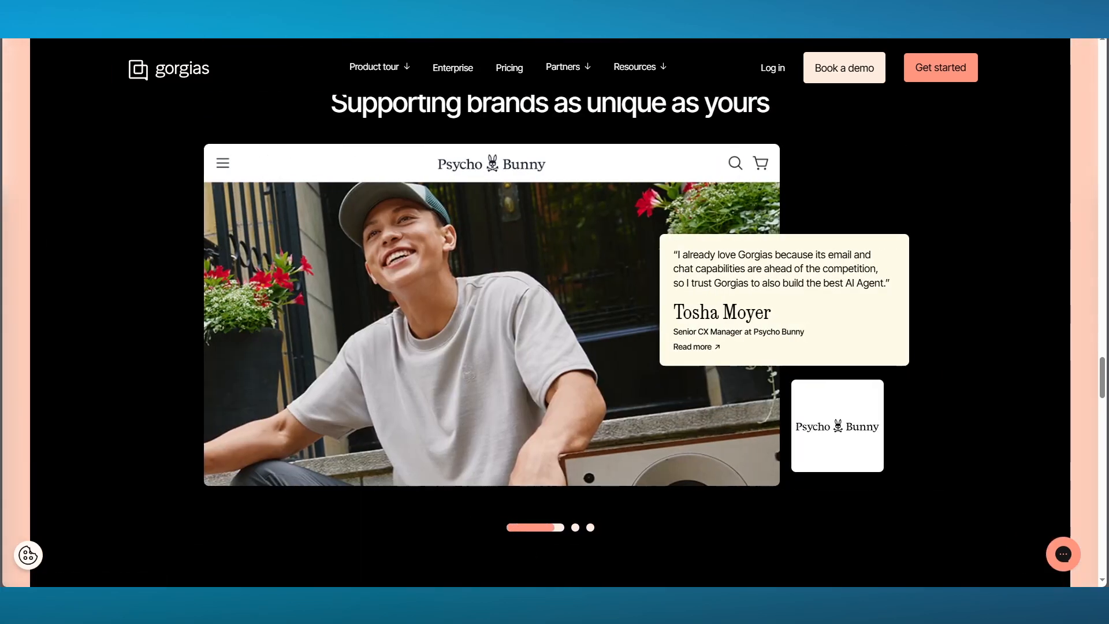
pyautogui.scroll(-3)
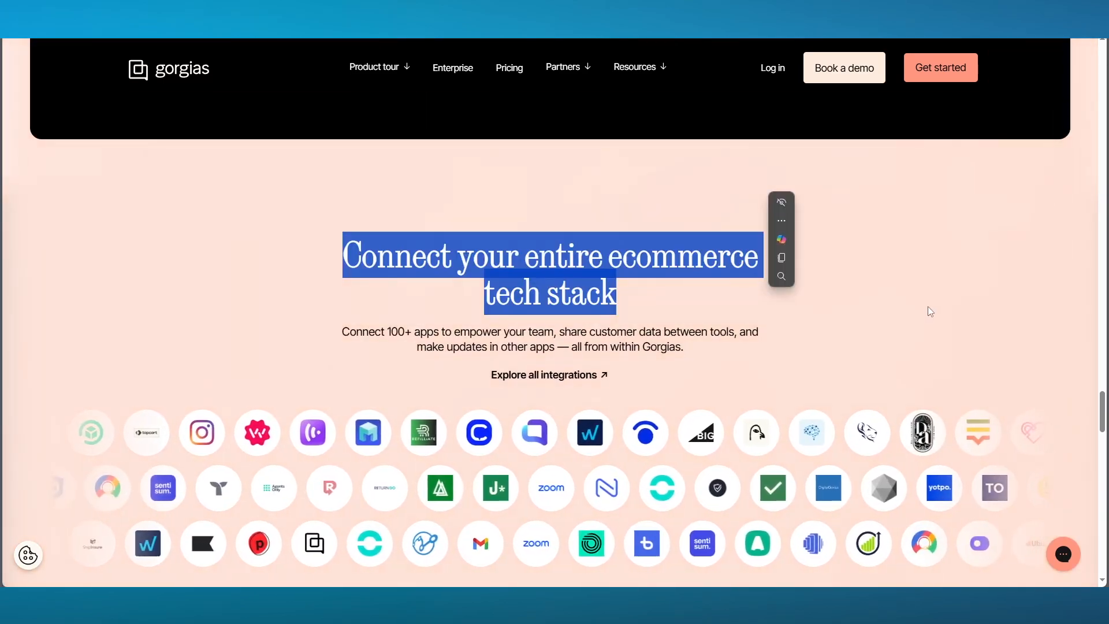
pyautogui.scroll(-3)
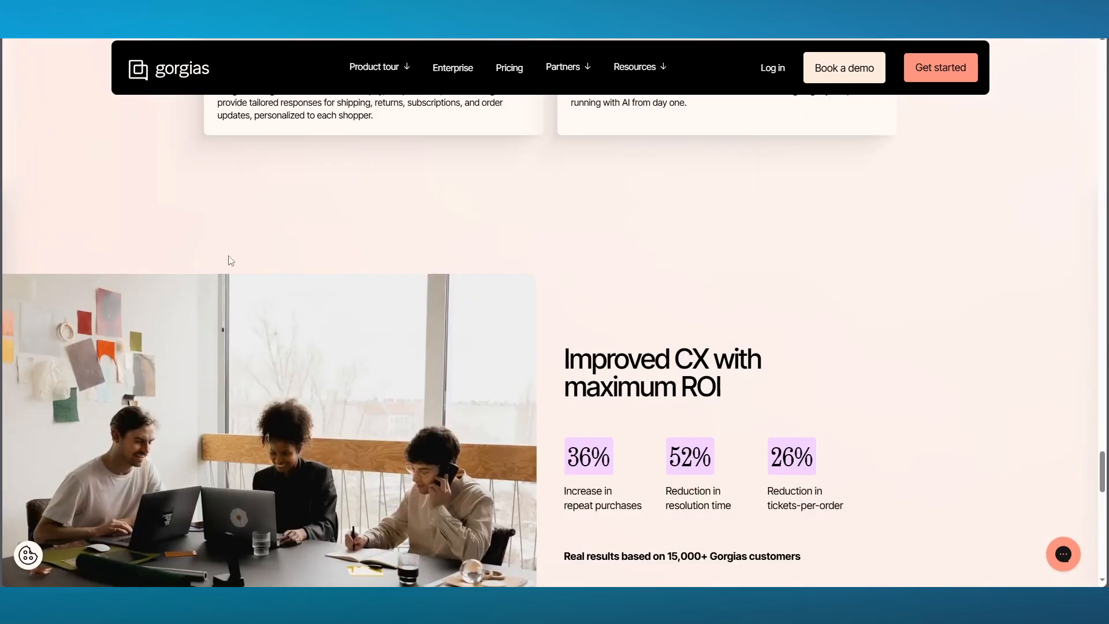
pyautogui.scroll(3)
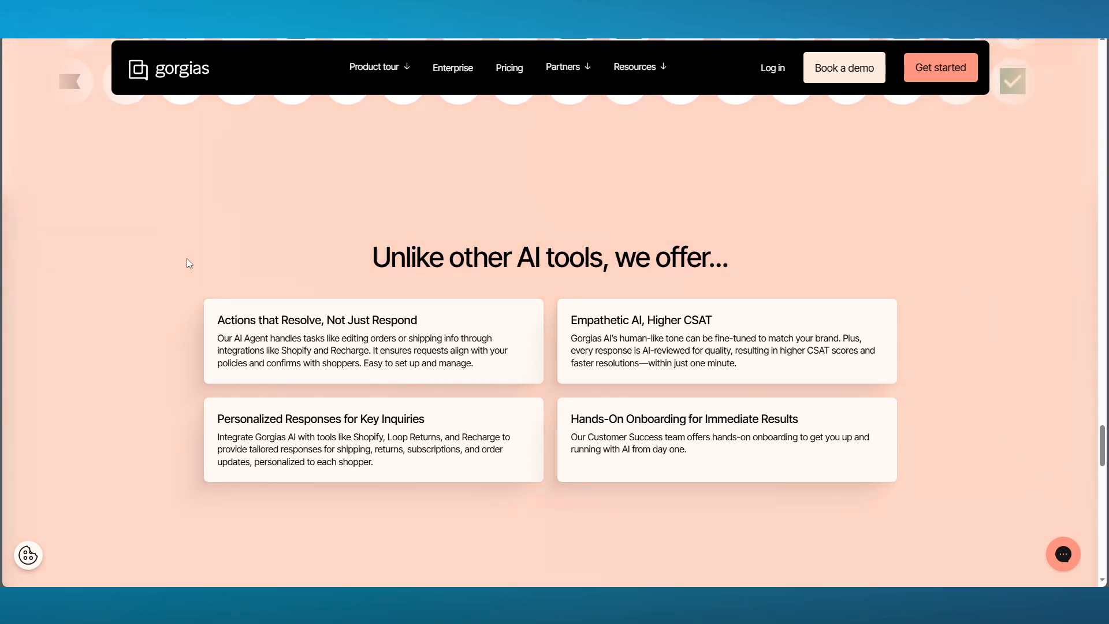
pyautogui.scroll(-3)
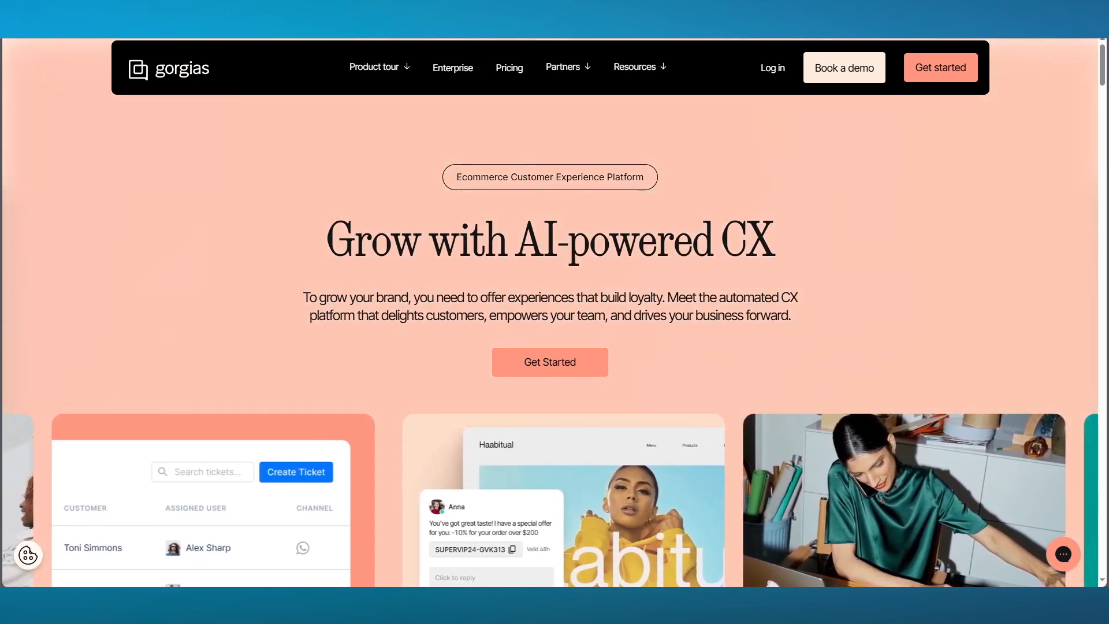
pyautogui.scroll(-3)
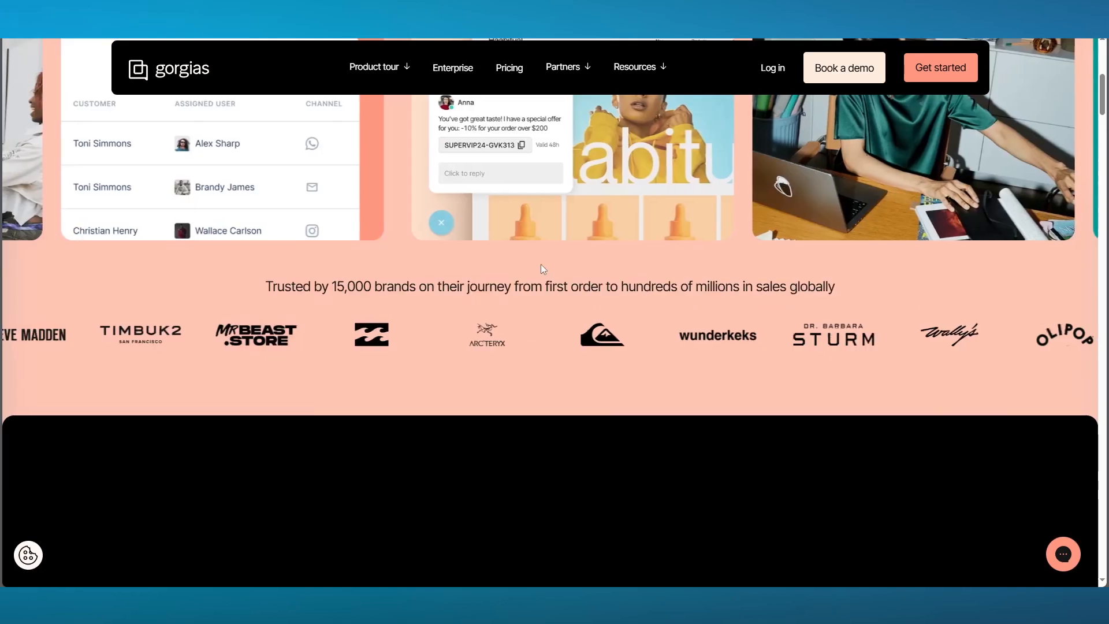